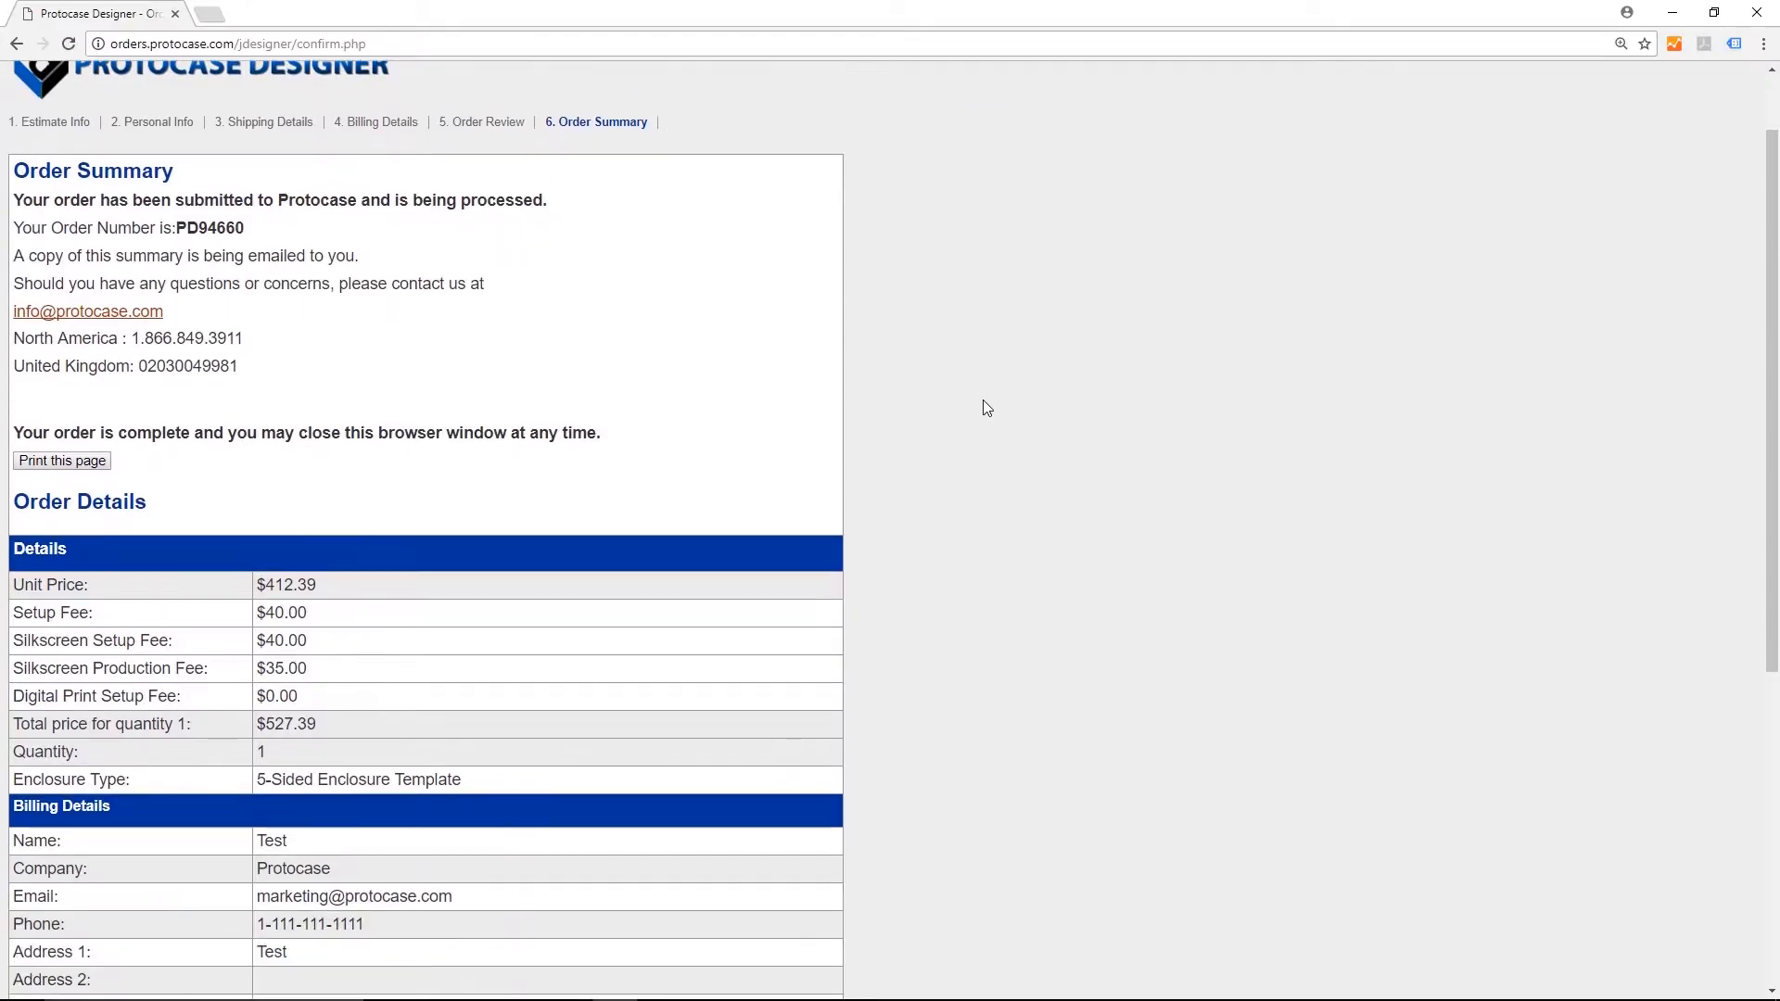
# Scroll through the rest of the PD94660 order summary page
pyautogui.scroll(-3)
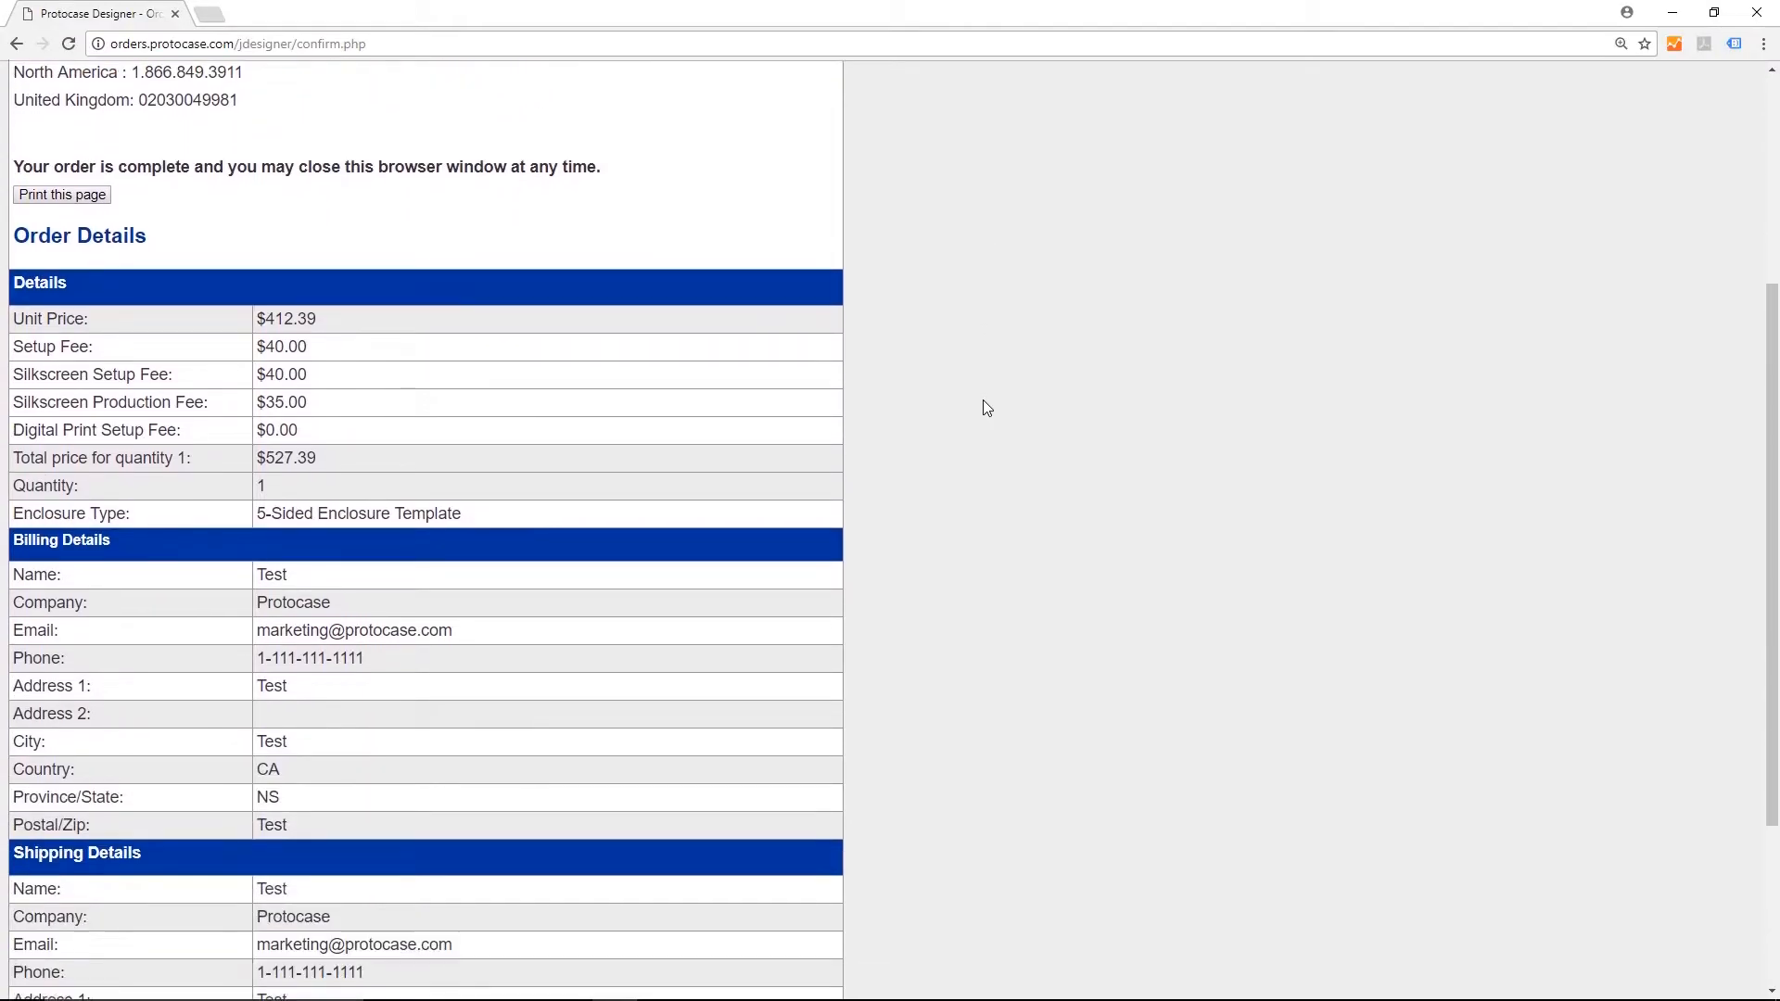
pyautogui.scroll(-3)
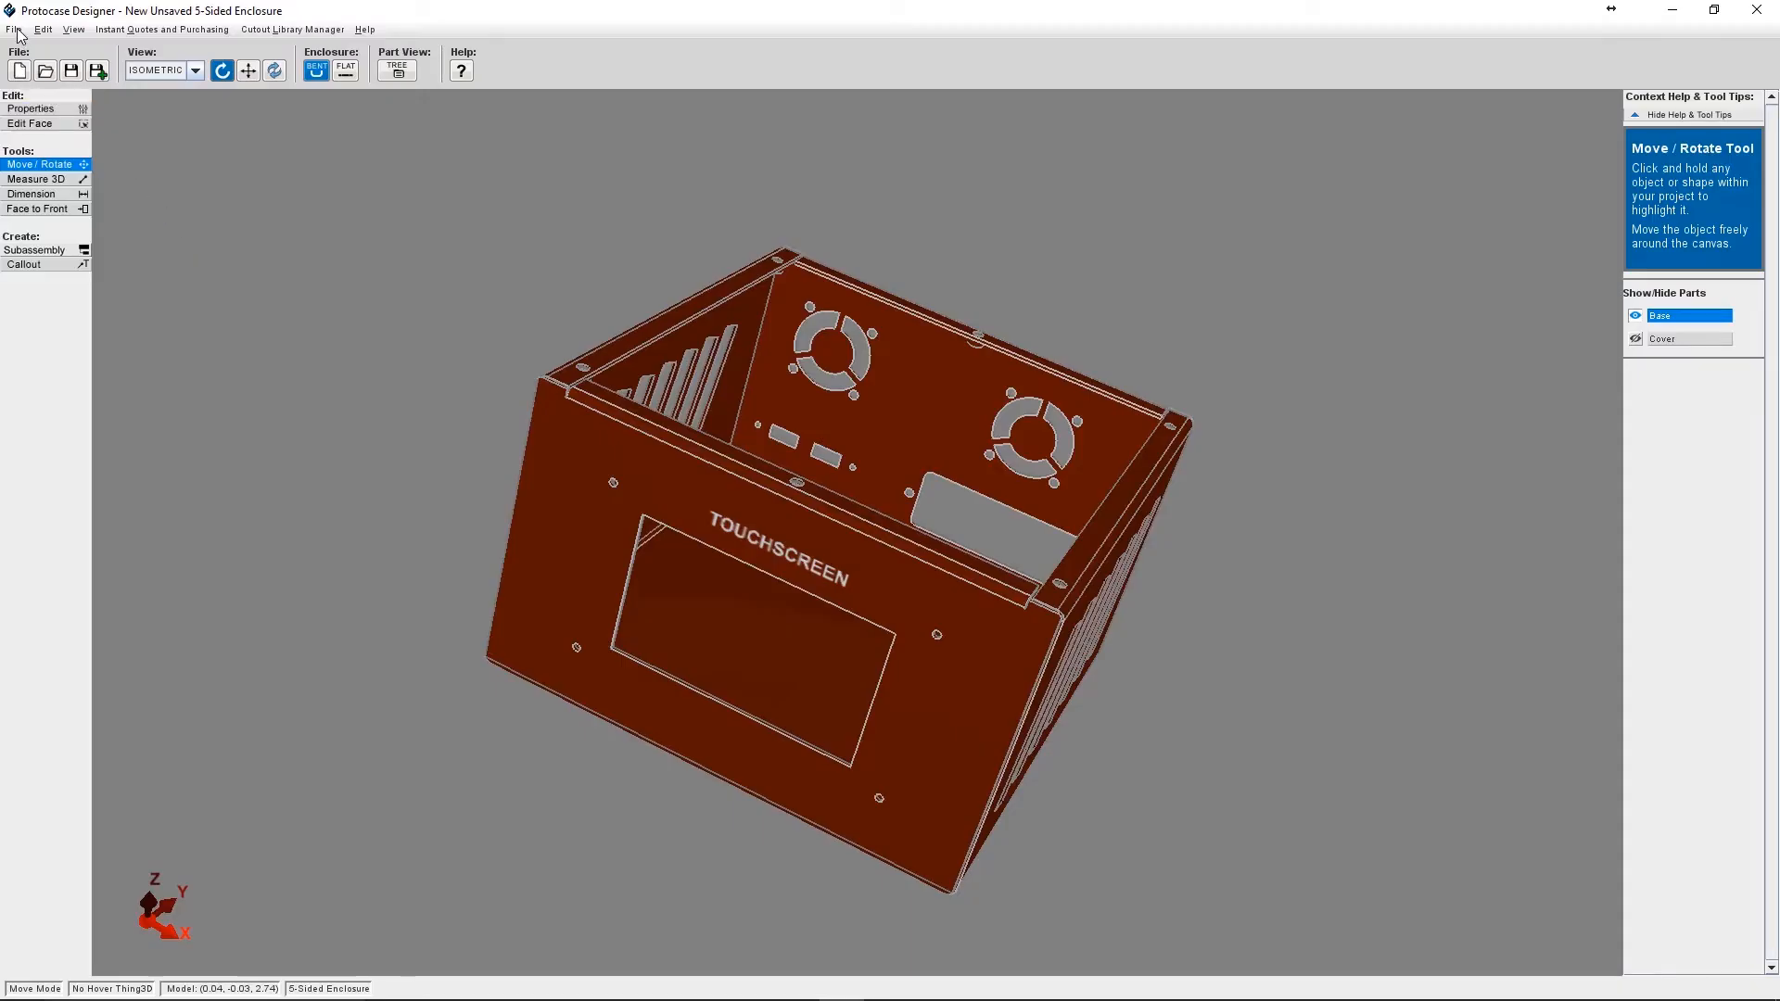
pyautogui.click(17, 29)
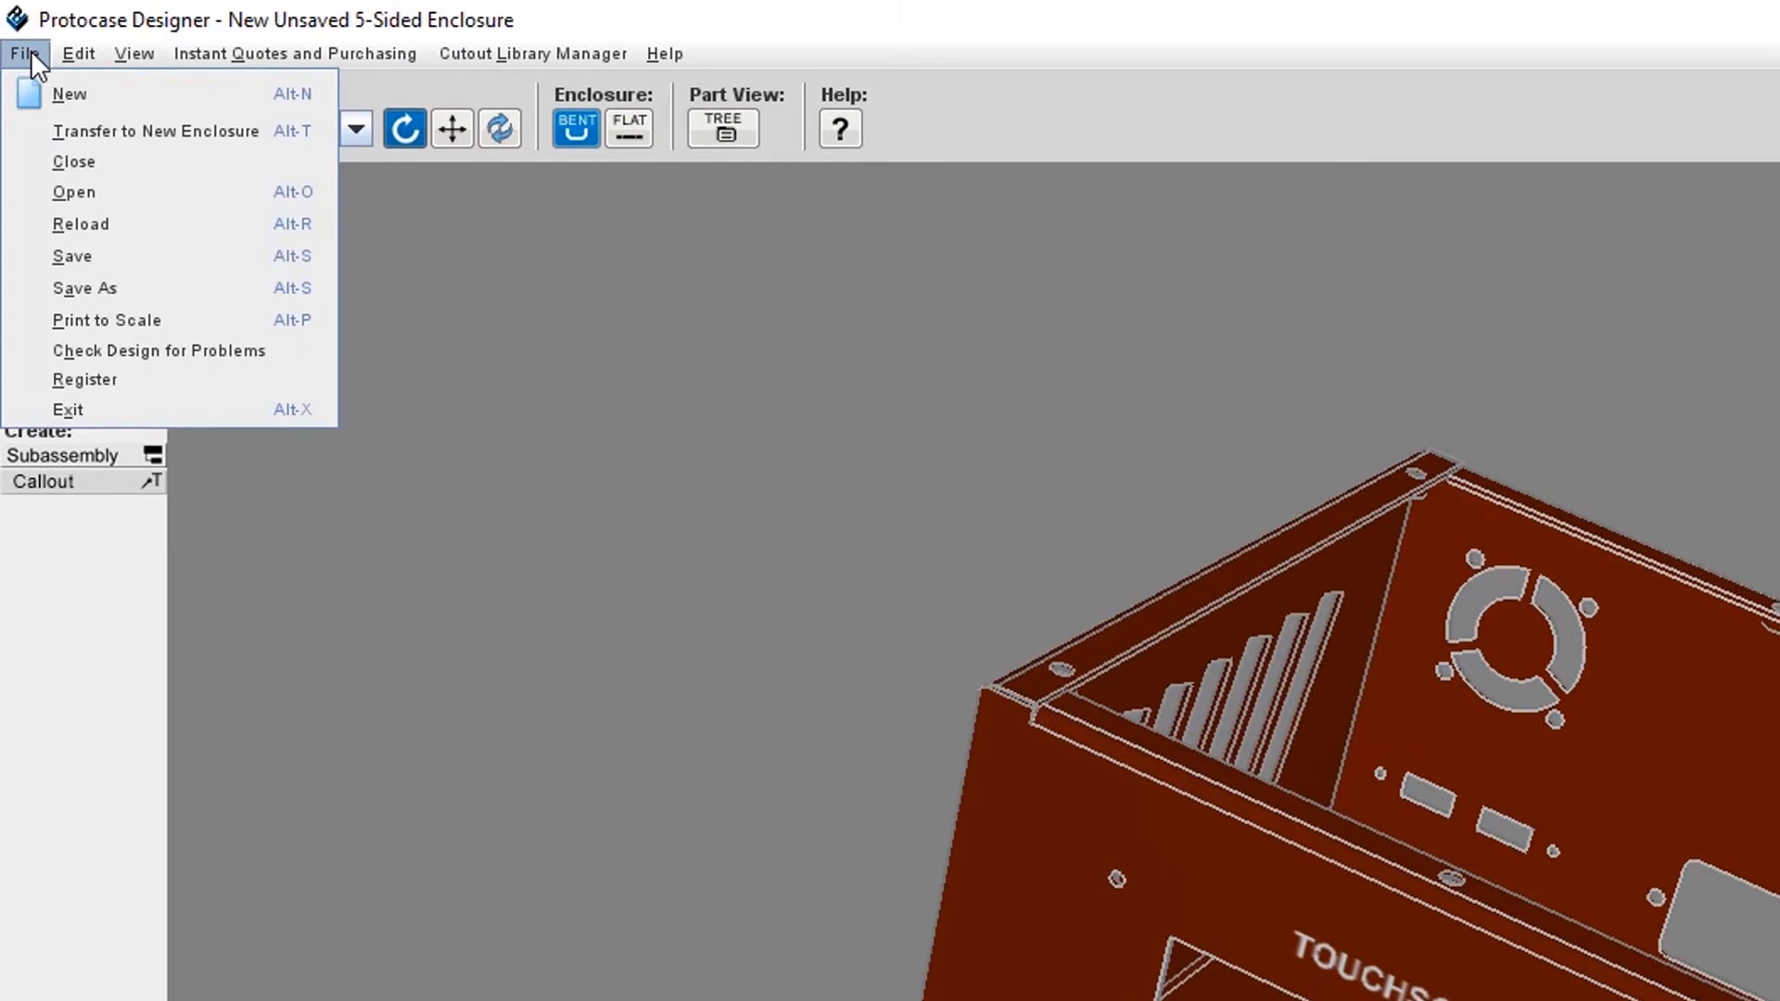
pyautogui.moveTo(126, 365)
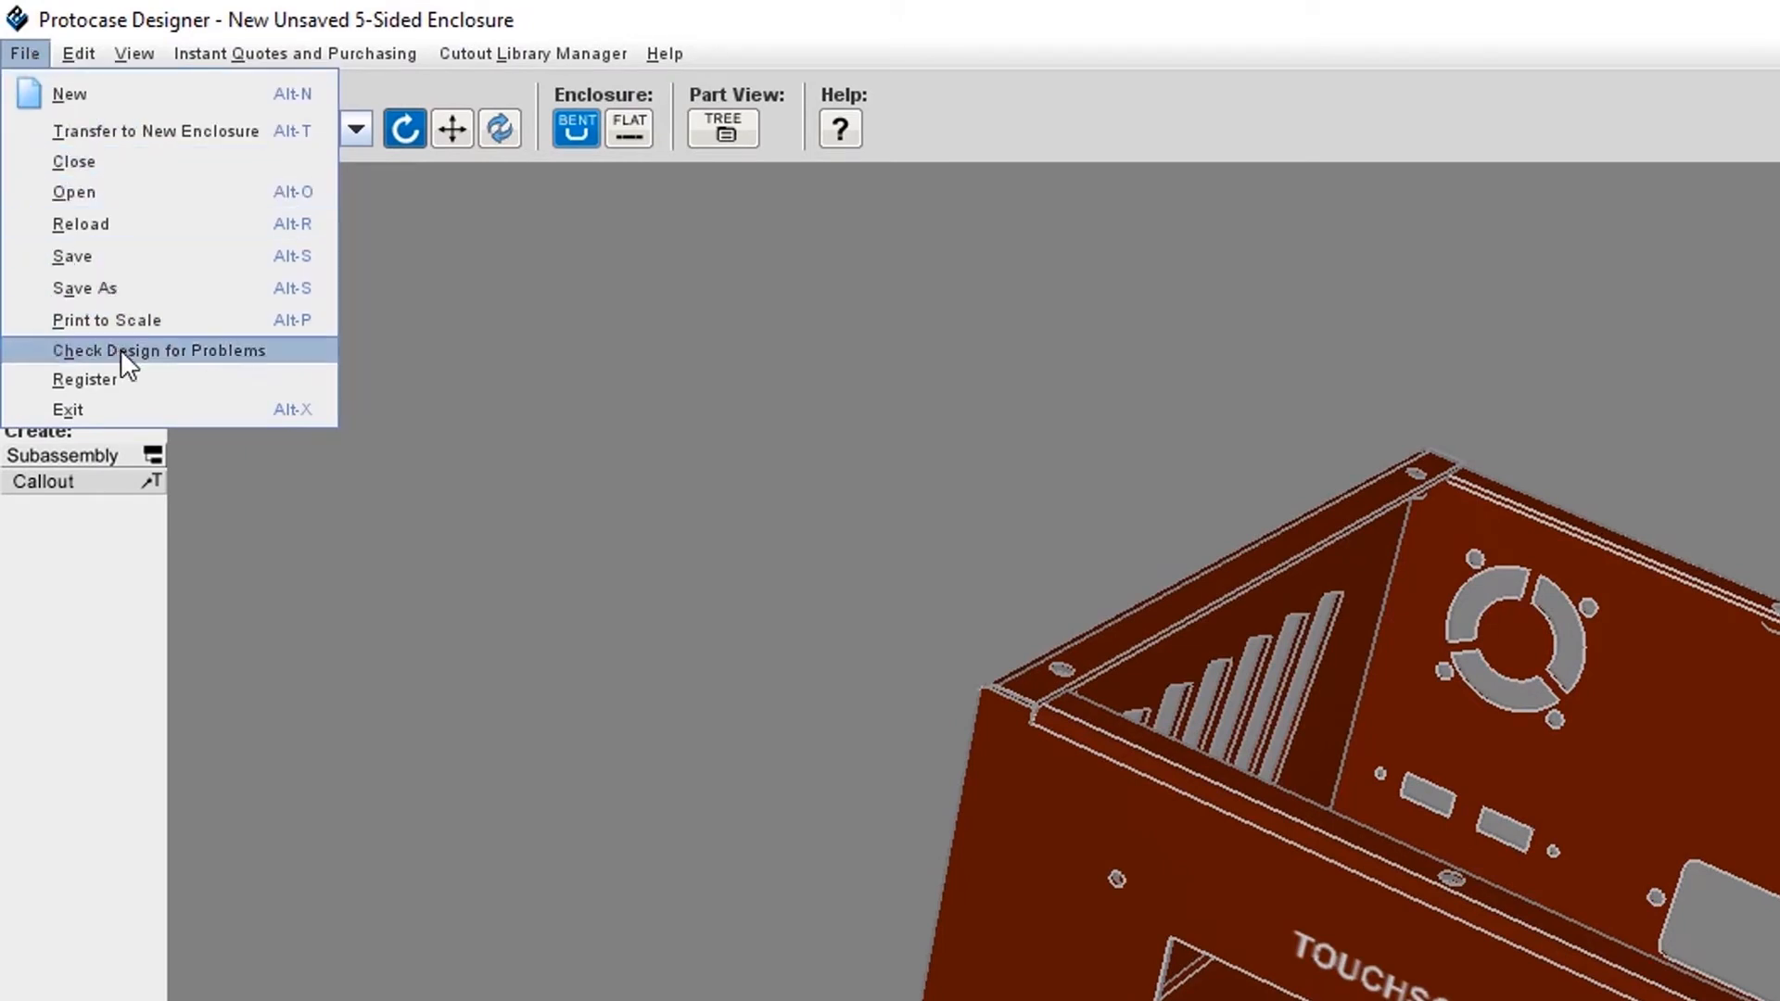
pyautogui.click(84, 378)
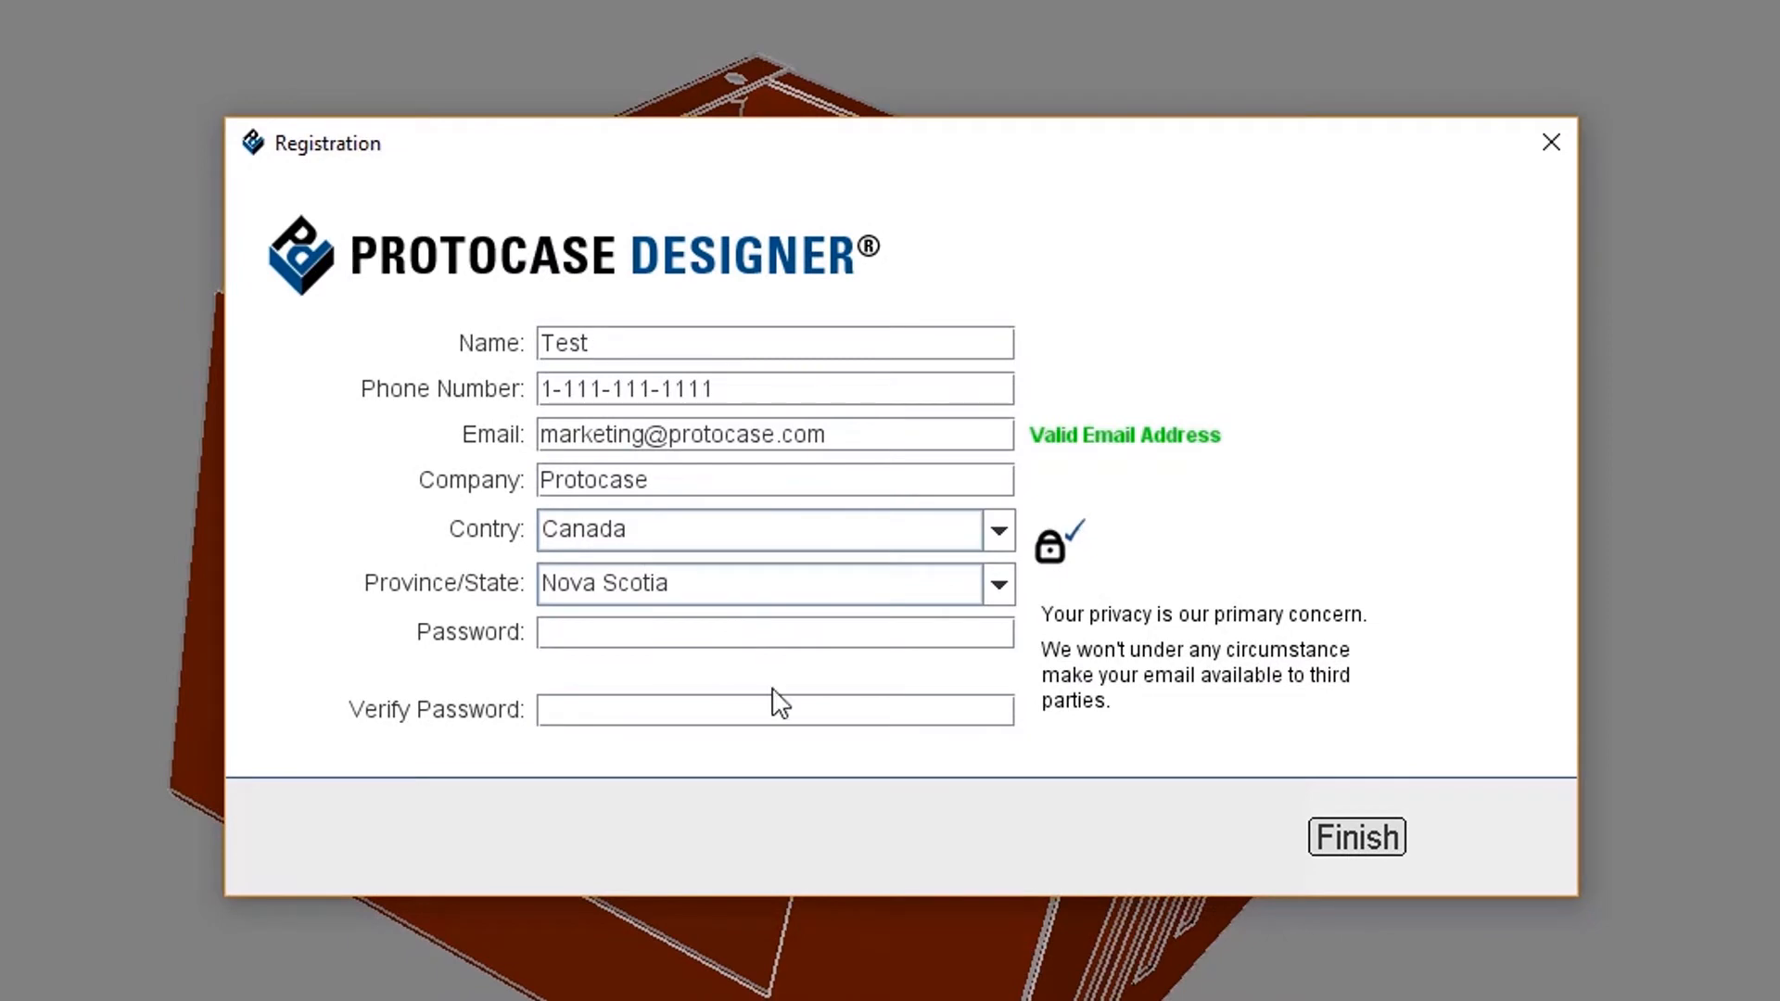
pyautogui.click(1358, 837)
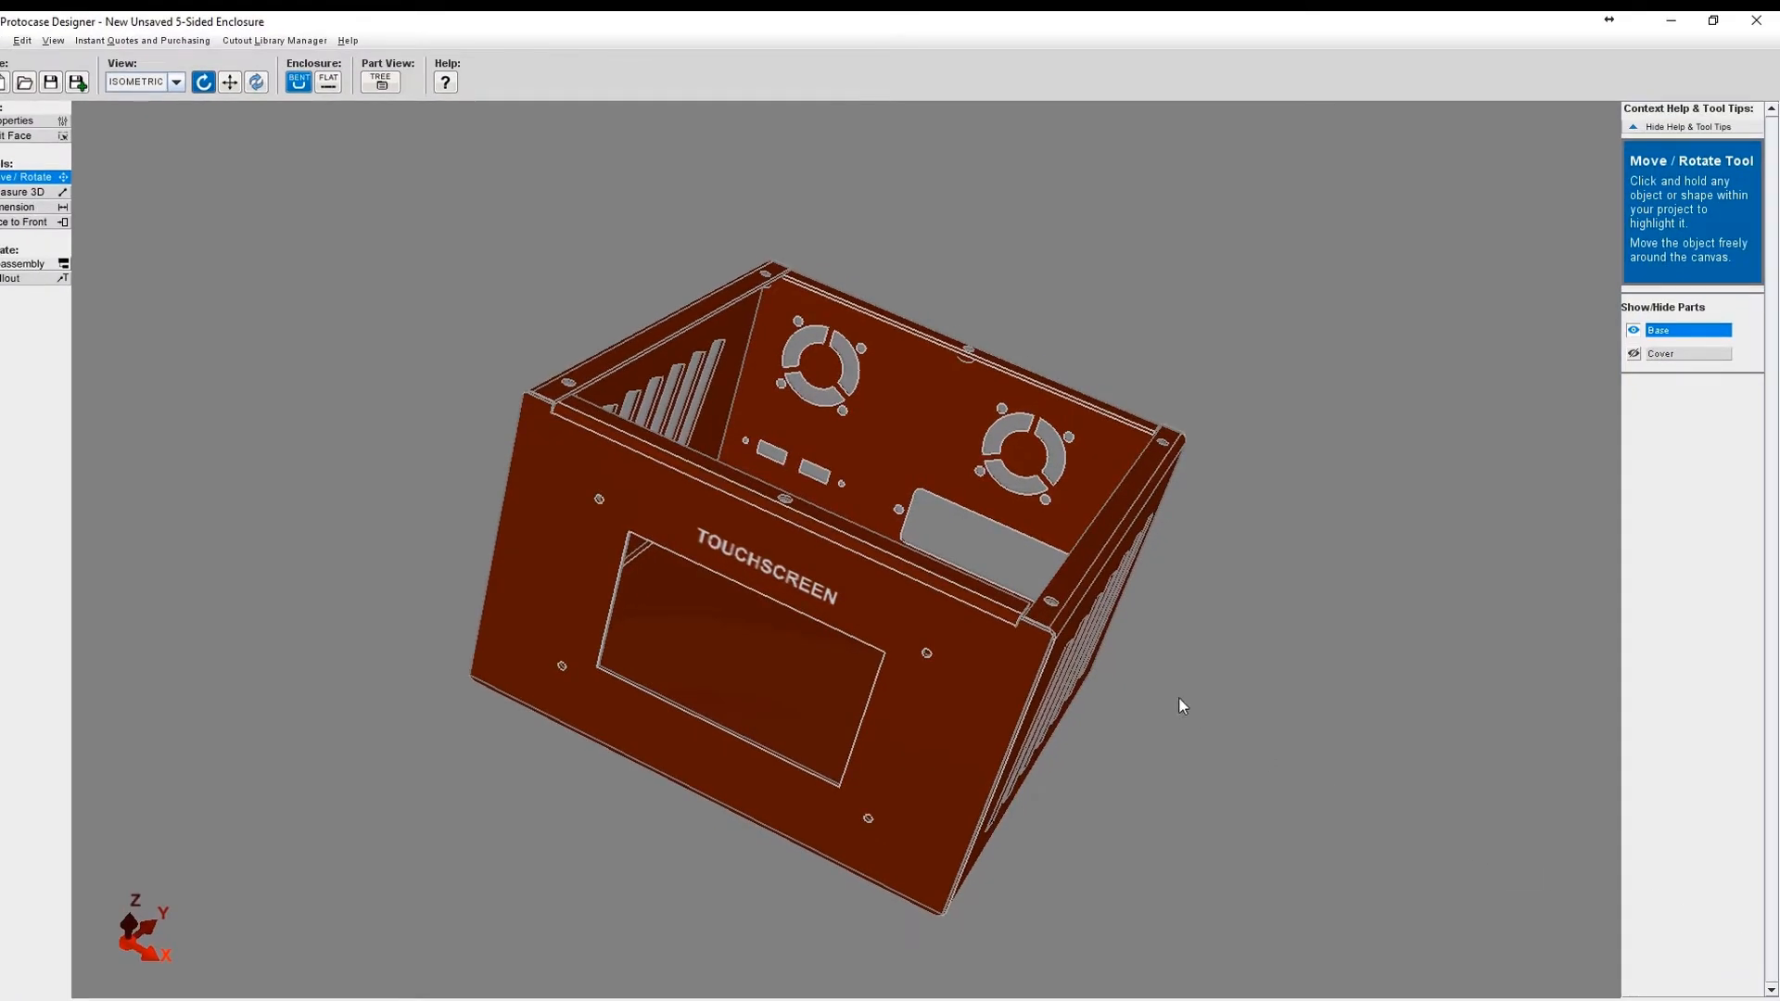
pyautogui.moveTo(1181, 705); pyautogui.dragTo(604, 550)
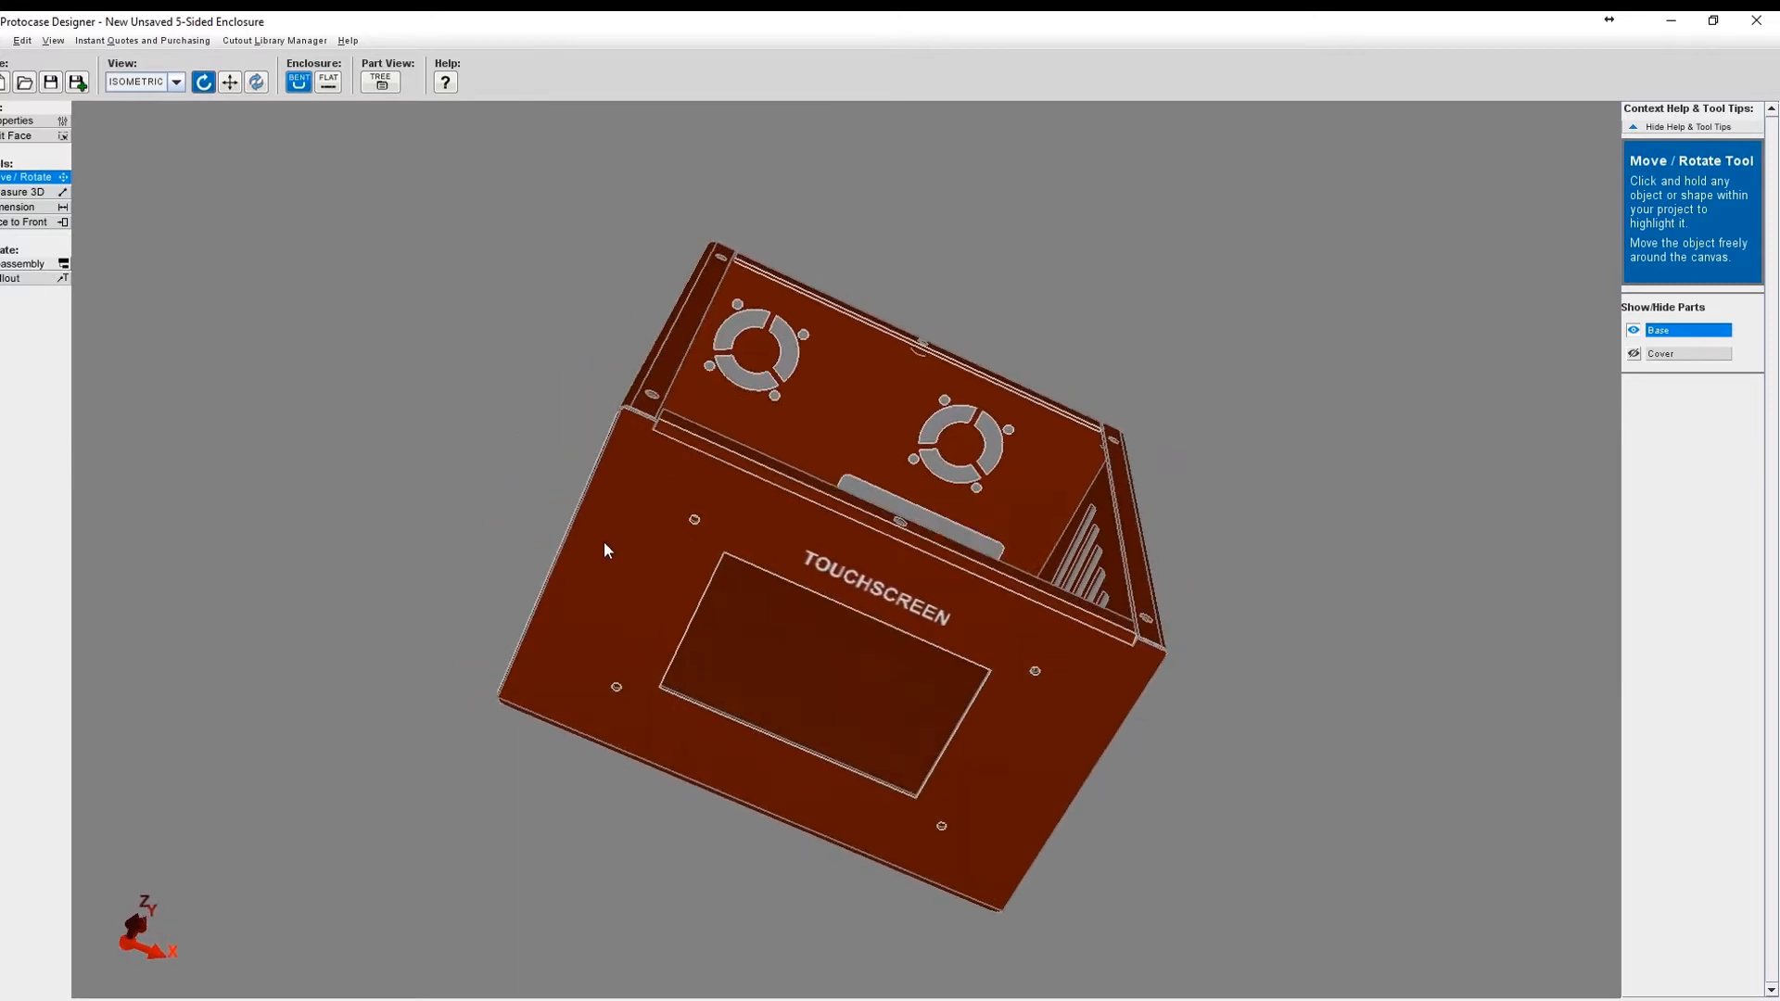
pyautogui.moveTo(604, 550); pyautogui.dragTo(573, 544)
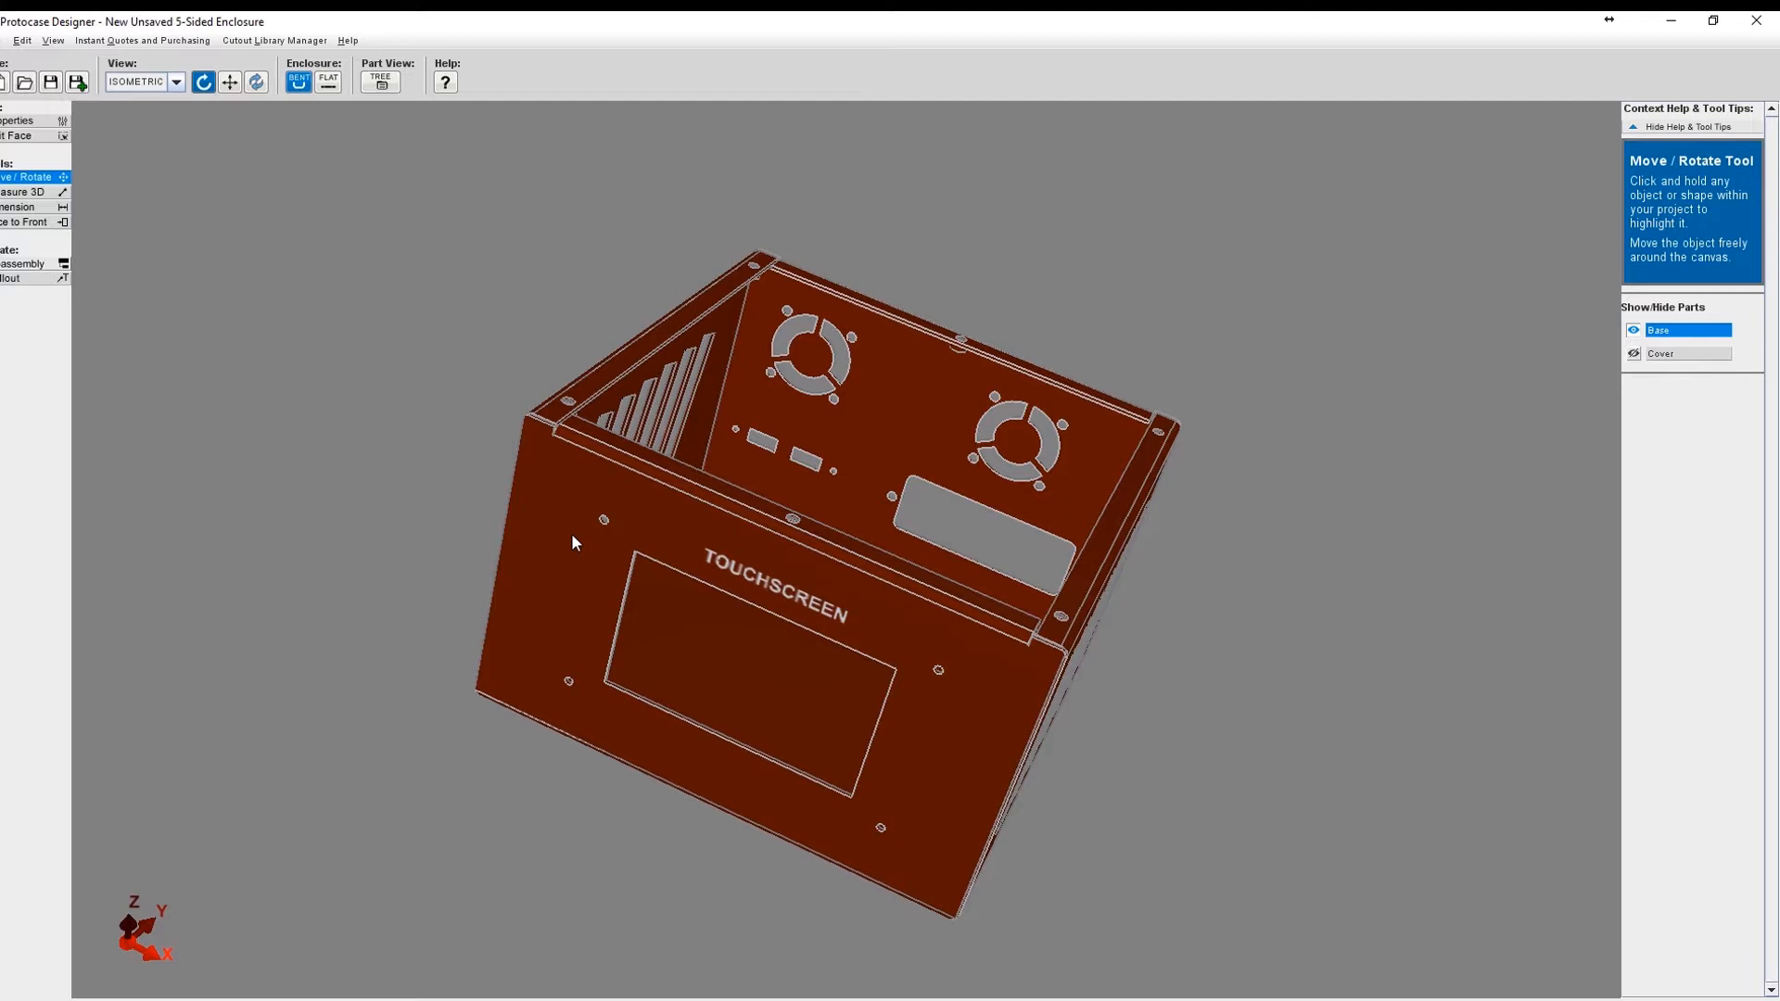
pyautogui.moveTo(853, 508)
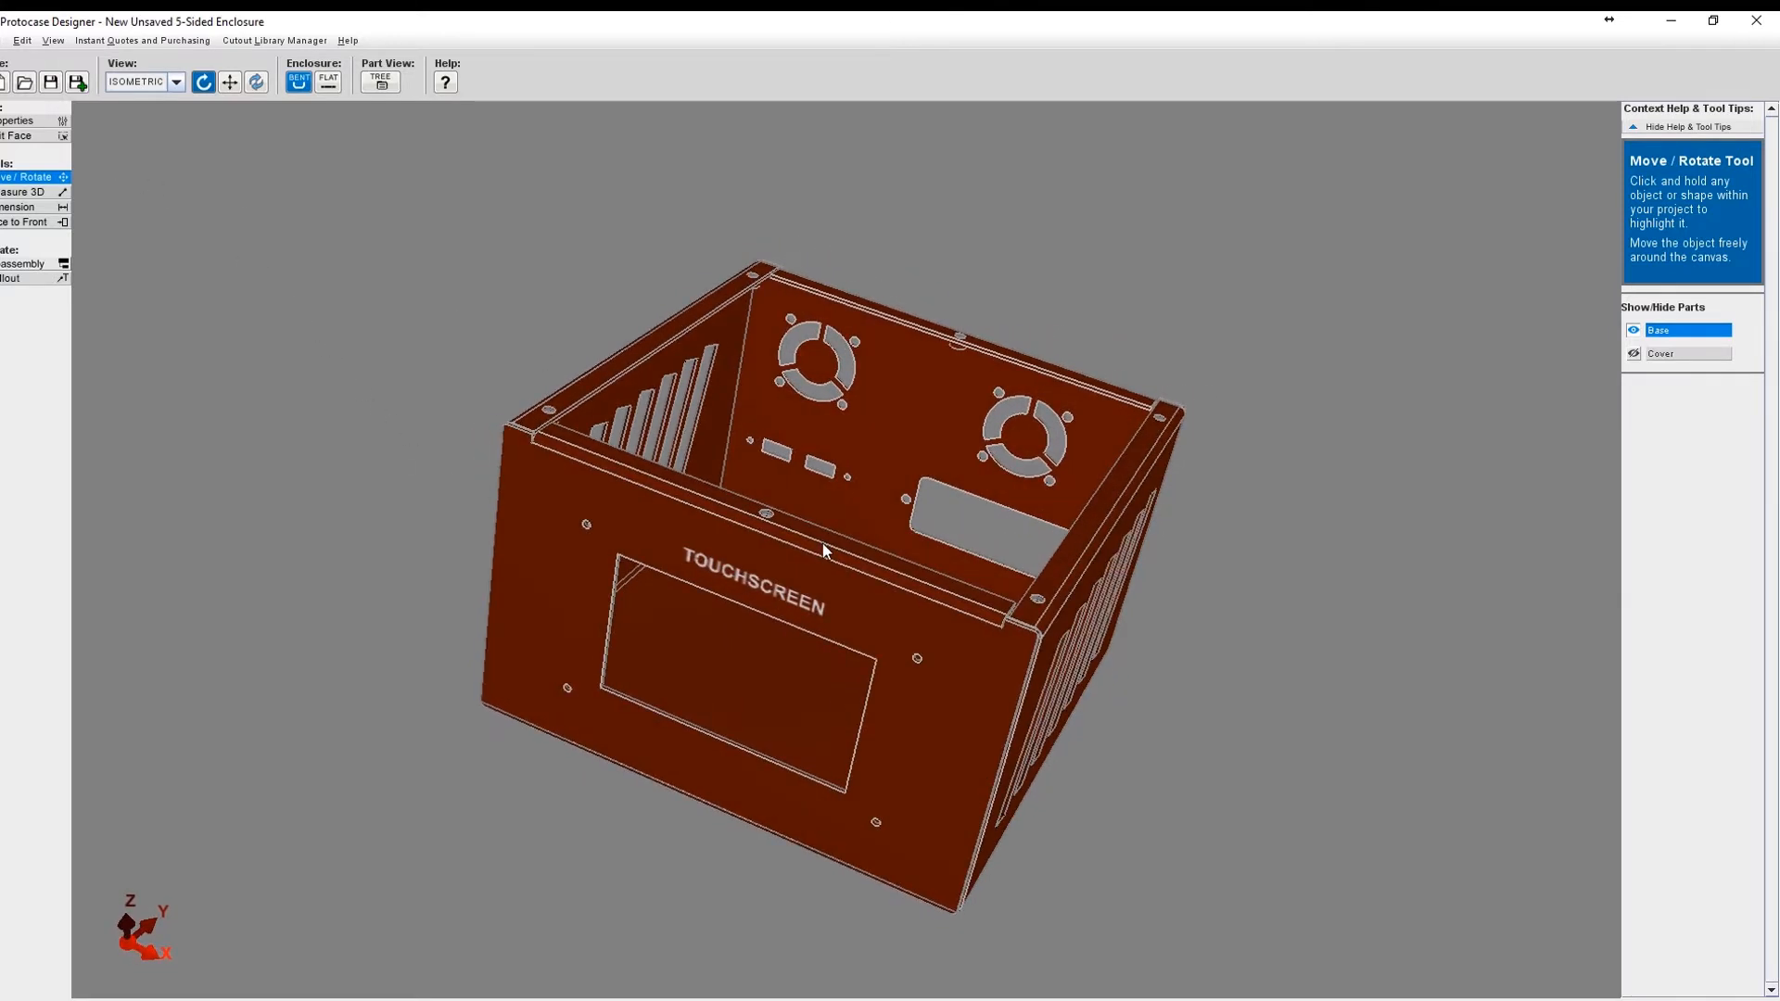
pyautogui.moveTo(157, 185)
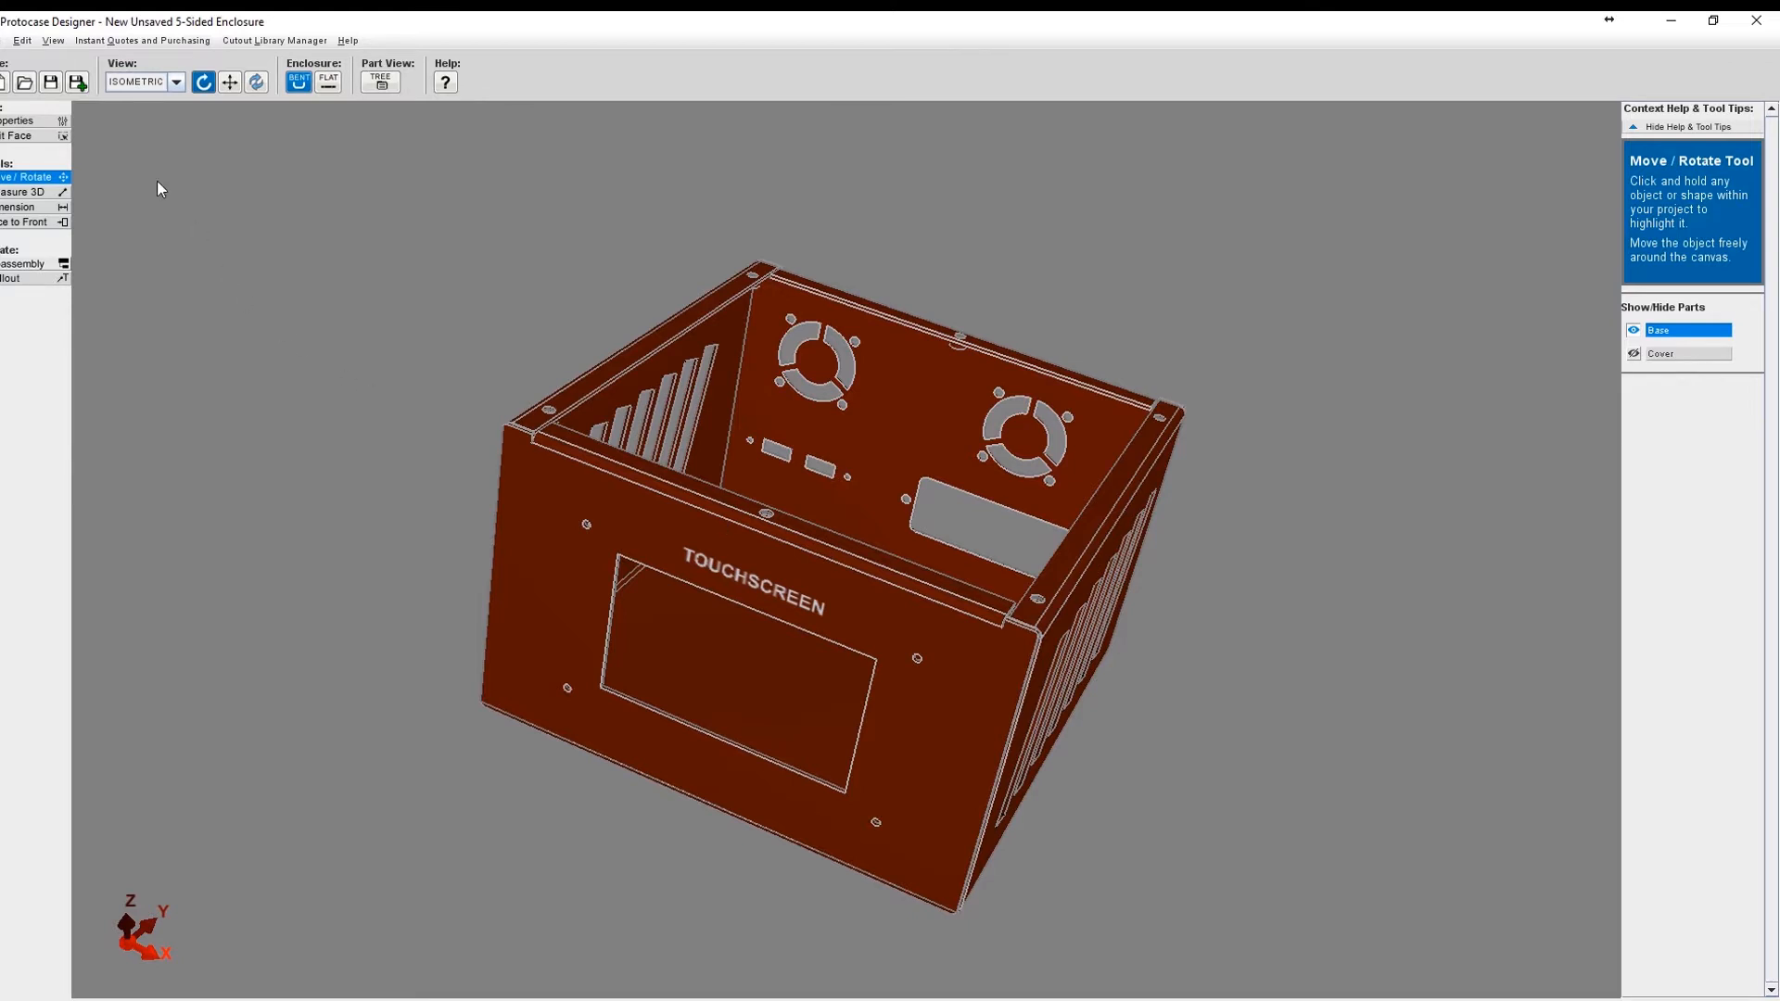
# Request an Instant Quote for the 5-sided enclosure from Instant Quotes and Purchasing
pyautogui.click(149, 40)
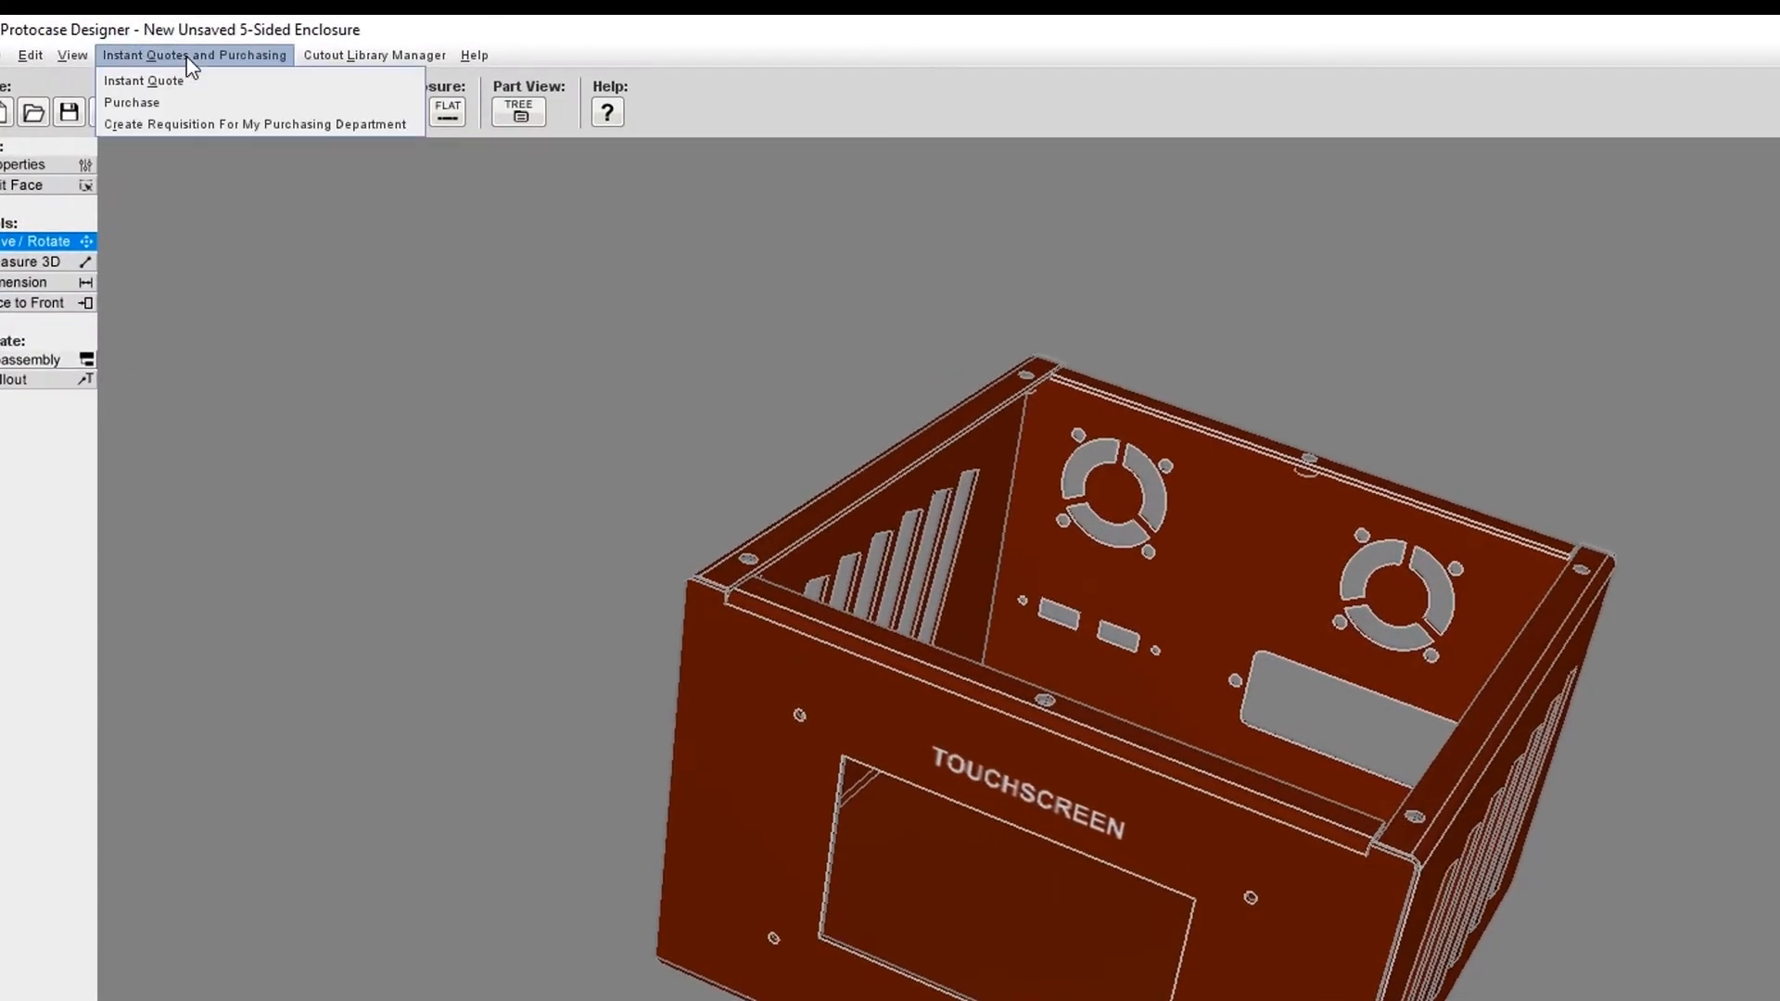
pyautogui.moveTo(174, 85)
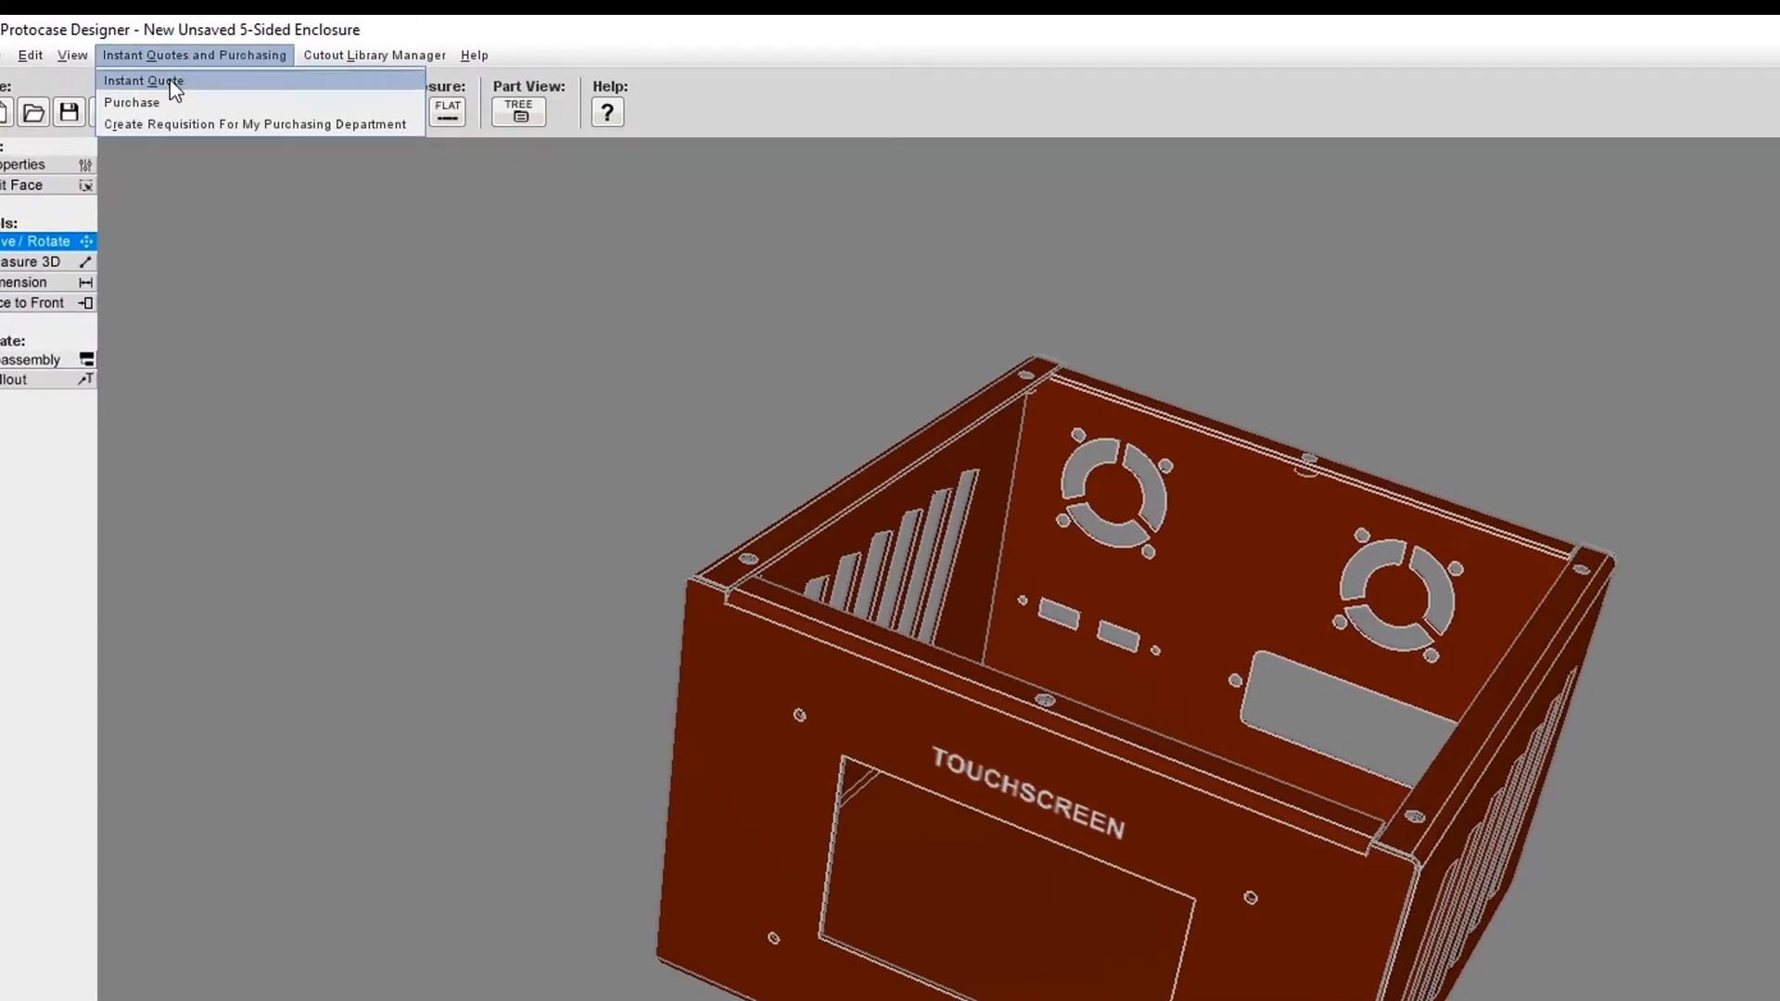
pyautogui.click(155, 80)
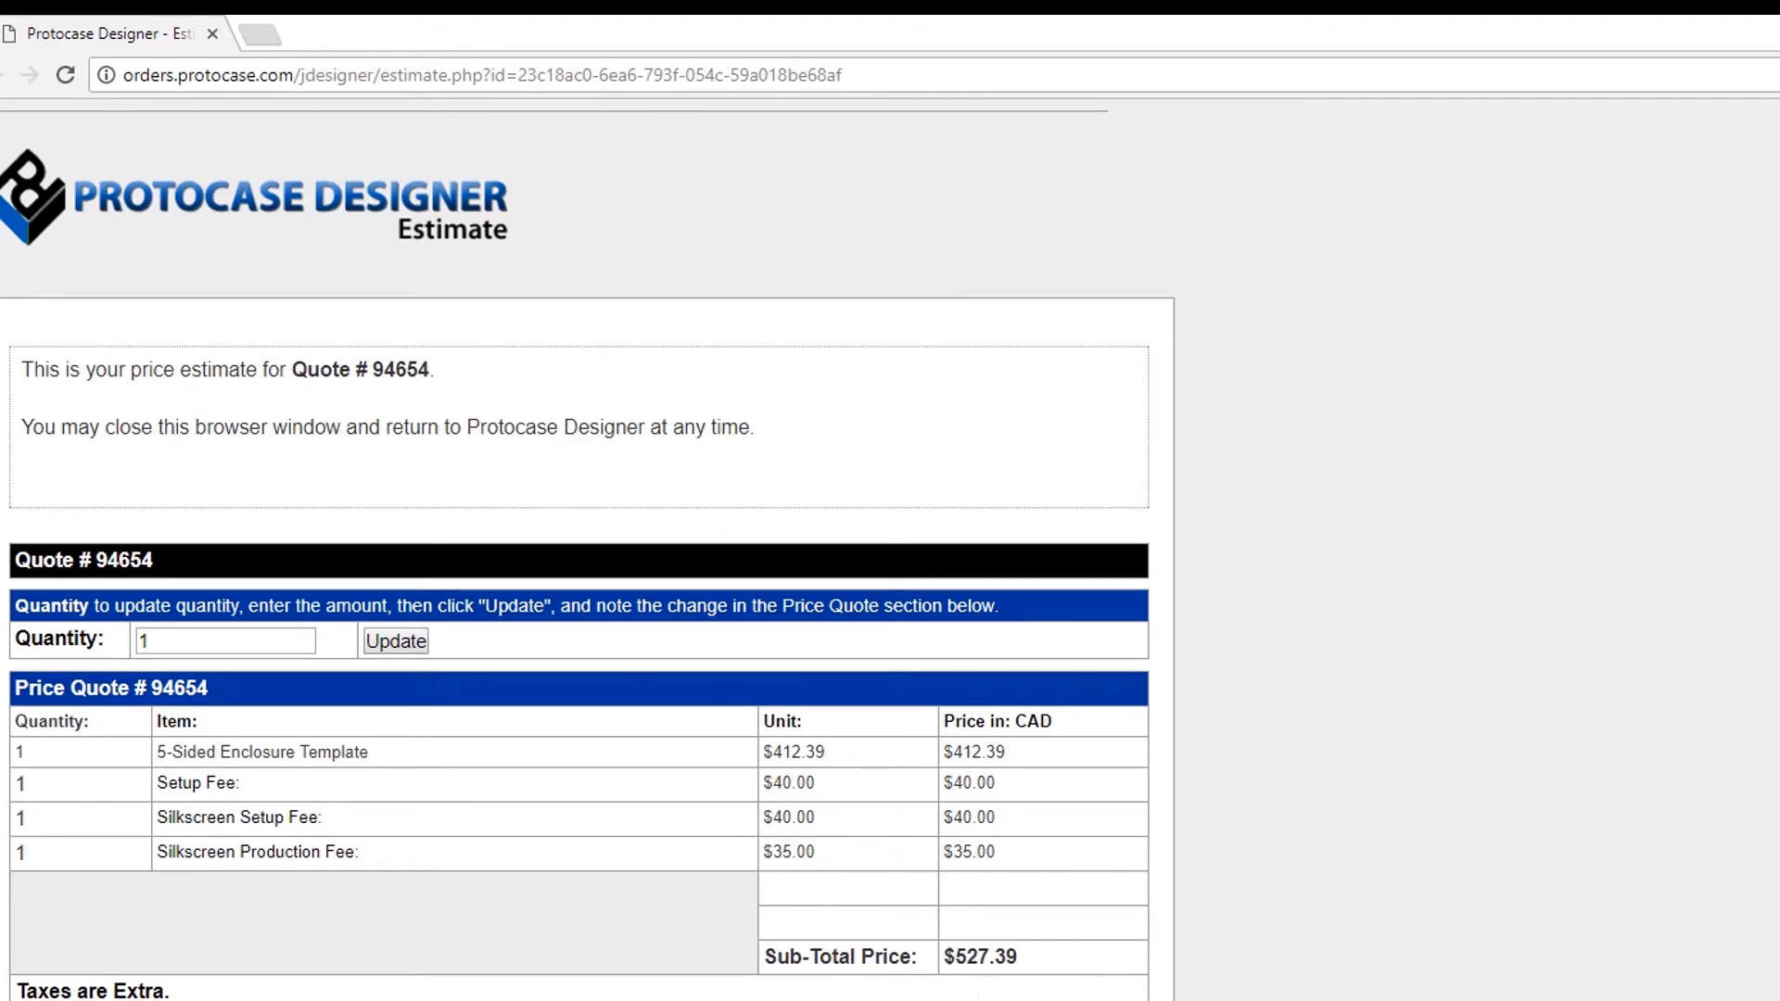
pyautogui.moveTo(540, 849)
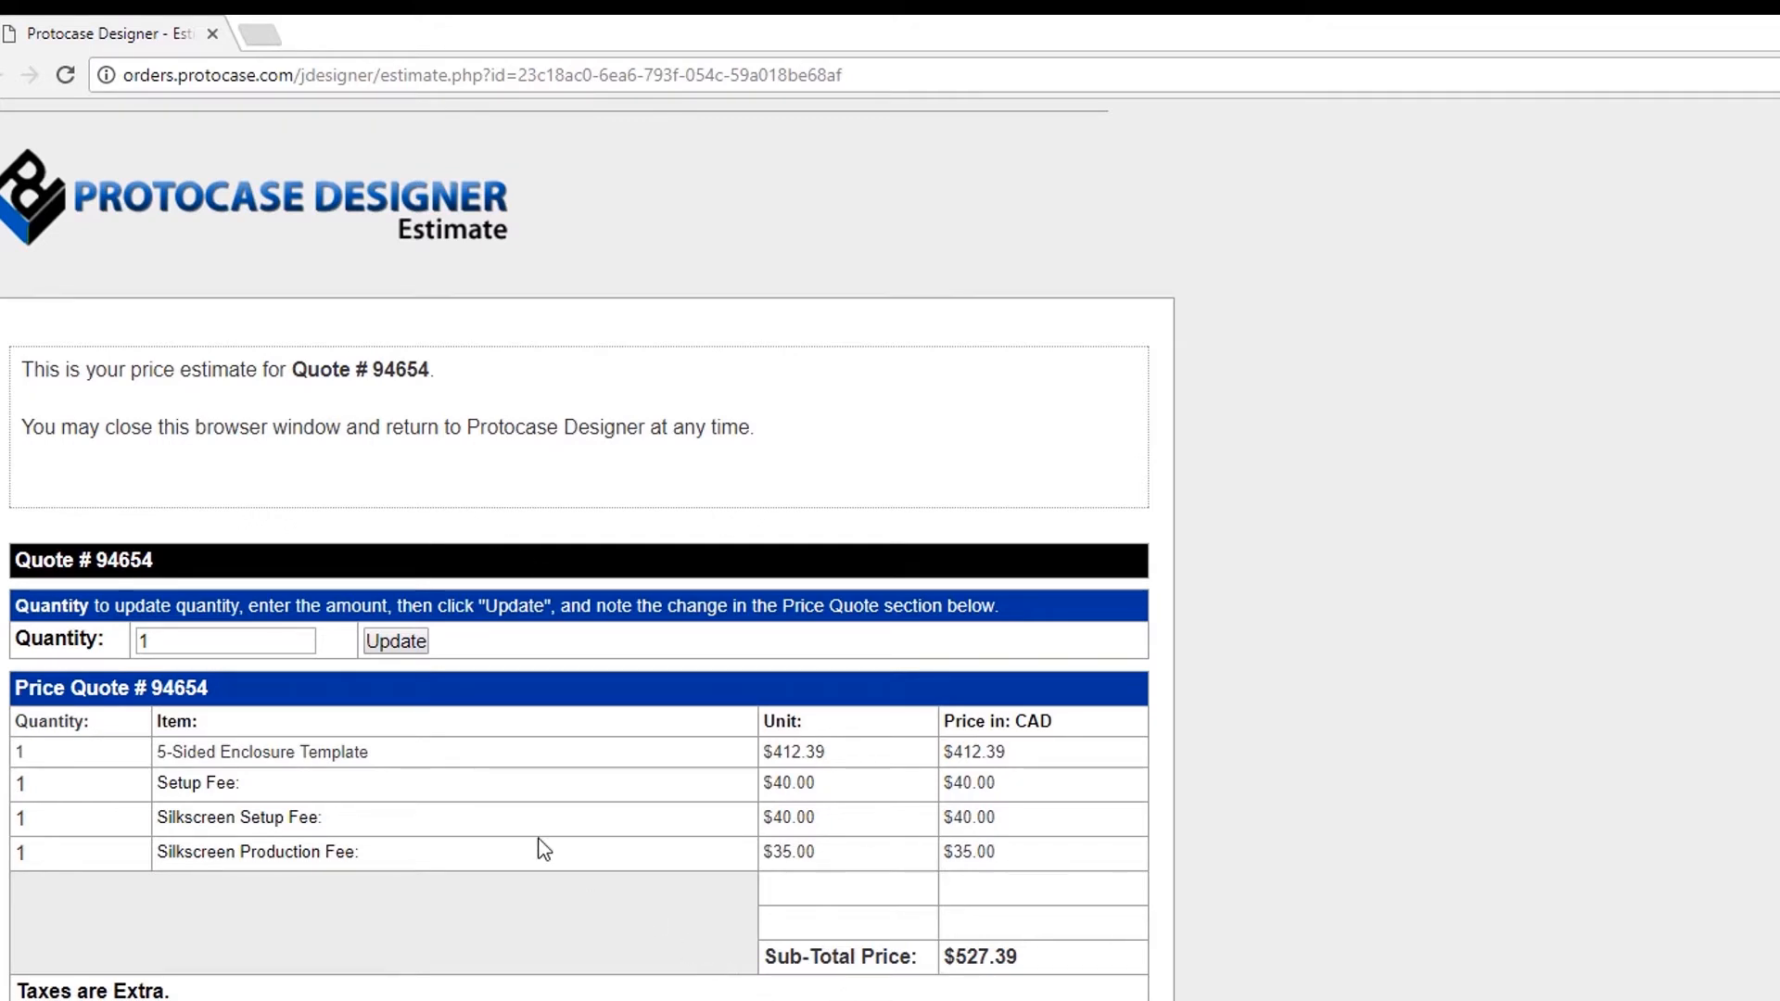
# Activate the Quantity field on the Quote #94654 estimate page
pyautogui.click(227, 640)
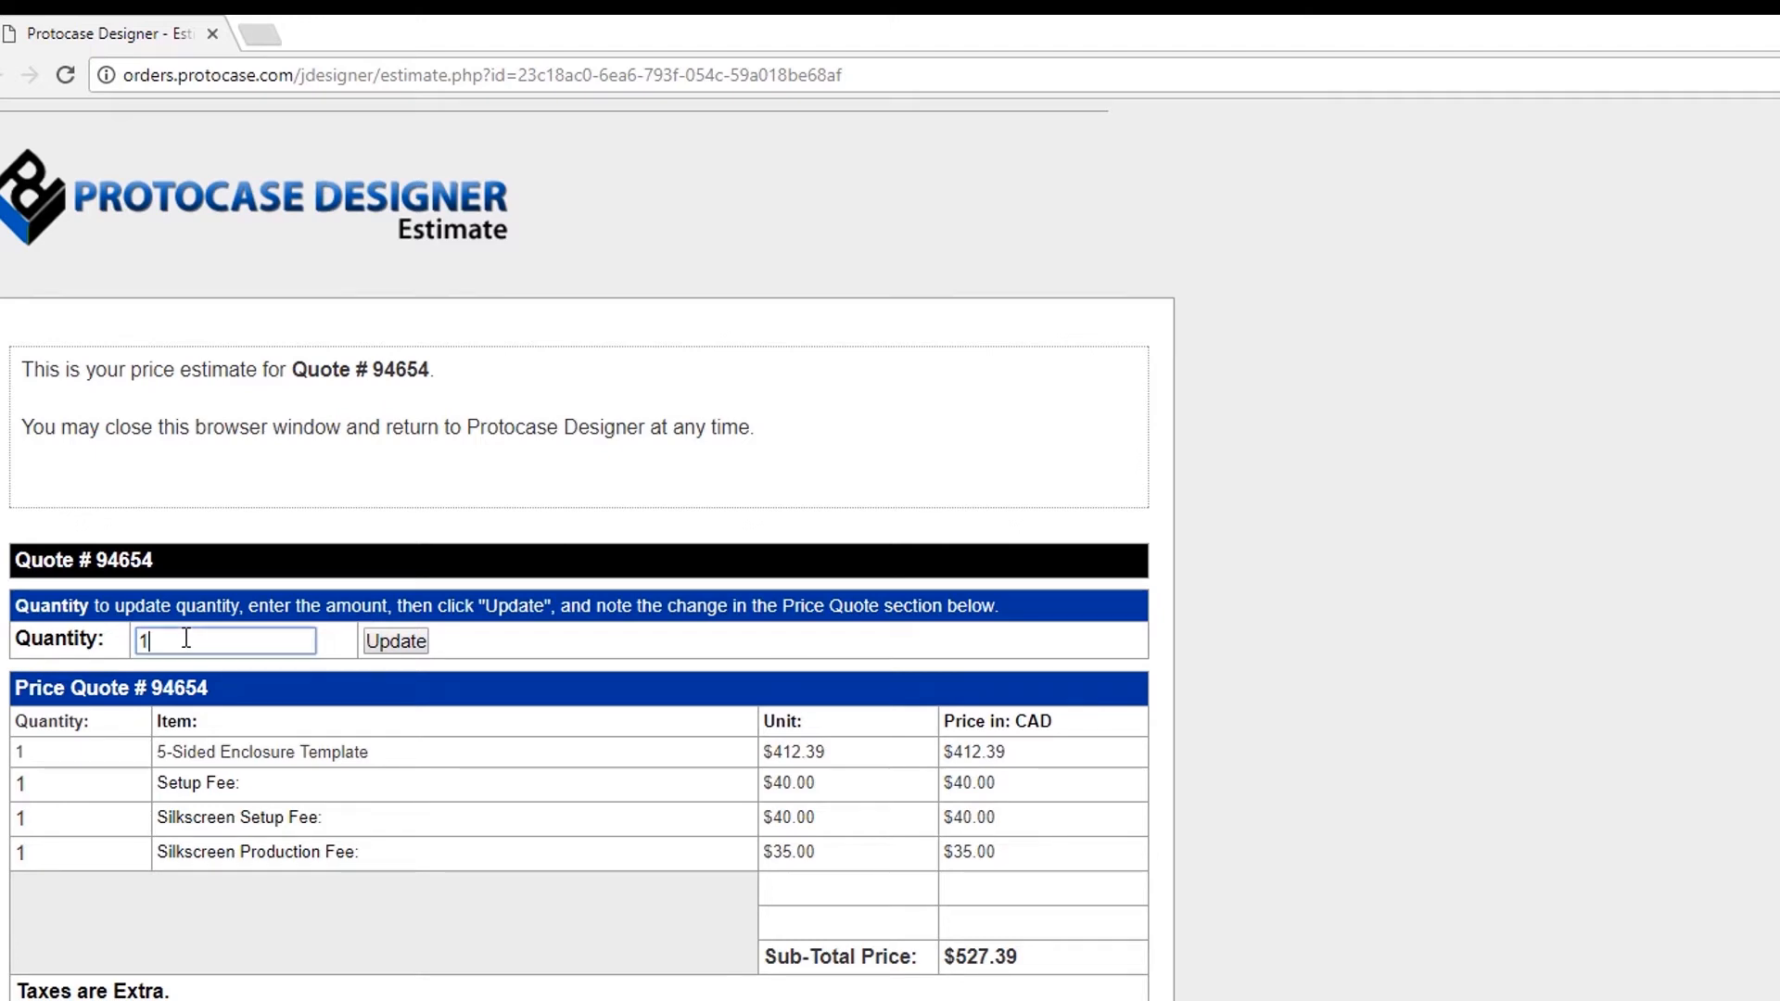
pyautogui.moveTo(399, 657)
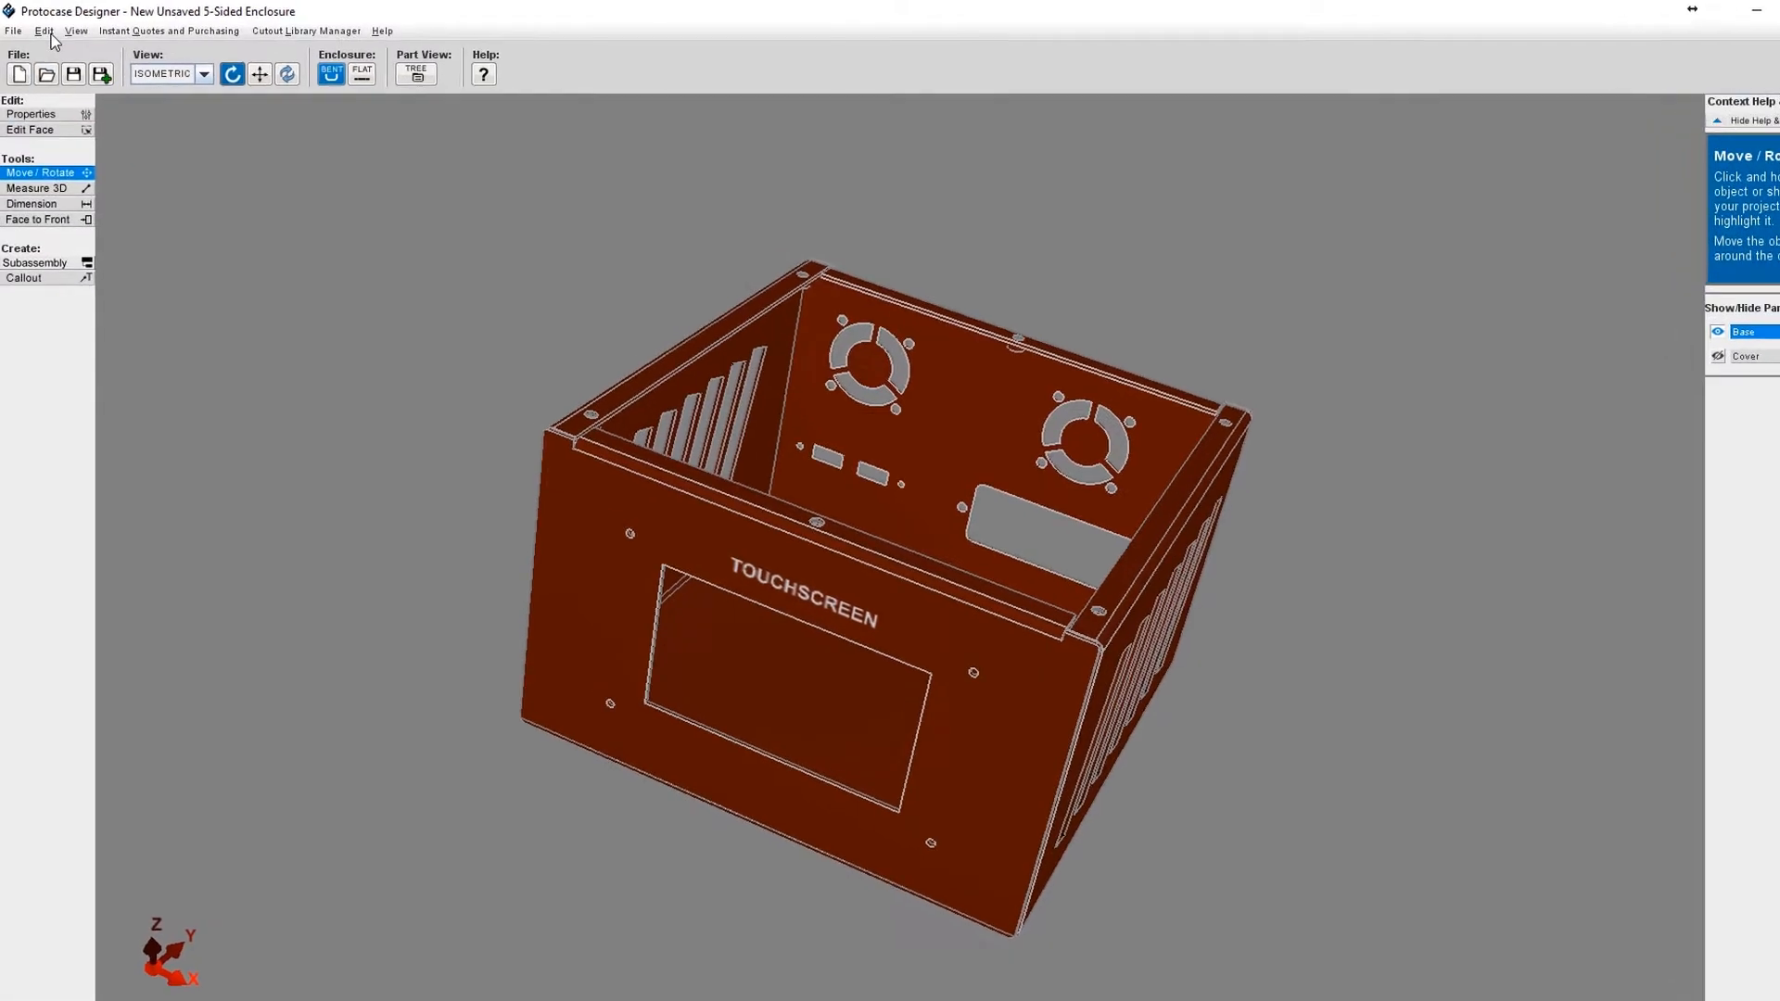
# Set the enclosure MetalType to Stainless Steel (A240 TP304 2B) in Enclosure Properties and apply it
pyautogui.click(49, 32)
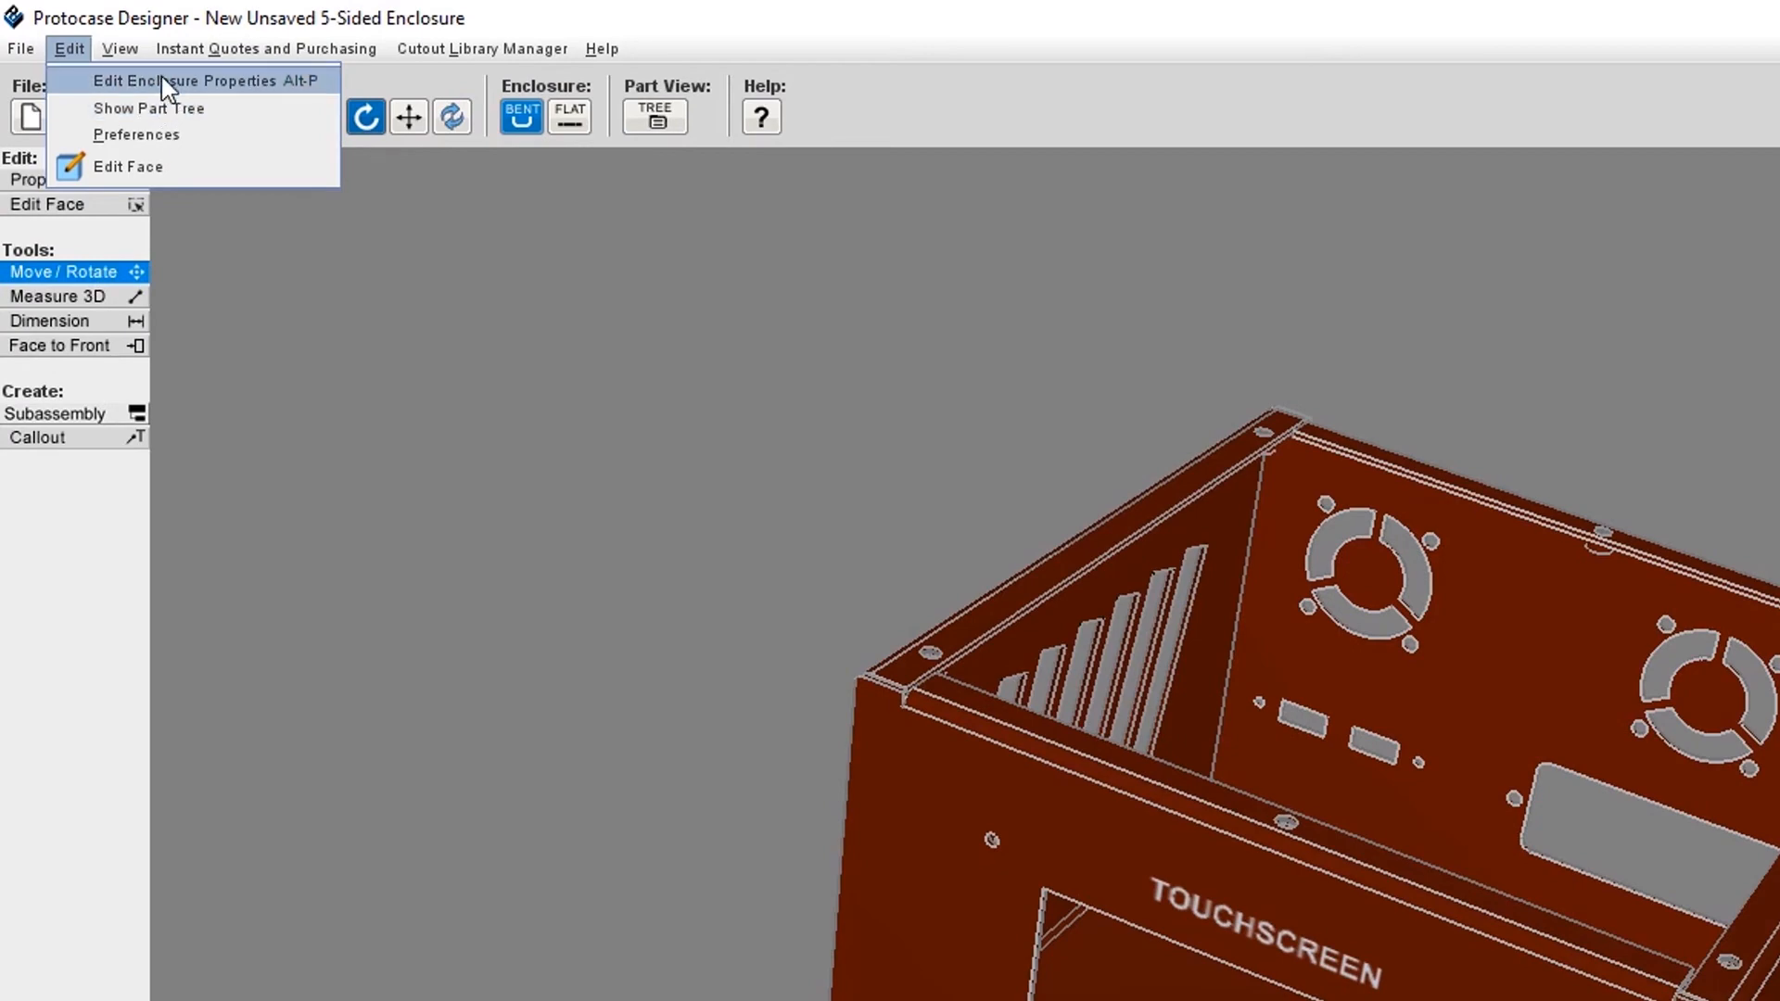
pyautogui.click(176, 80)
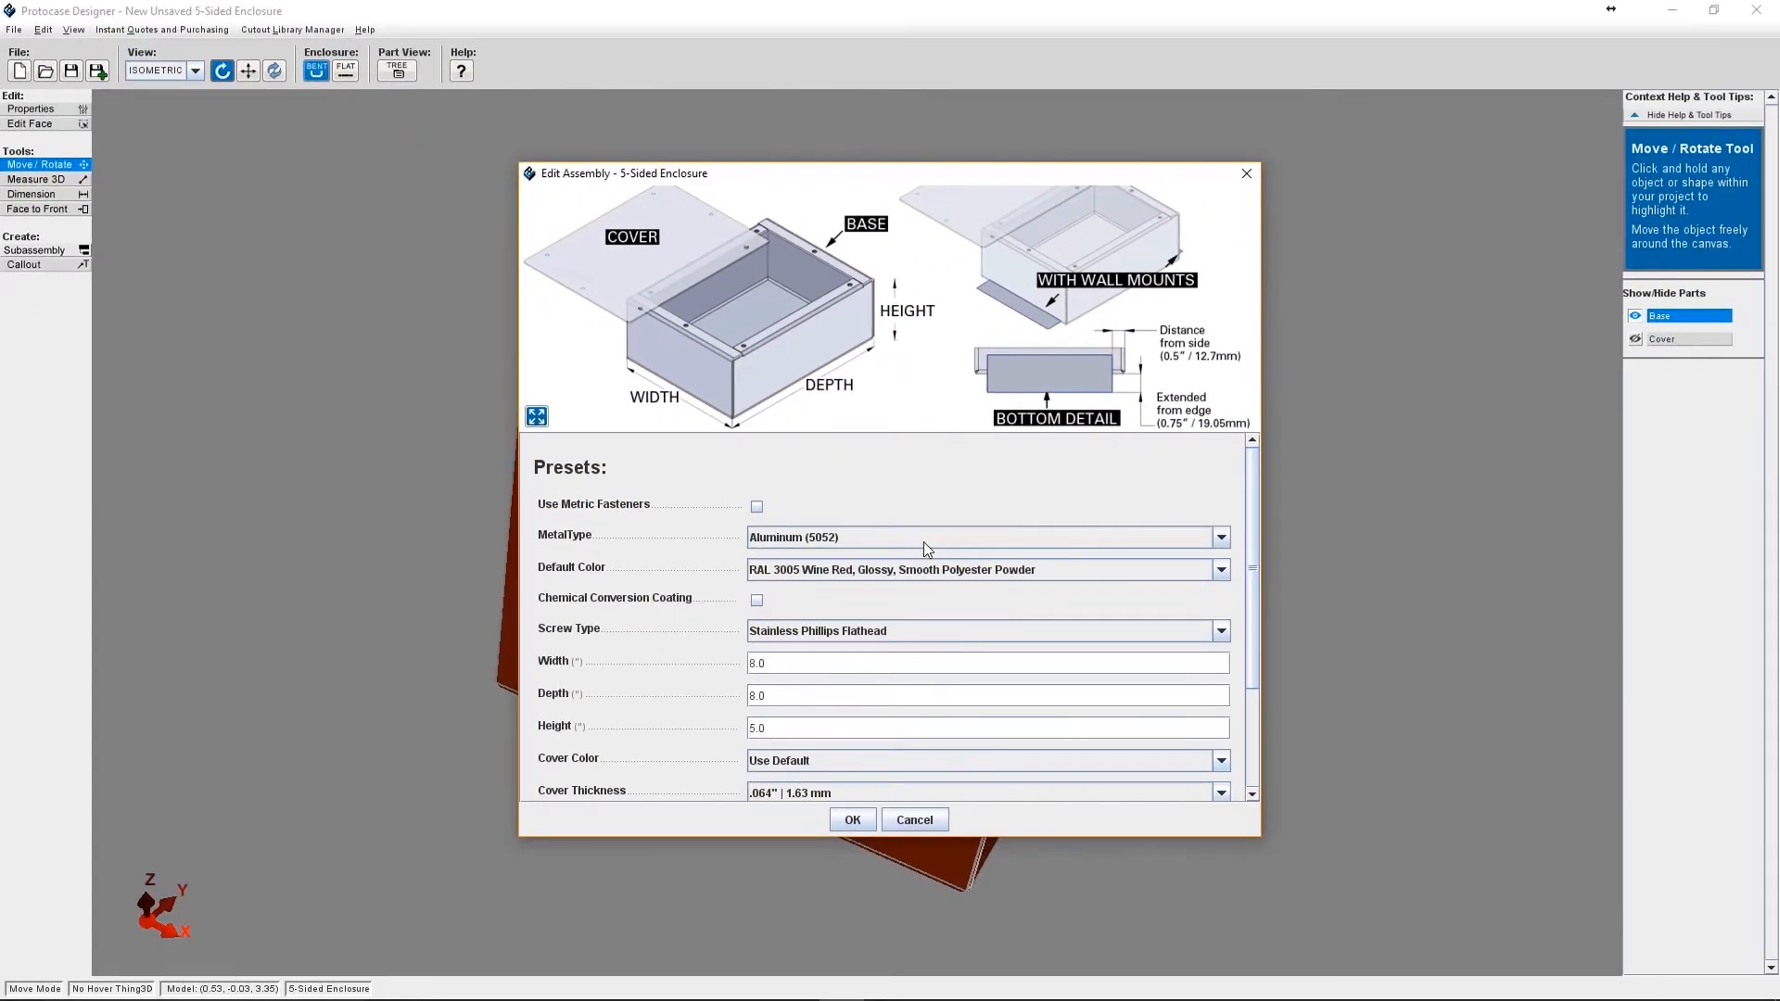
pyautogui.click(1222, 537)
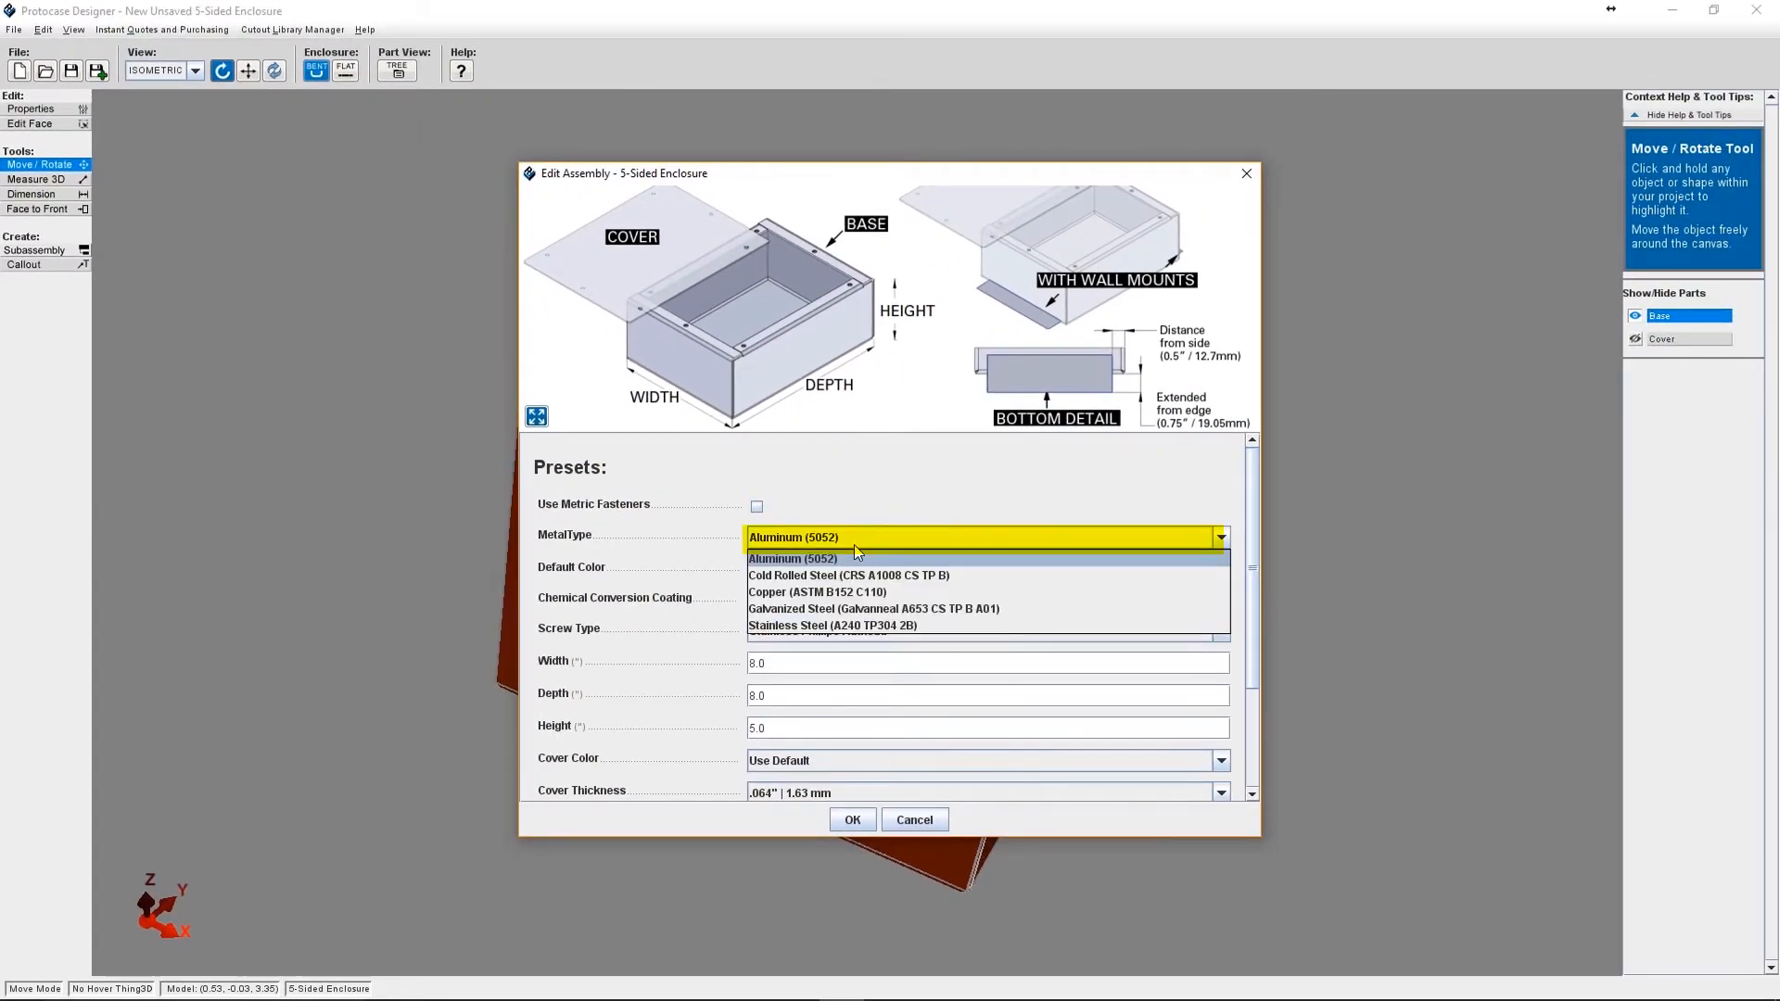
pyautogui.click(833, 624)
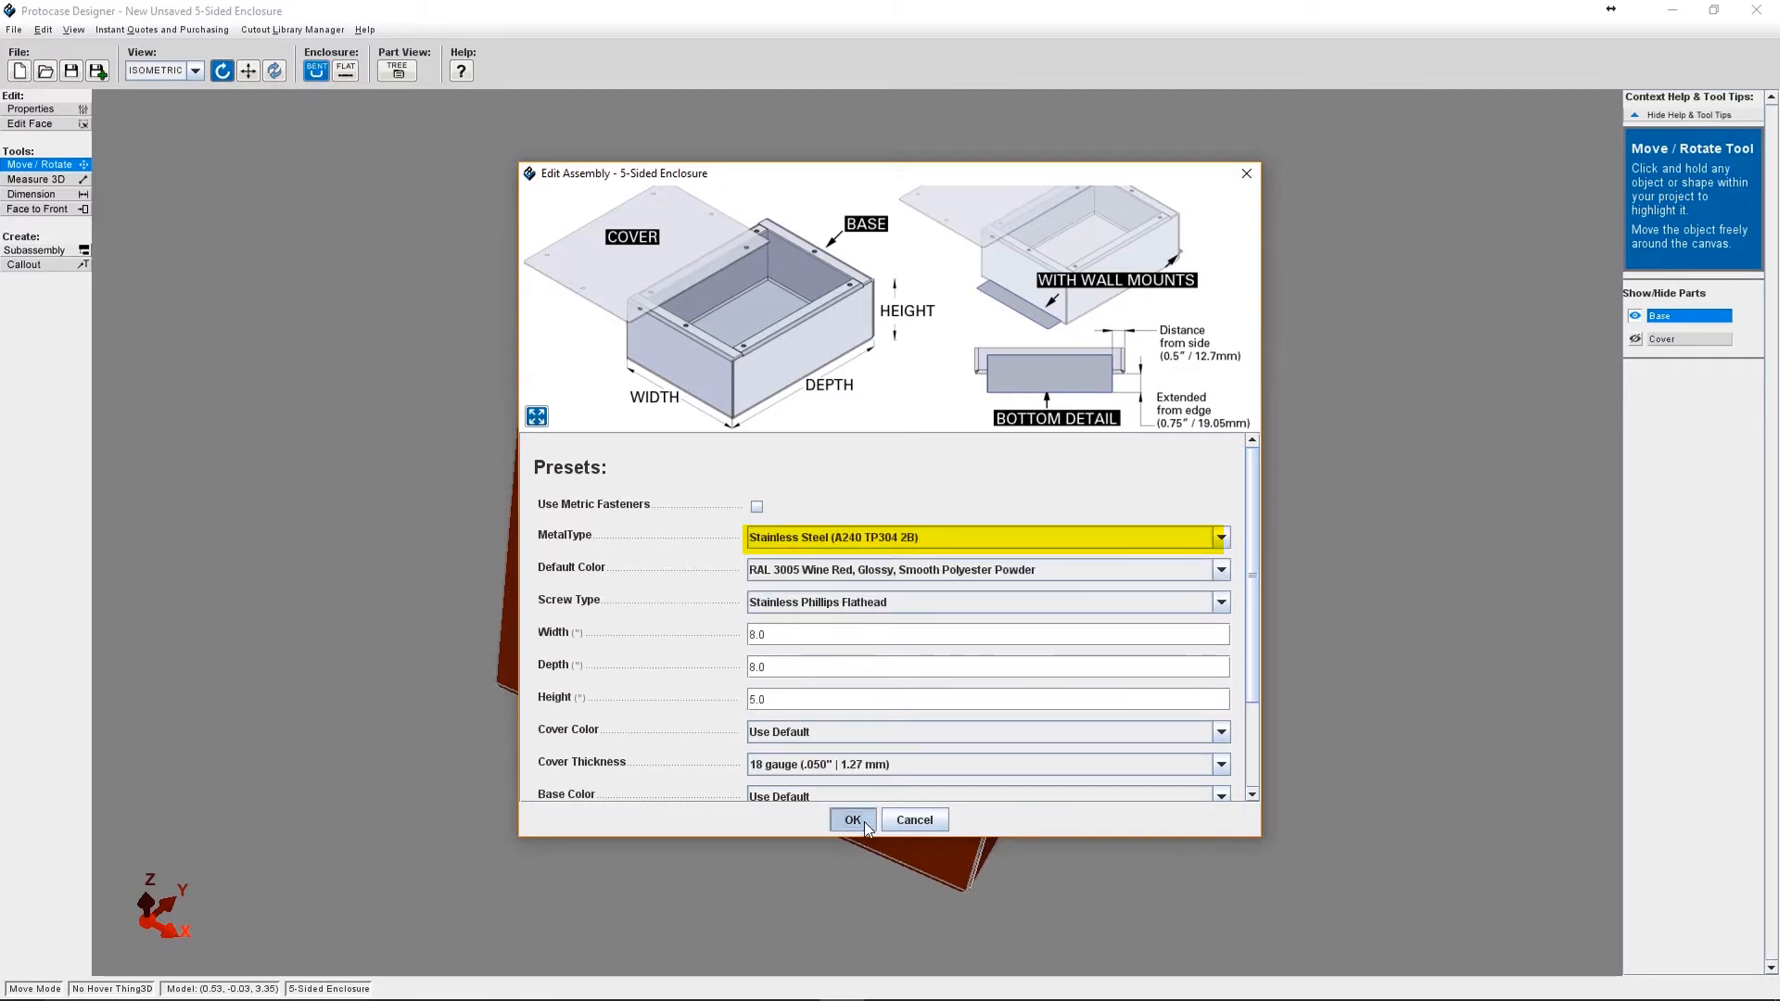
pyautogui.click(853, 820)
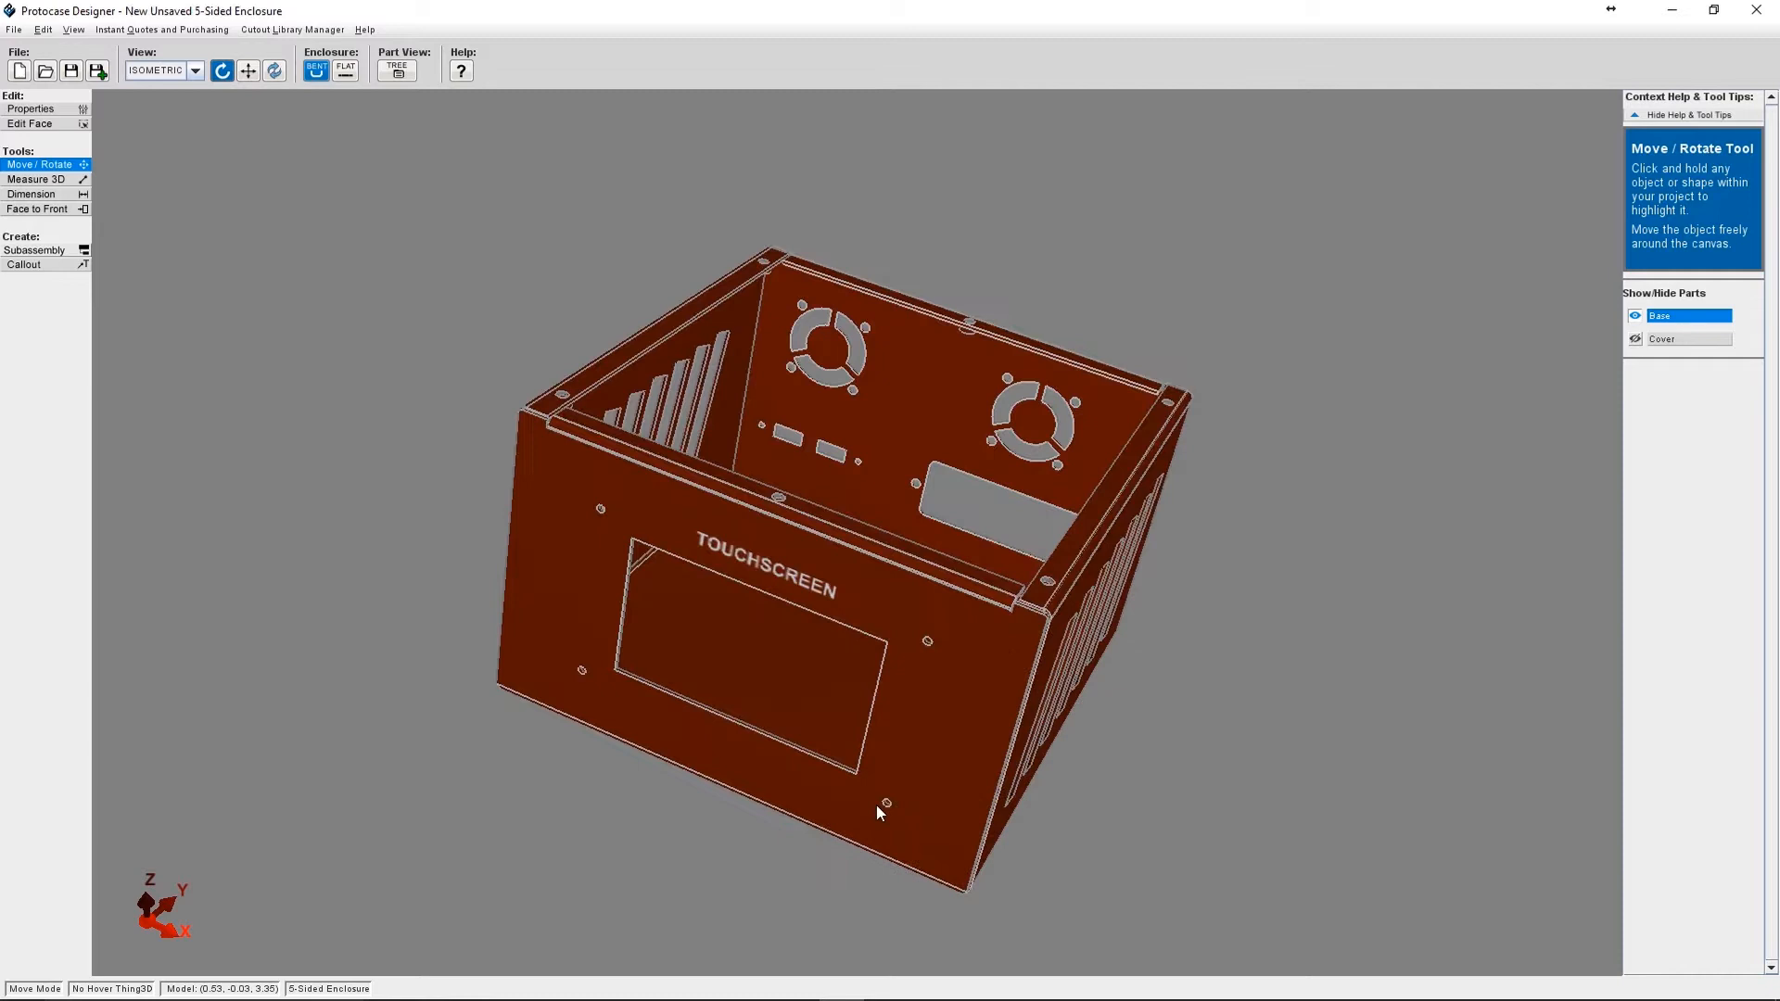
pyautogui.moveTo(949, 768)
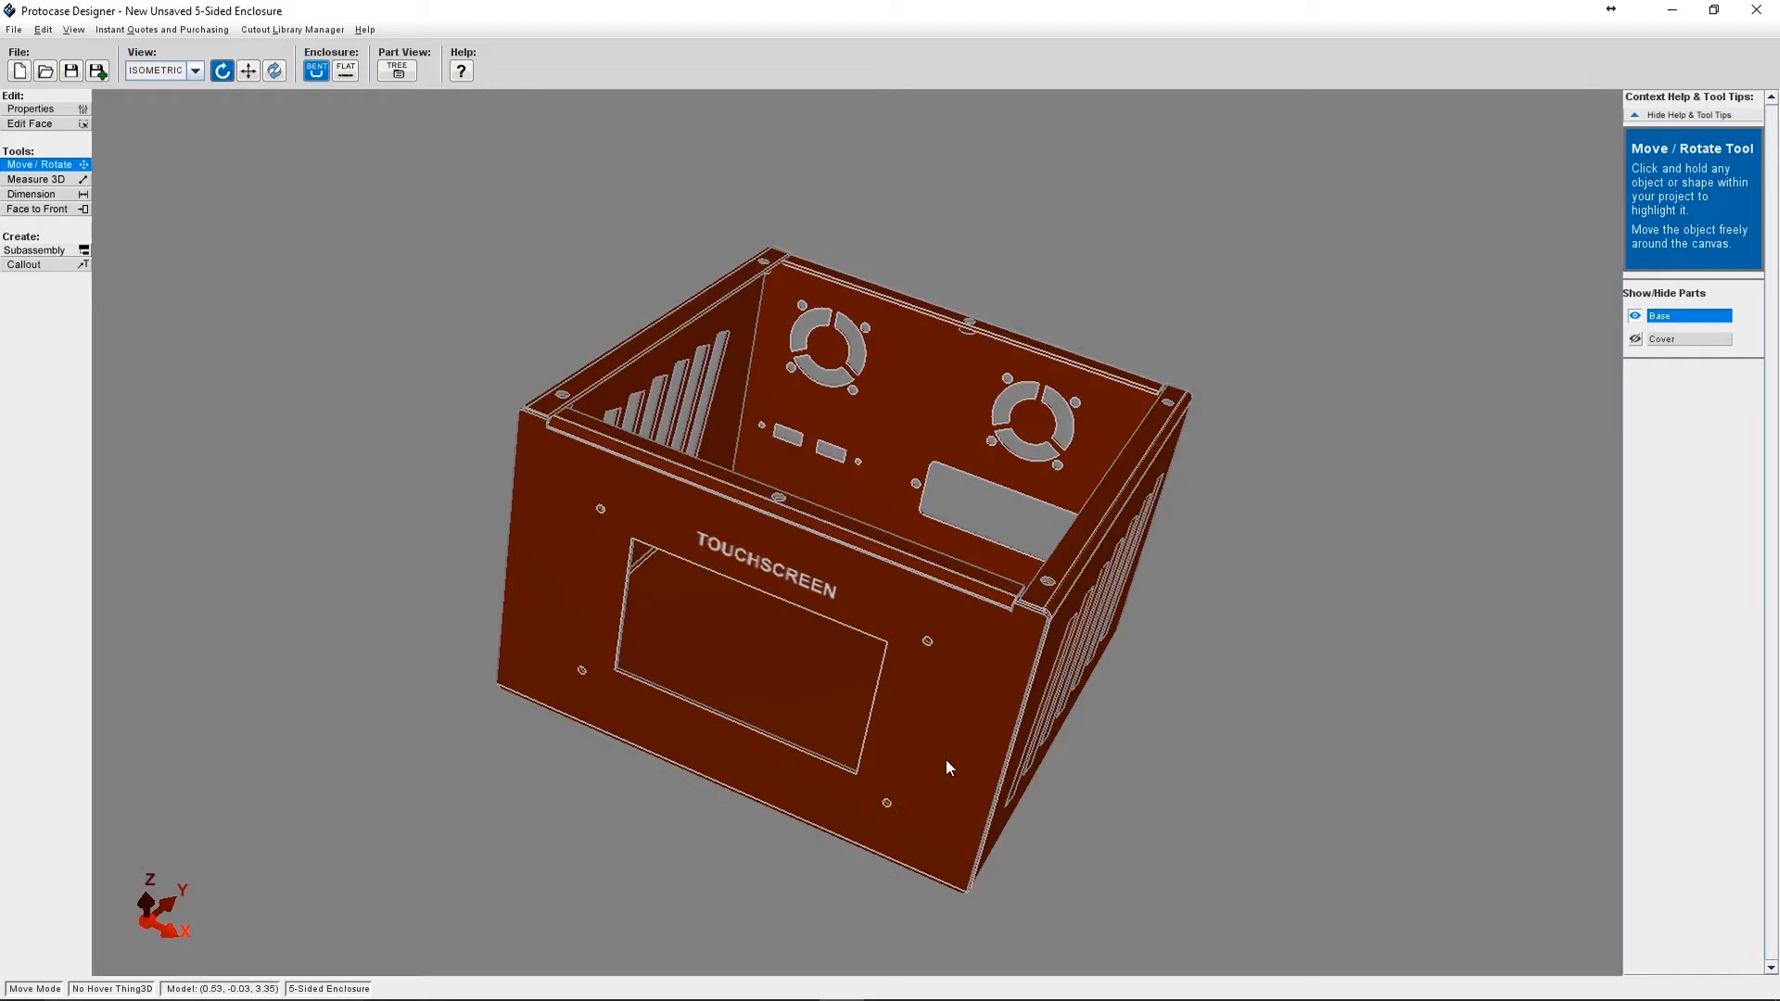
pyautogui.click(163, 30)
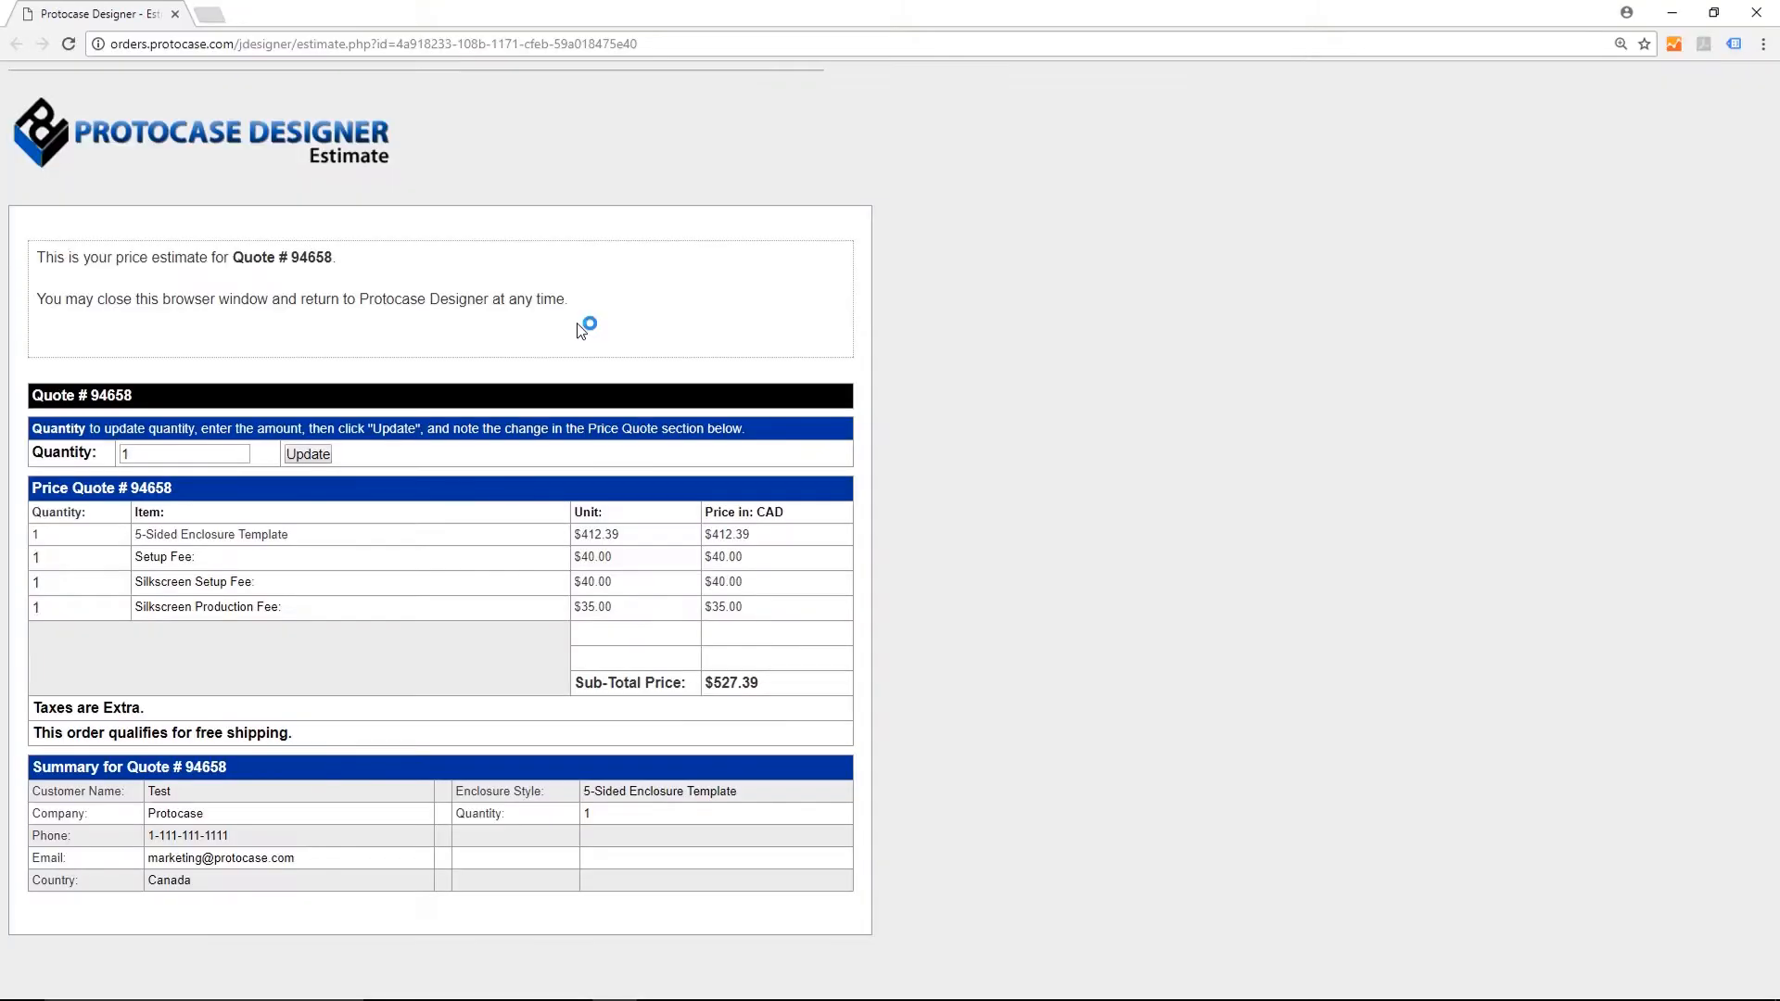
# Select the quote number 94658 on the estimate page
pyautogui.doubleClick(281, 256)
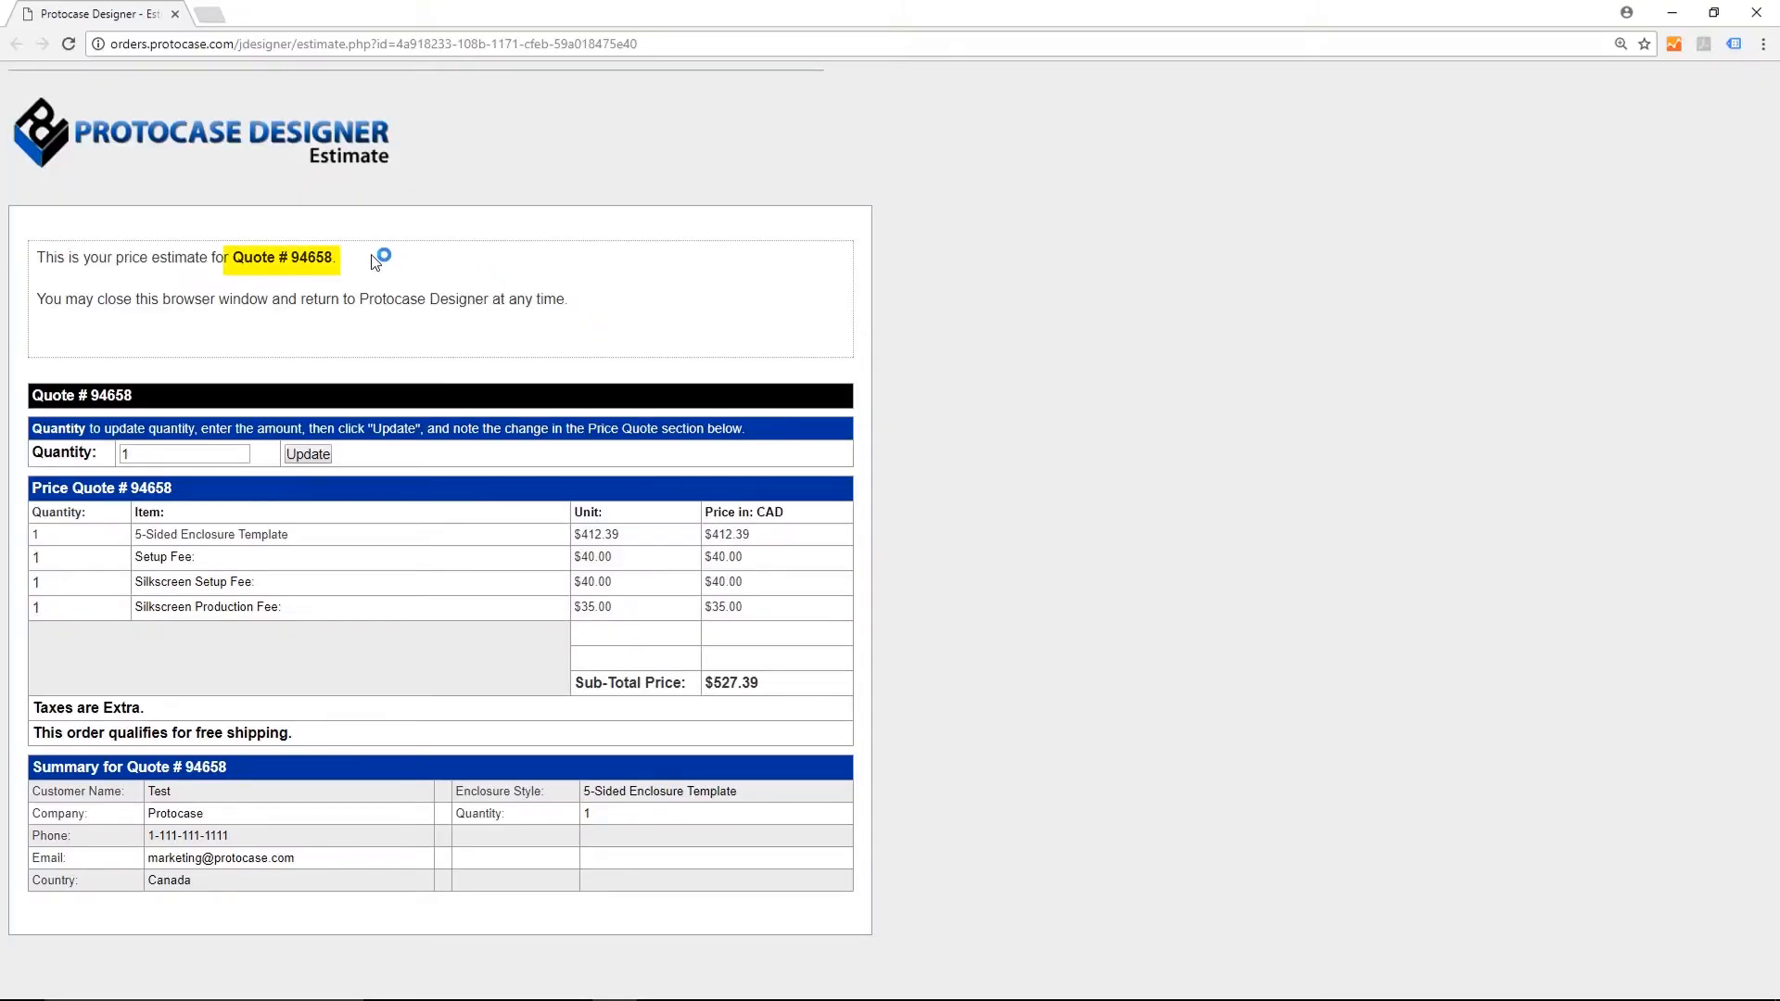
pyautogui.doubleClick(288, 257)
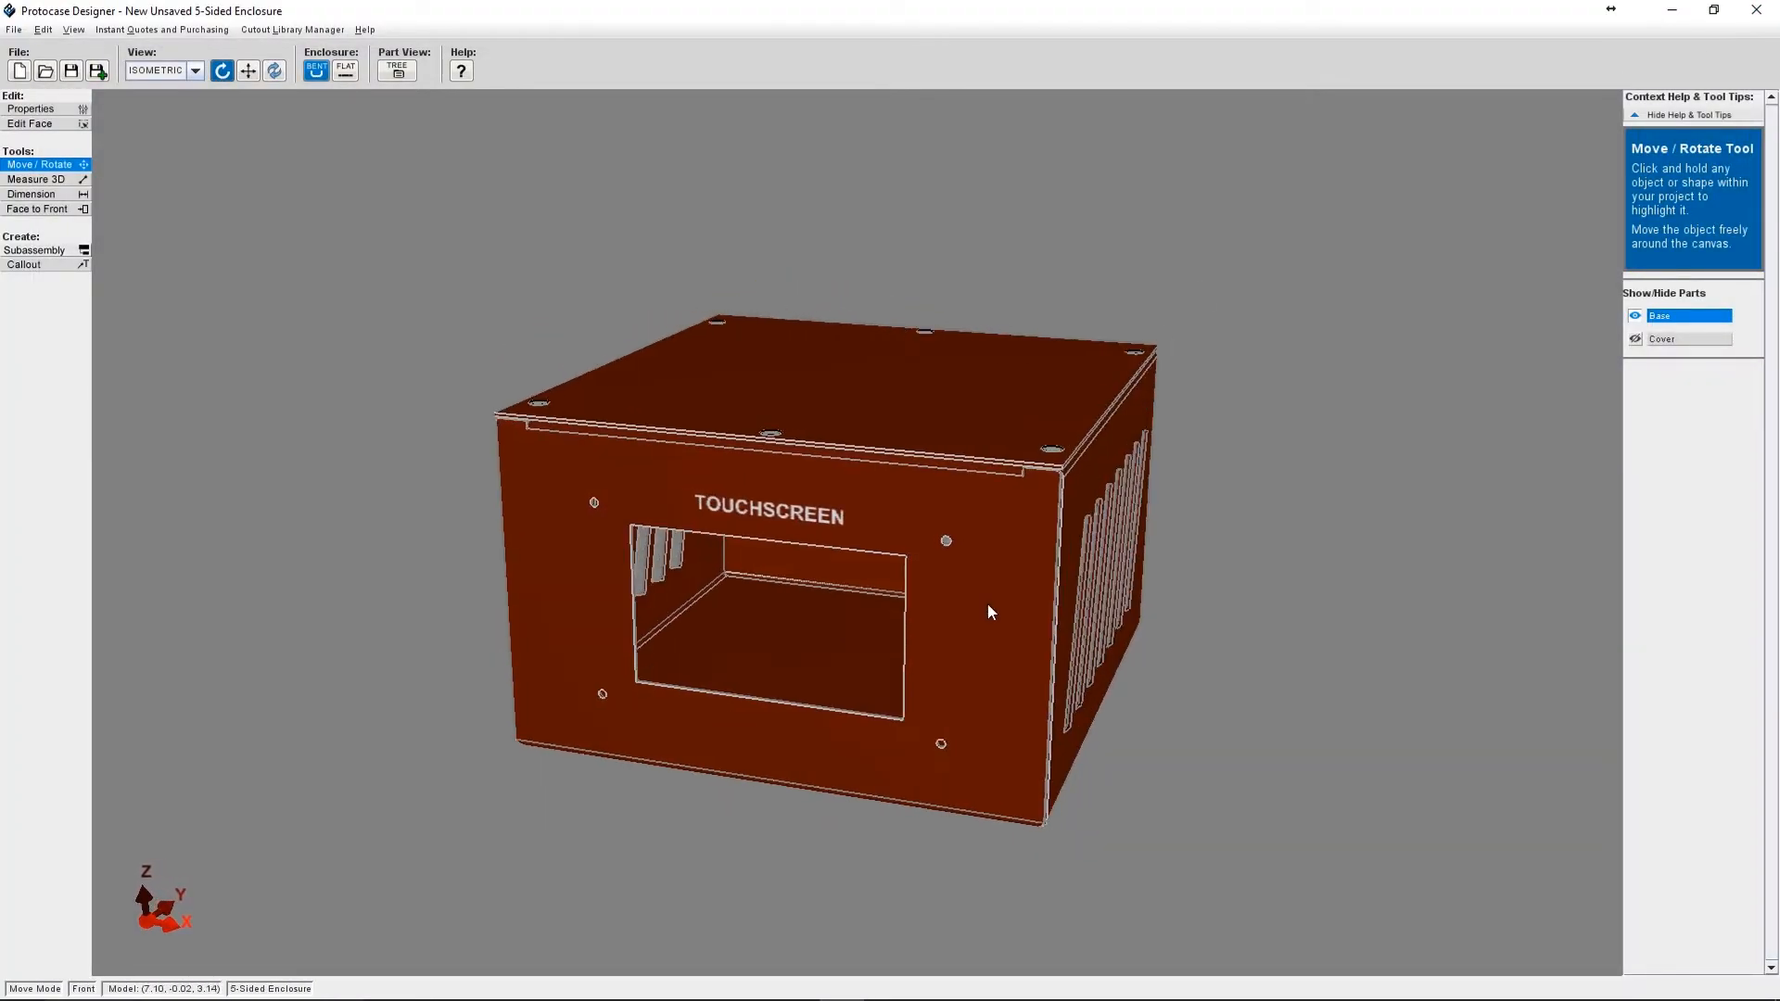
pyautogui.click(1678, 338)
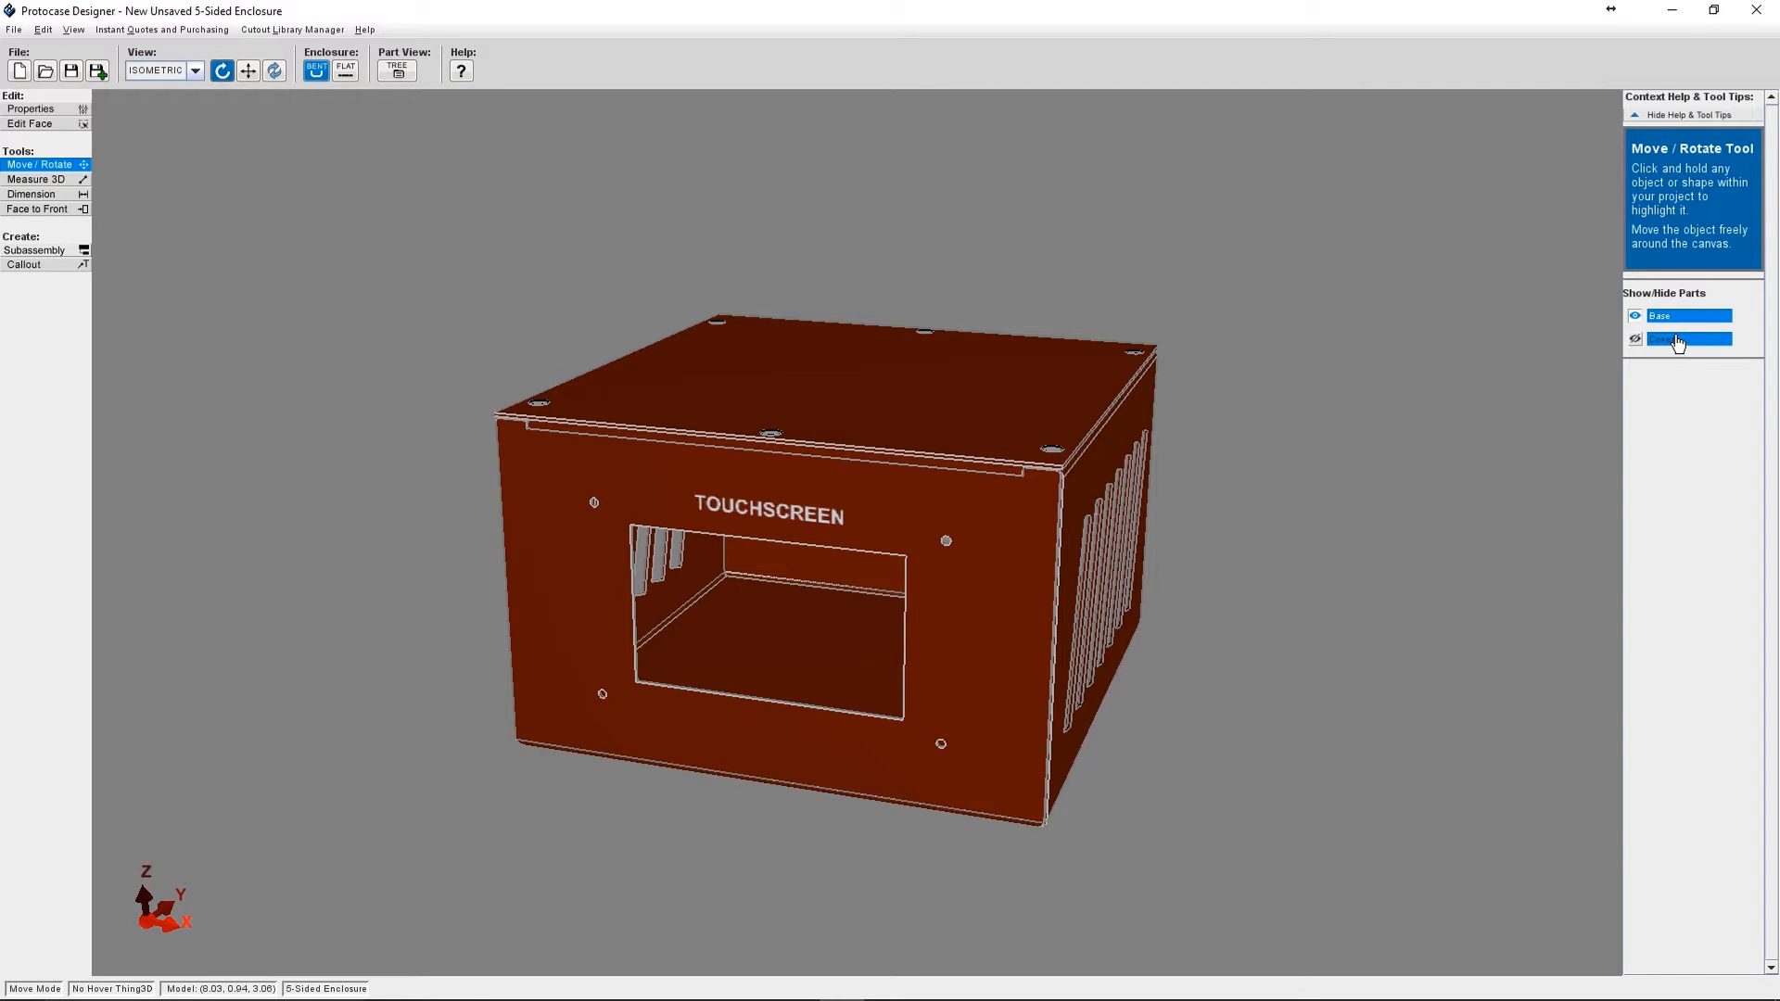
pyautogui.click(1635, 337)
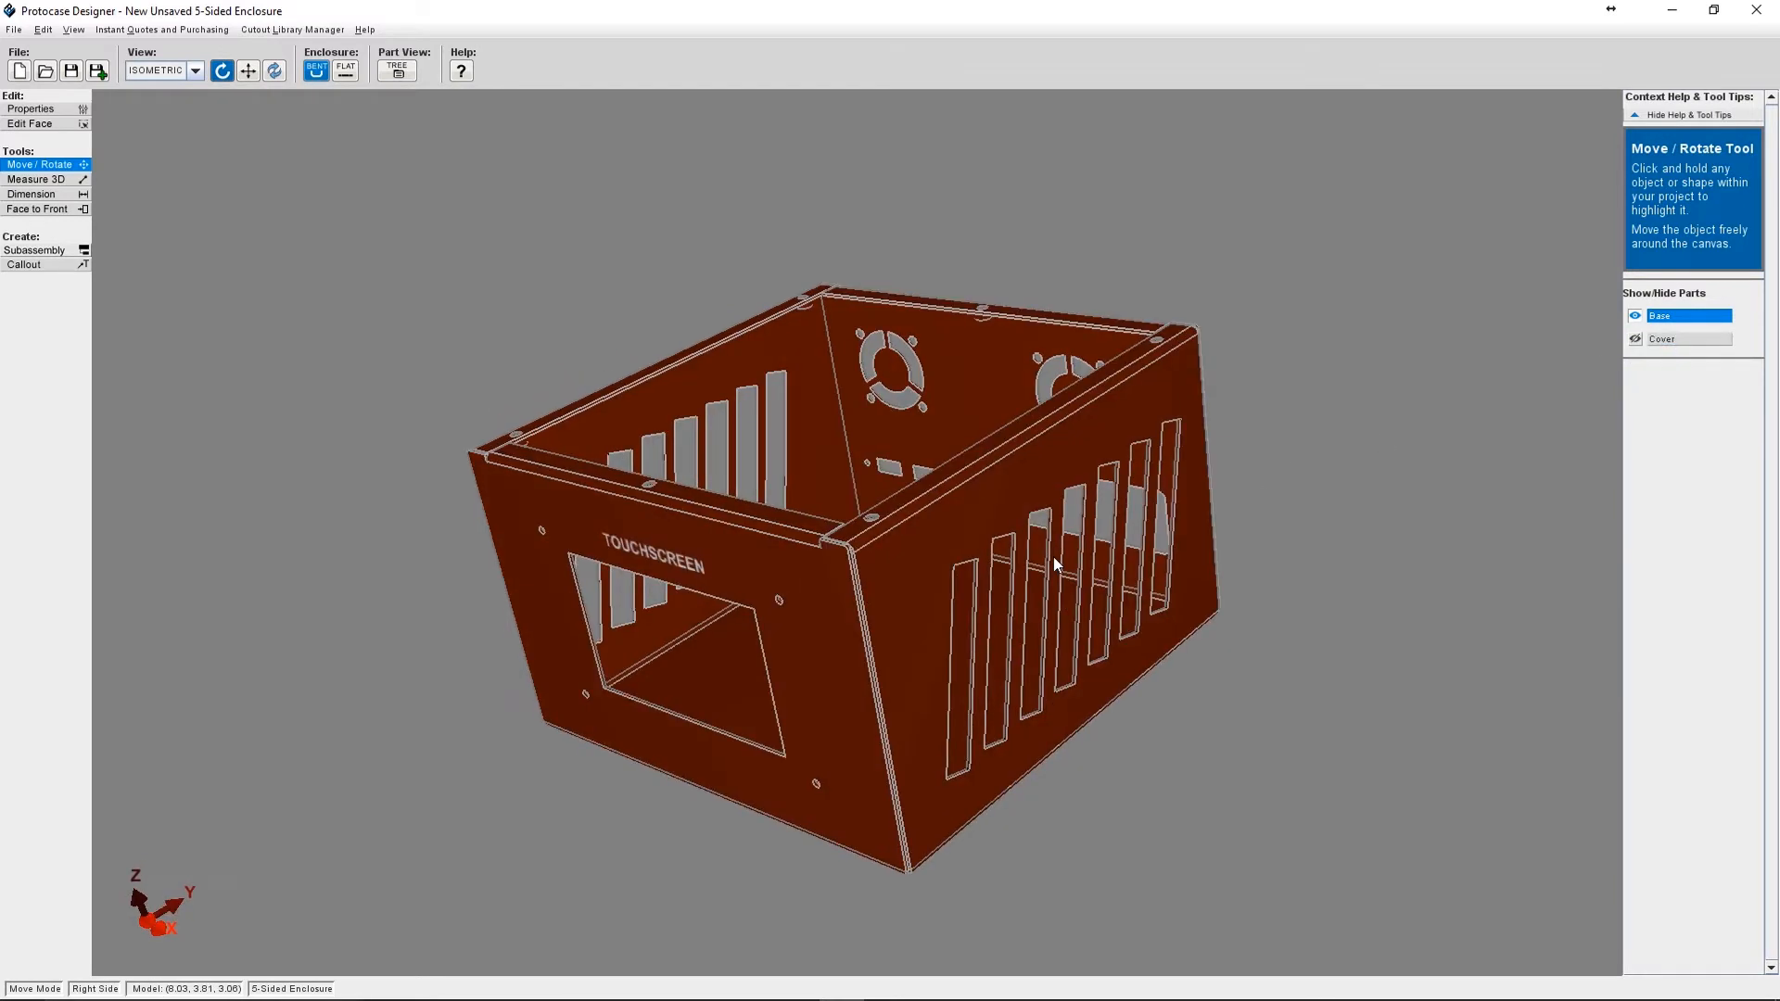
pyautogui.moveTo(210, 107)
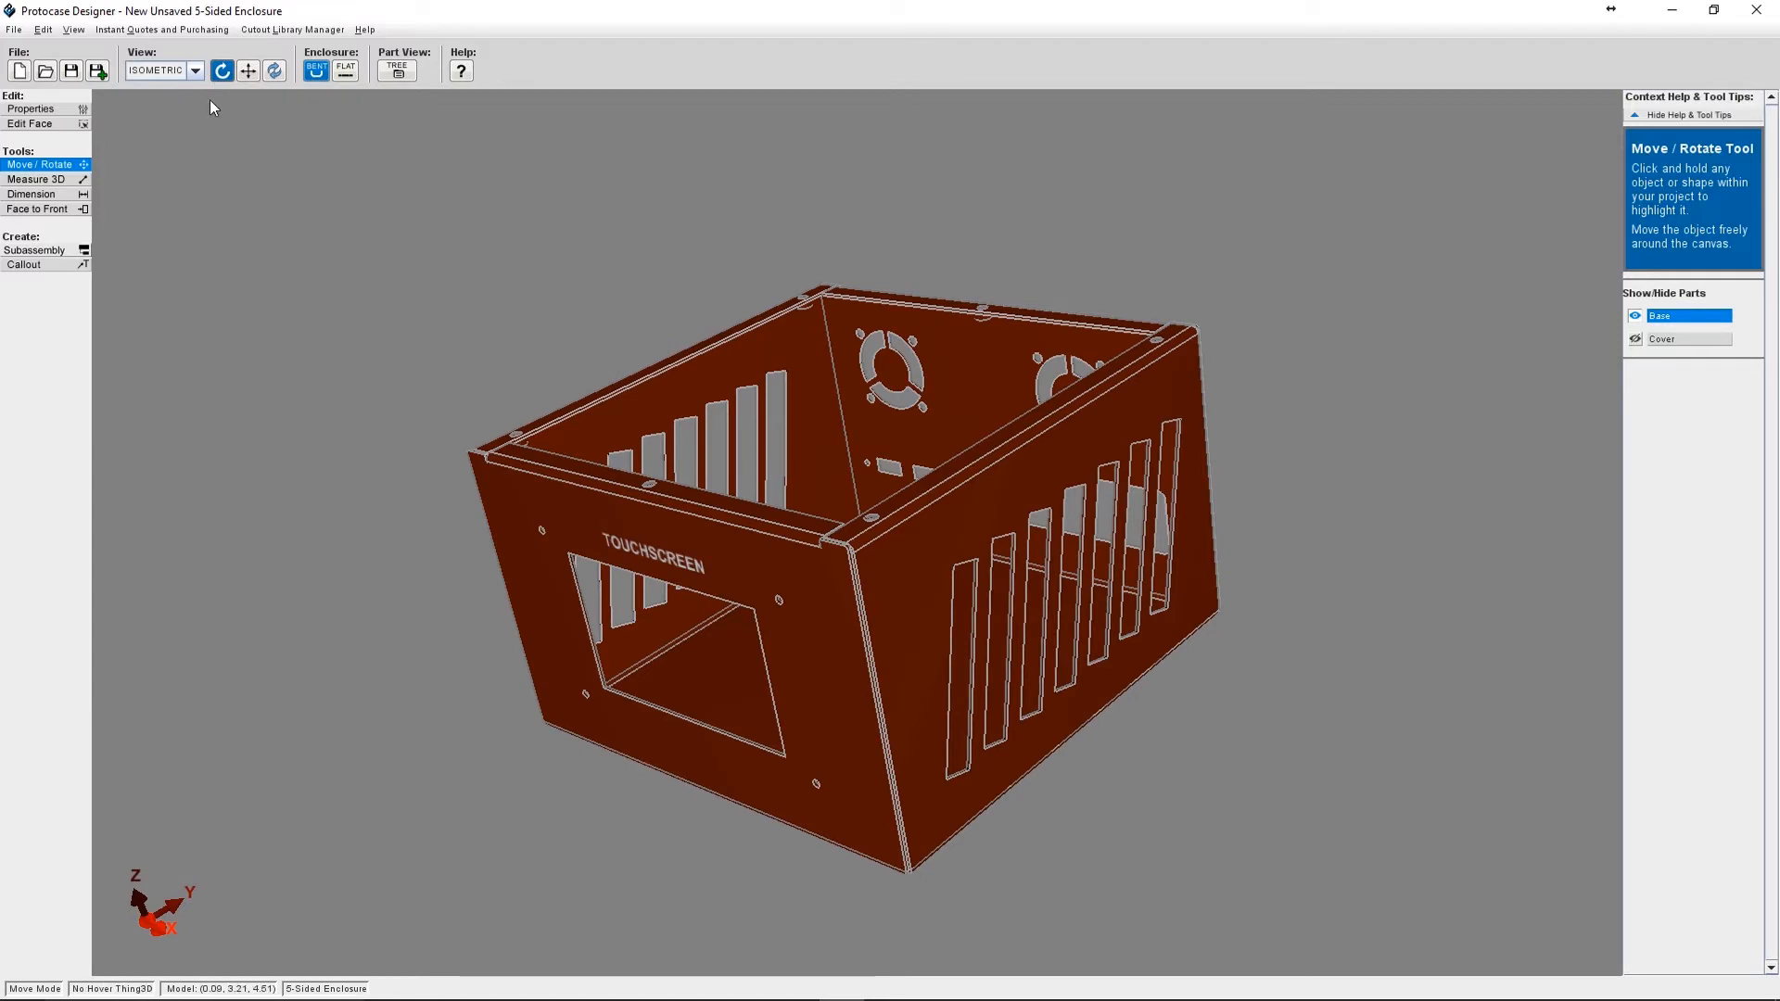
pyautogui.moveTo(219, 178)
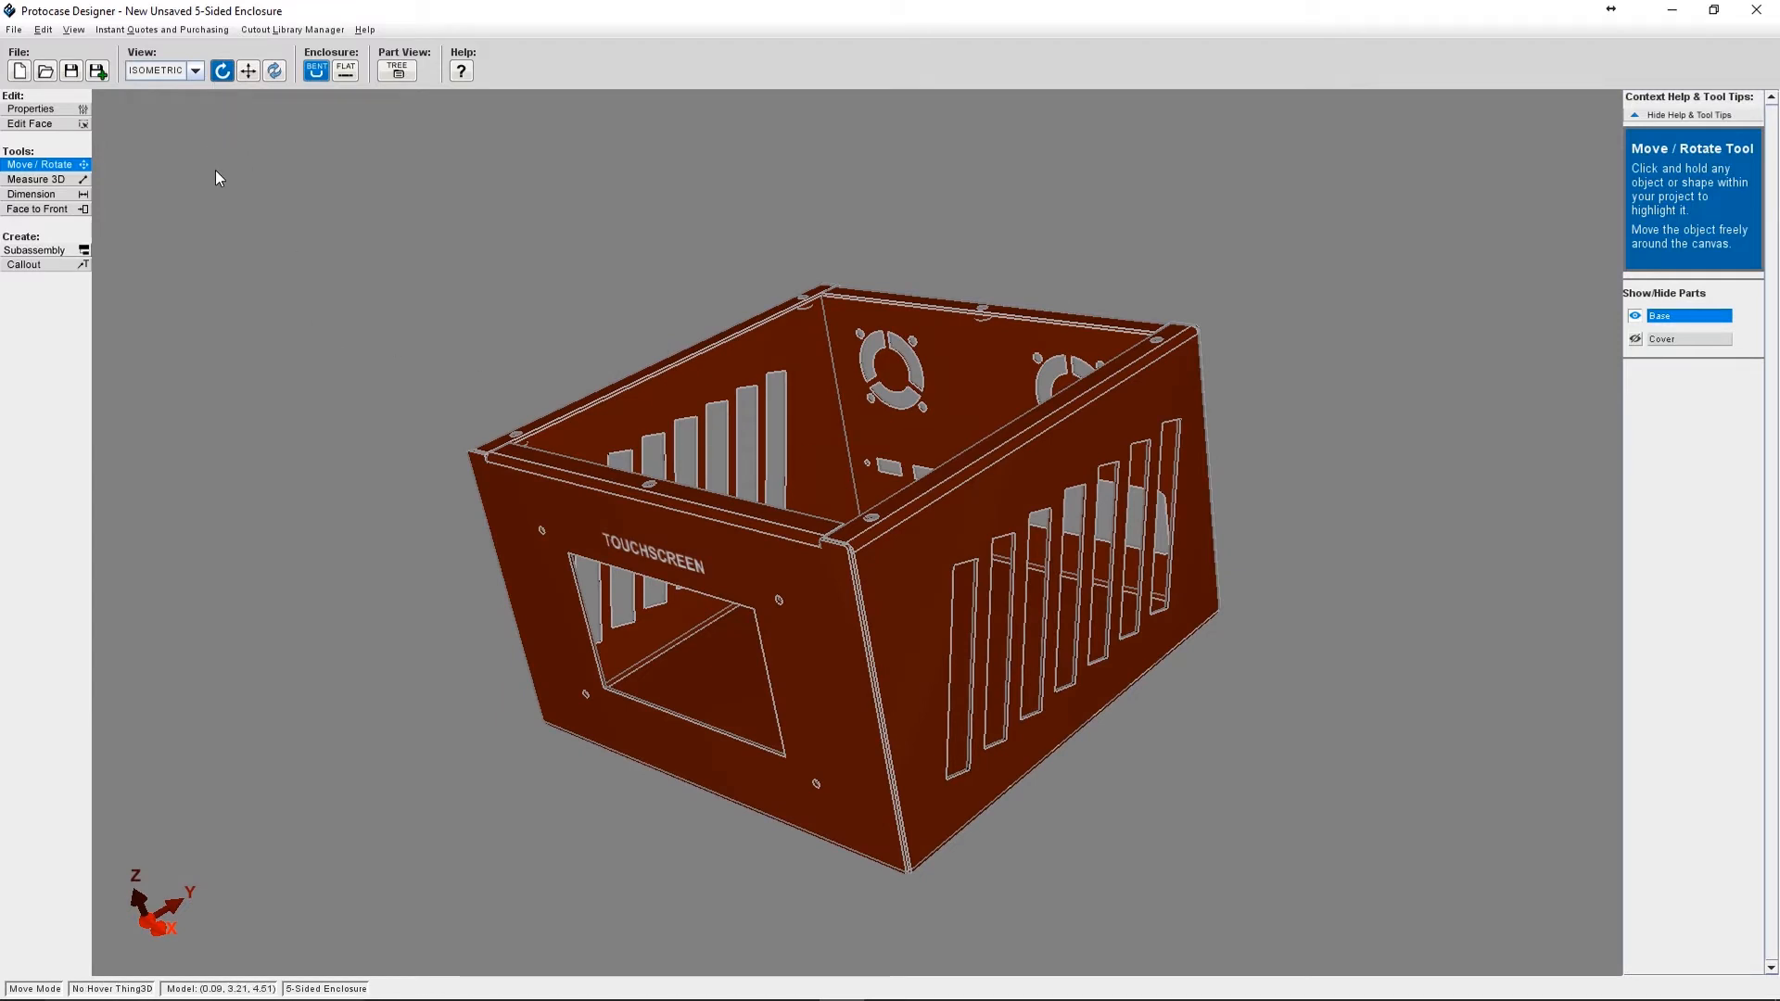
pyautogui.moveTo(189, 59)
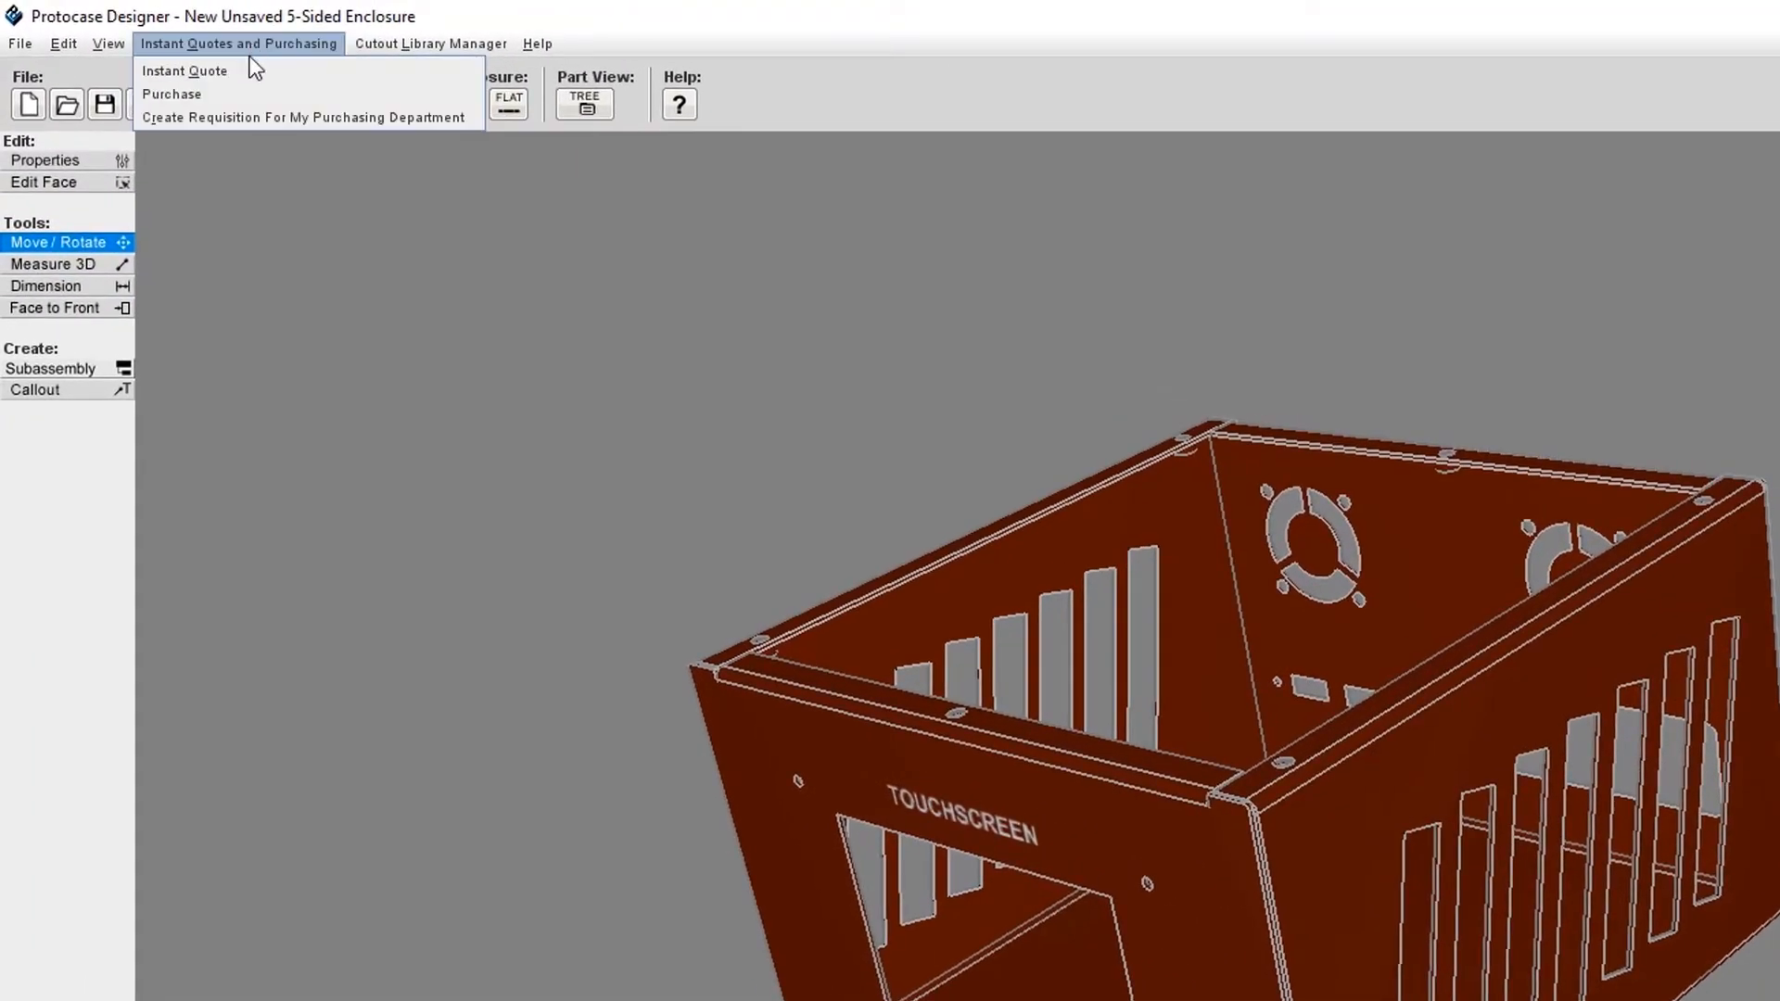
pyautogui.moveTo(243, 126)
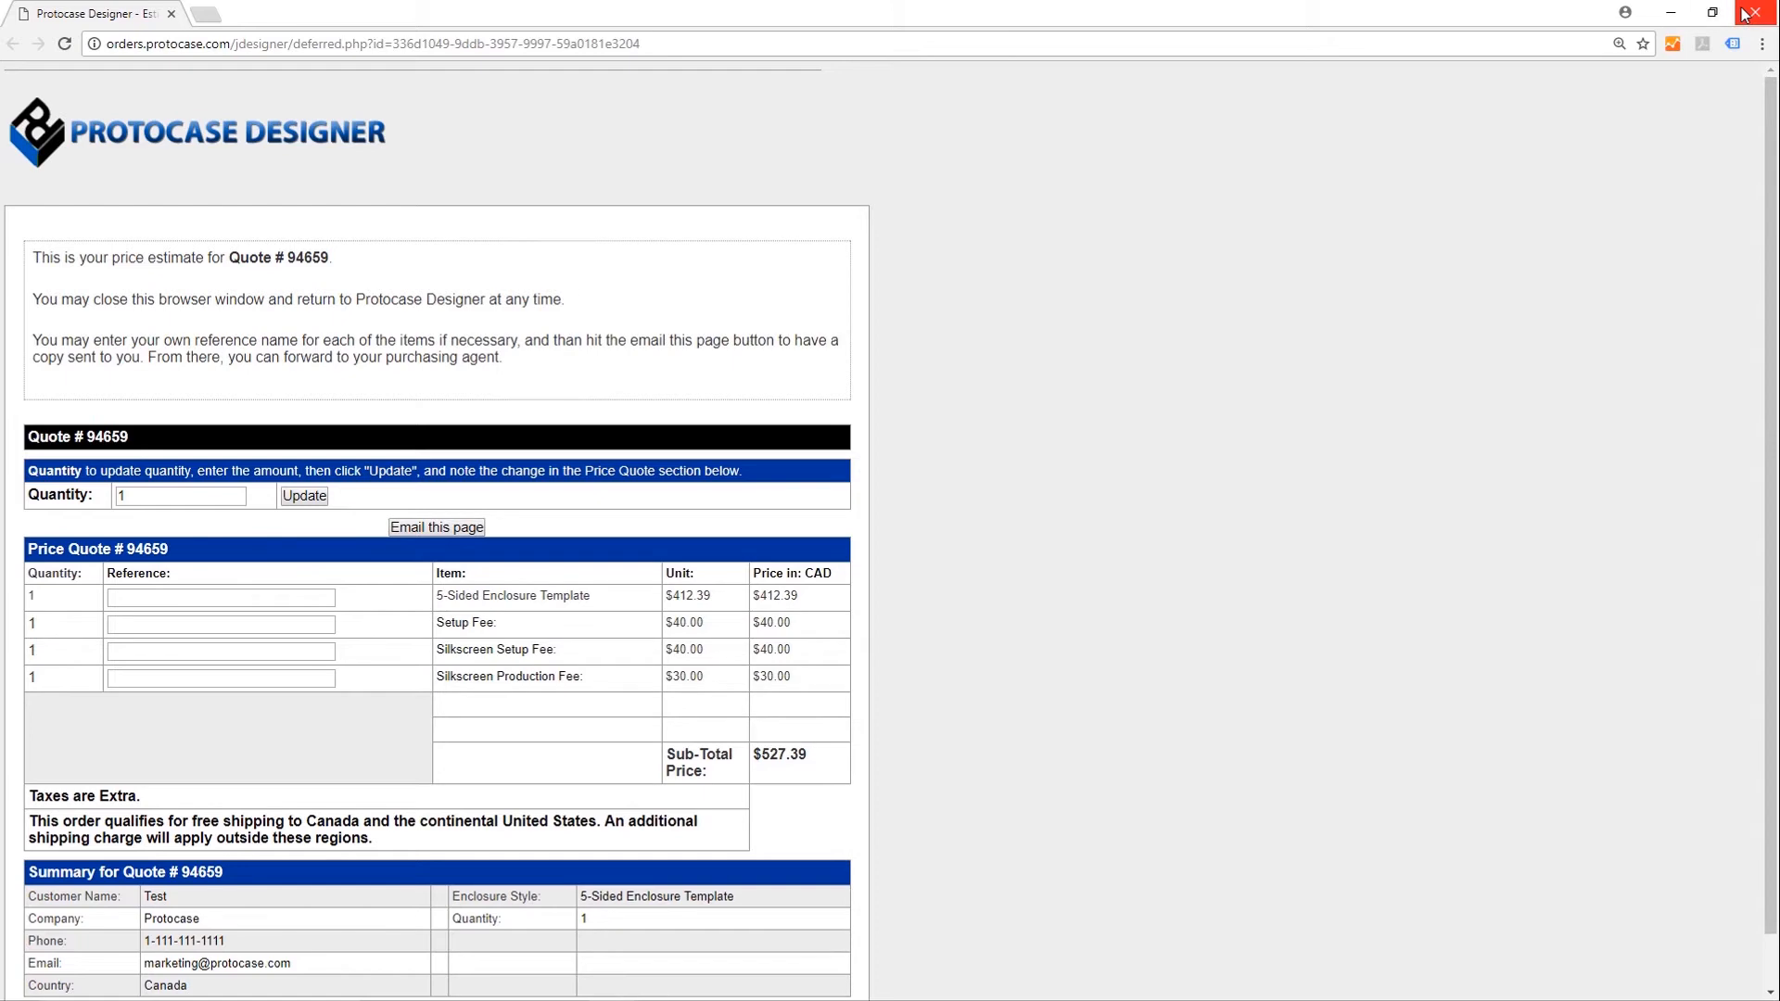
# Close the Quote #94659 estimate window and return to the design
pyautogui.click(1757, 11)
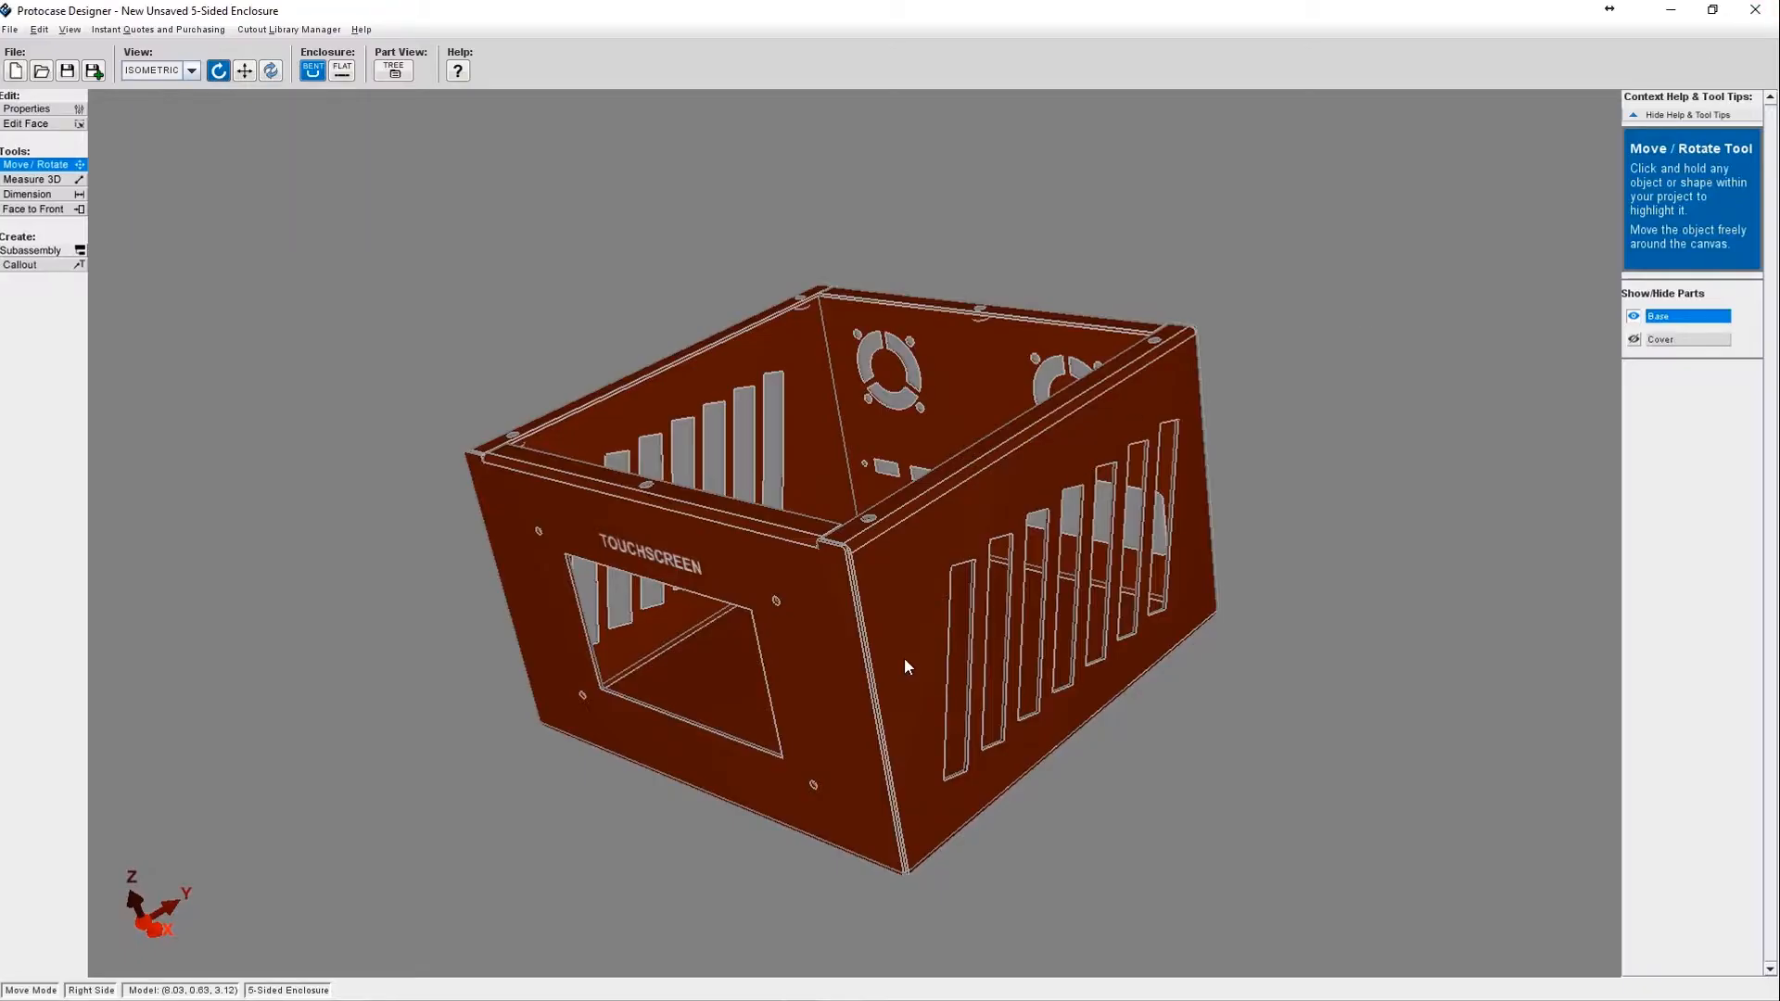
pyautogui.moveTo(148, 104)
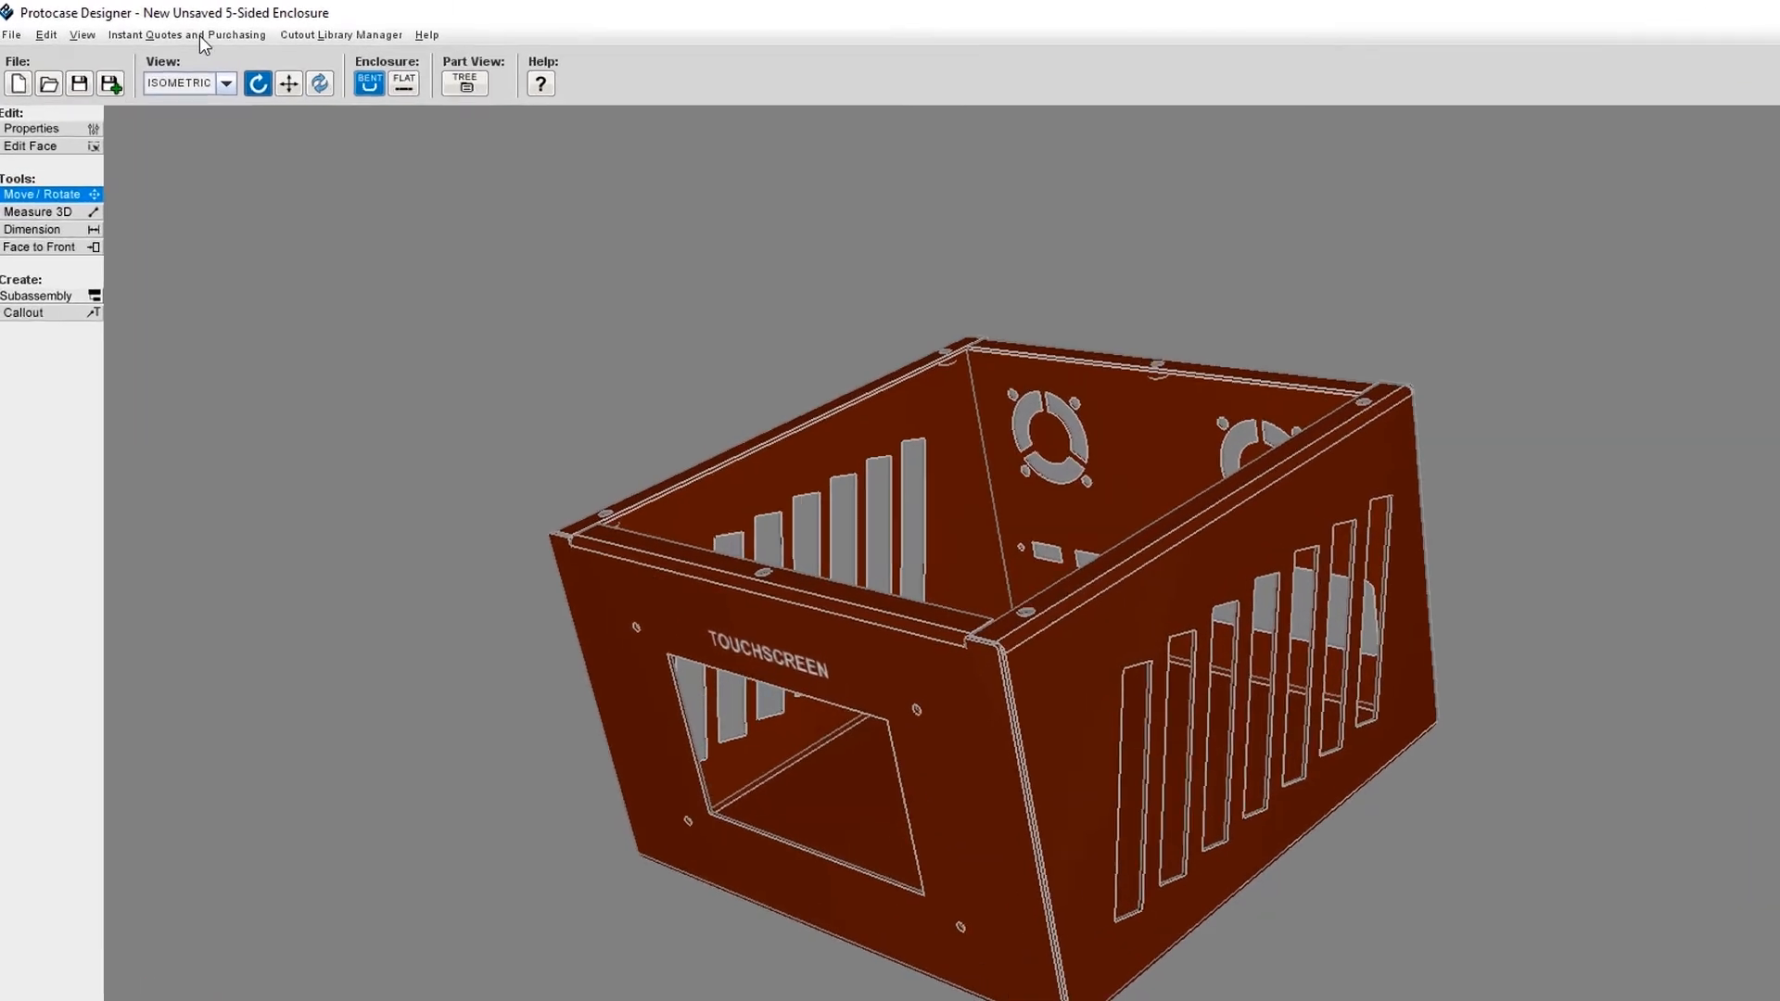
# Choose Purchase under Instant Quotes and Purchasing to launch the online checkout
pyautogui.click(185, 34)
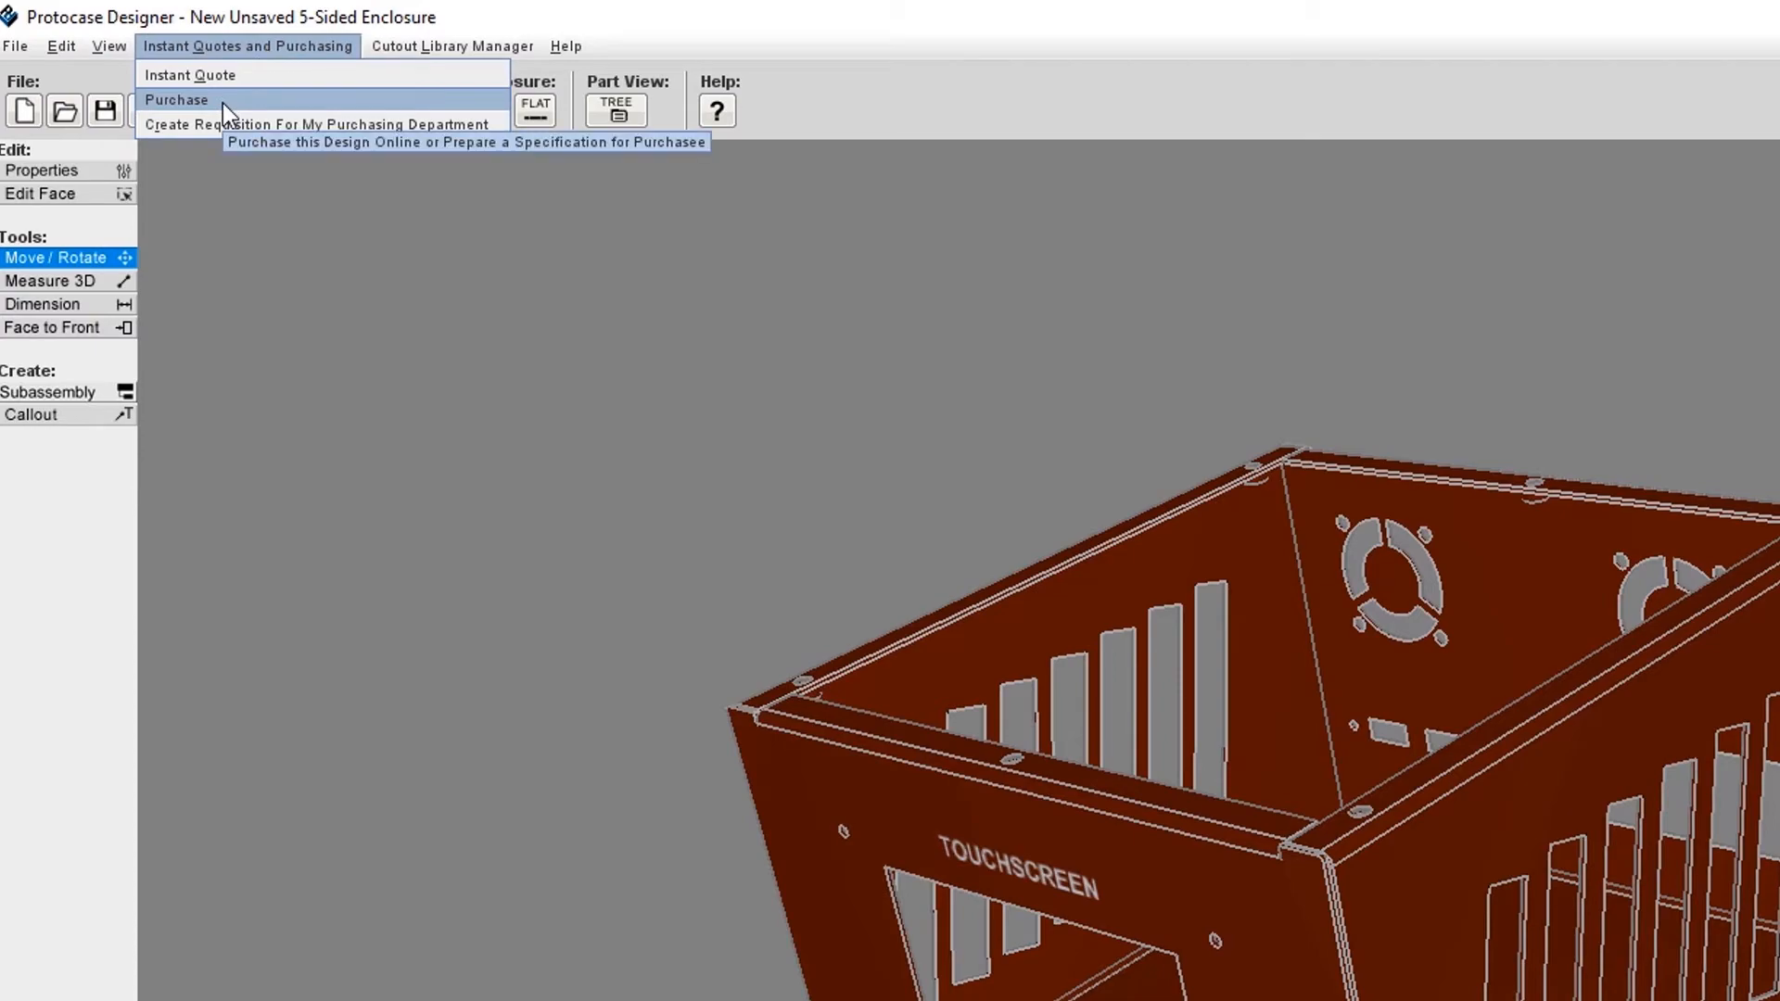
pyautogui.click(176, 99)
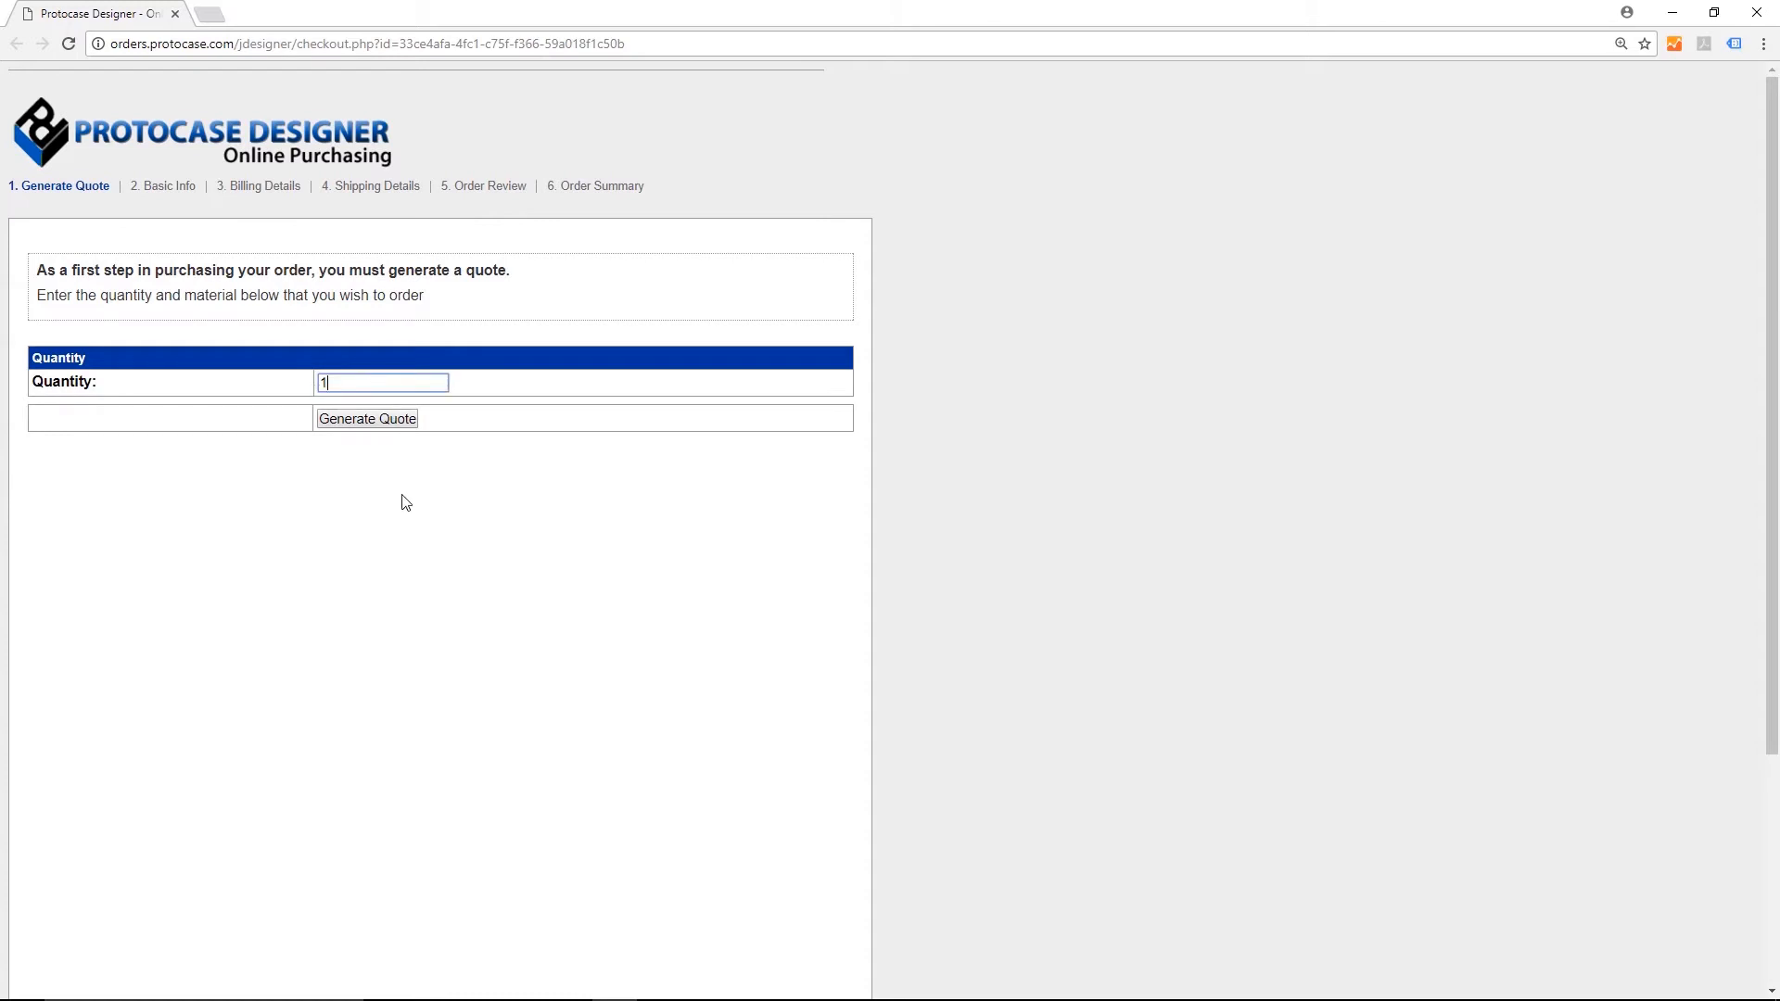
# Generate Quote #94660 for one enclosure, accept it, and confirm basic info to reach Billing Details
pyautogui.click(367, 419)
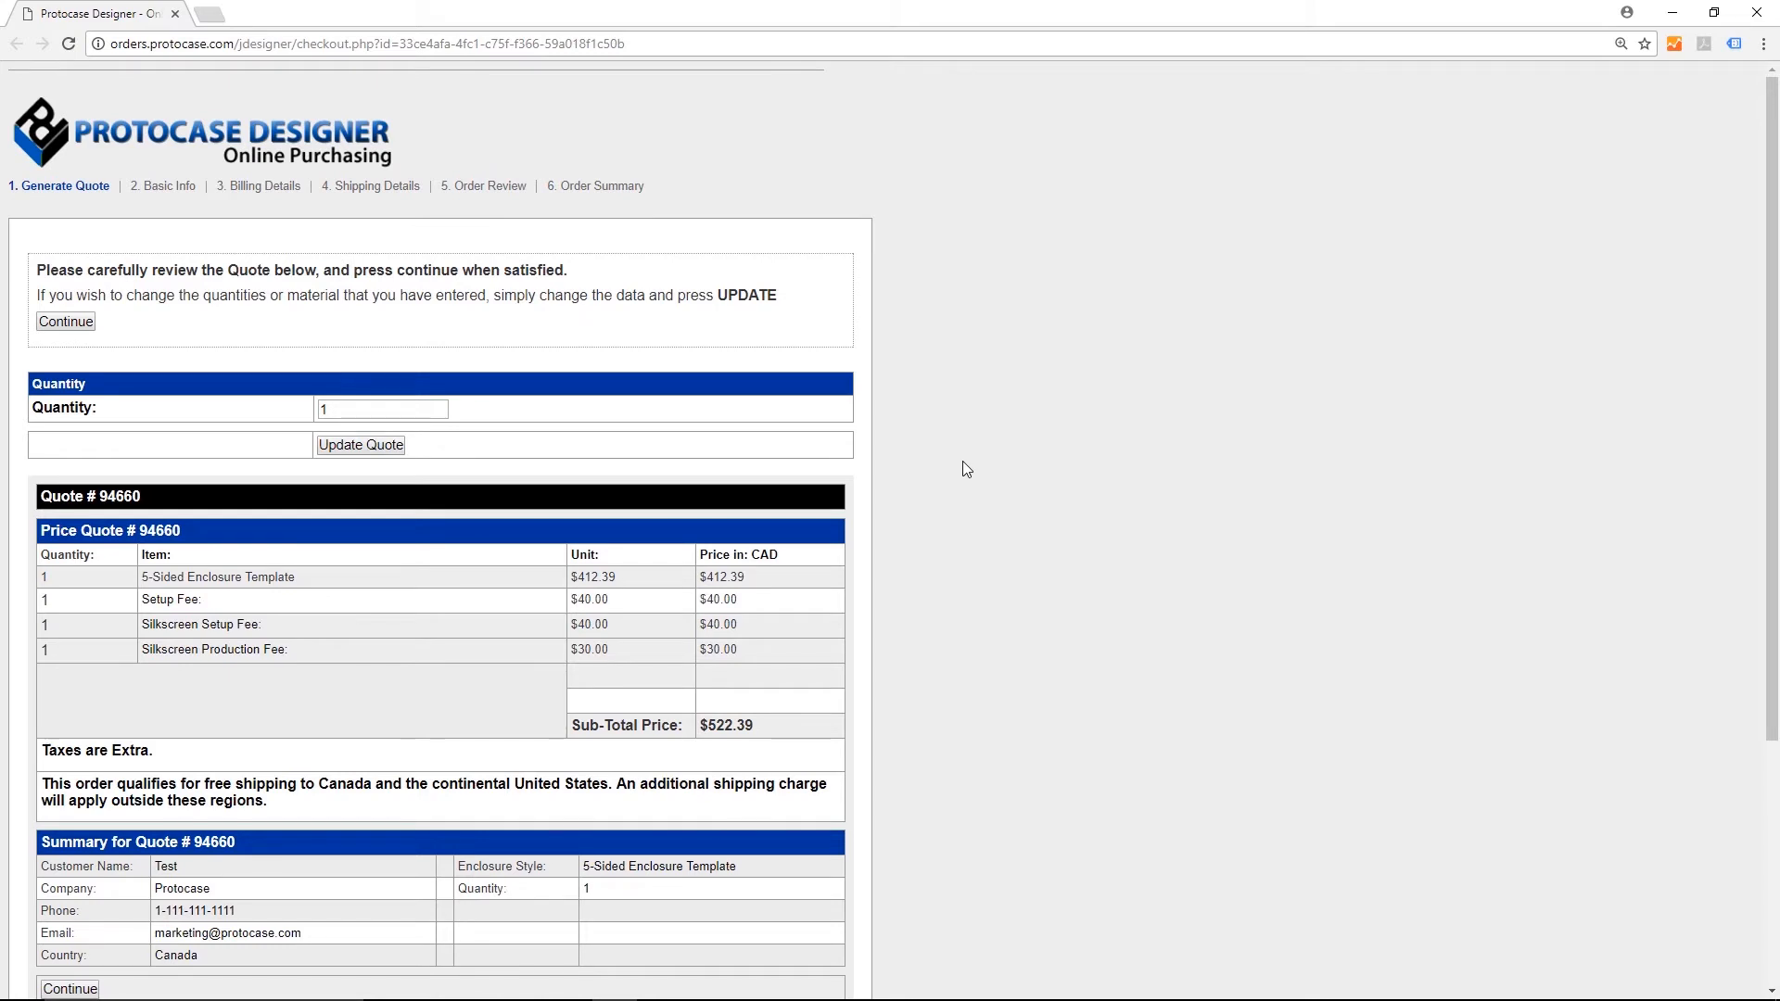
pyautogui.scroll(-3)
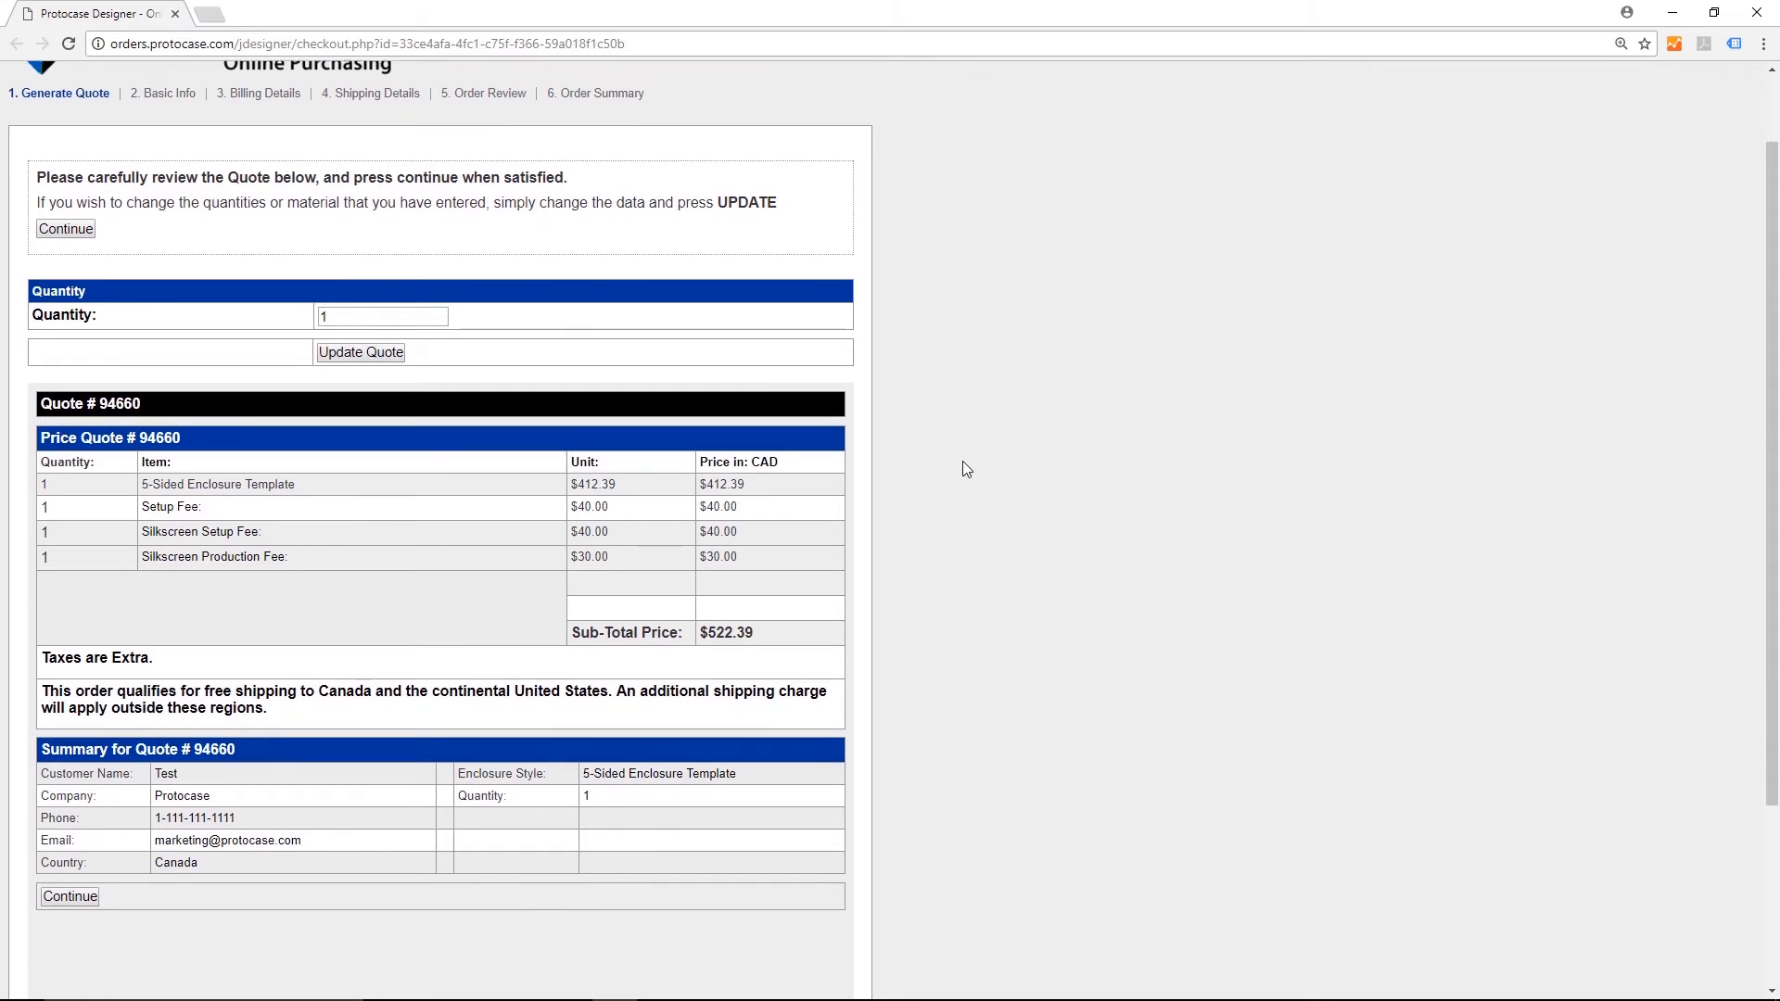
pyautogui.scroll(-3)
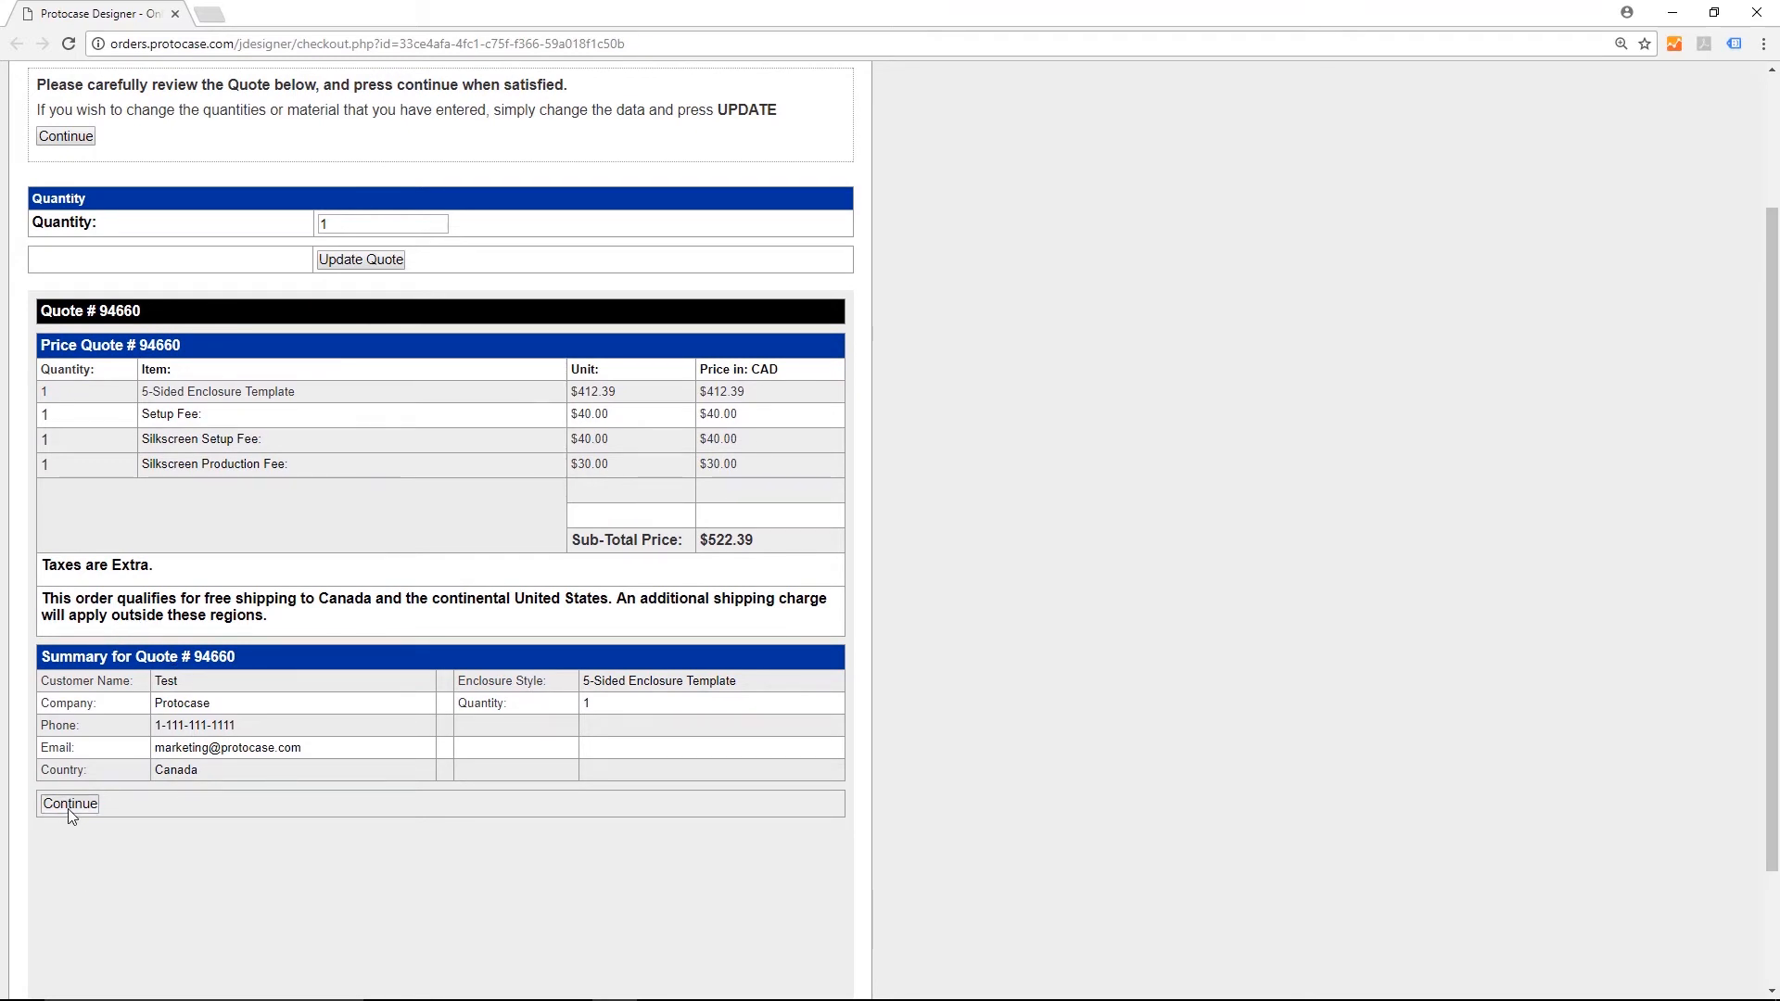
pyautogui.click(70, 803)
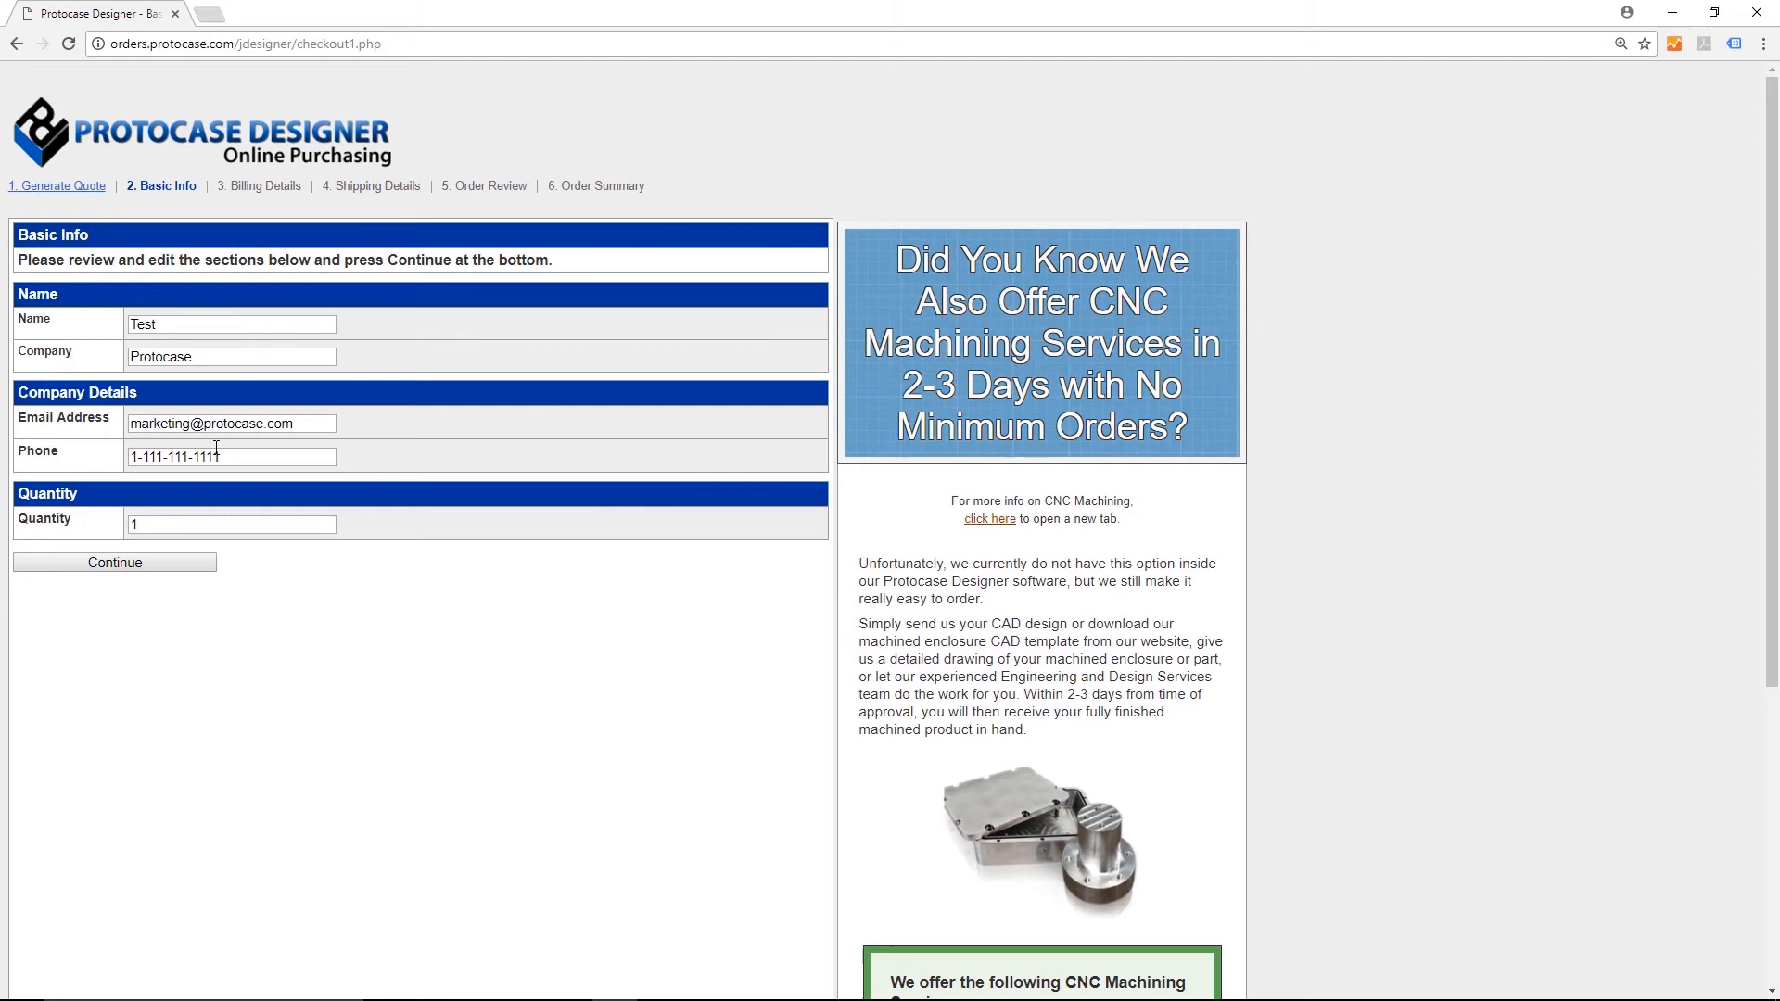
pyautogui.moveTo(204, 402)
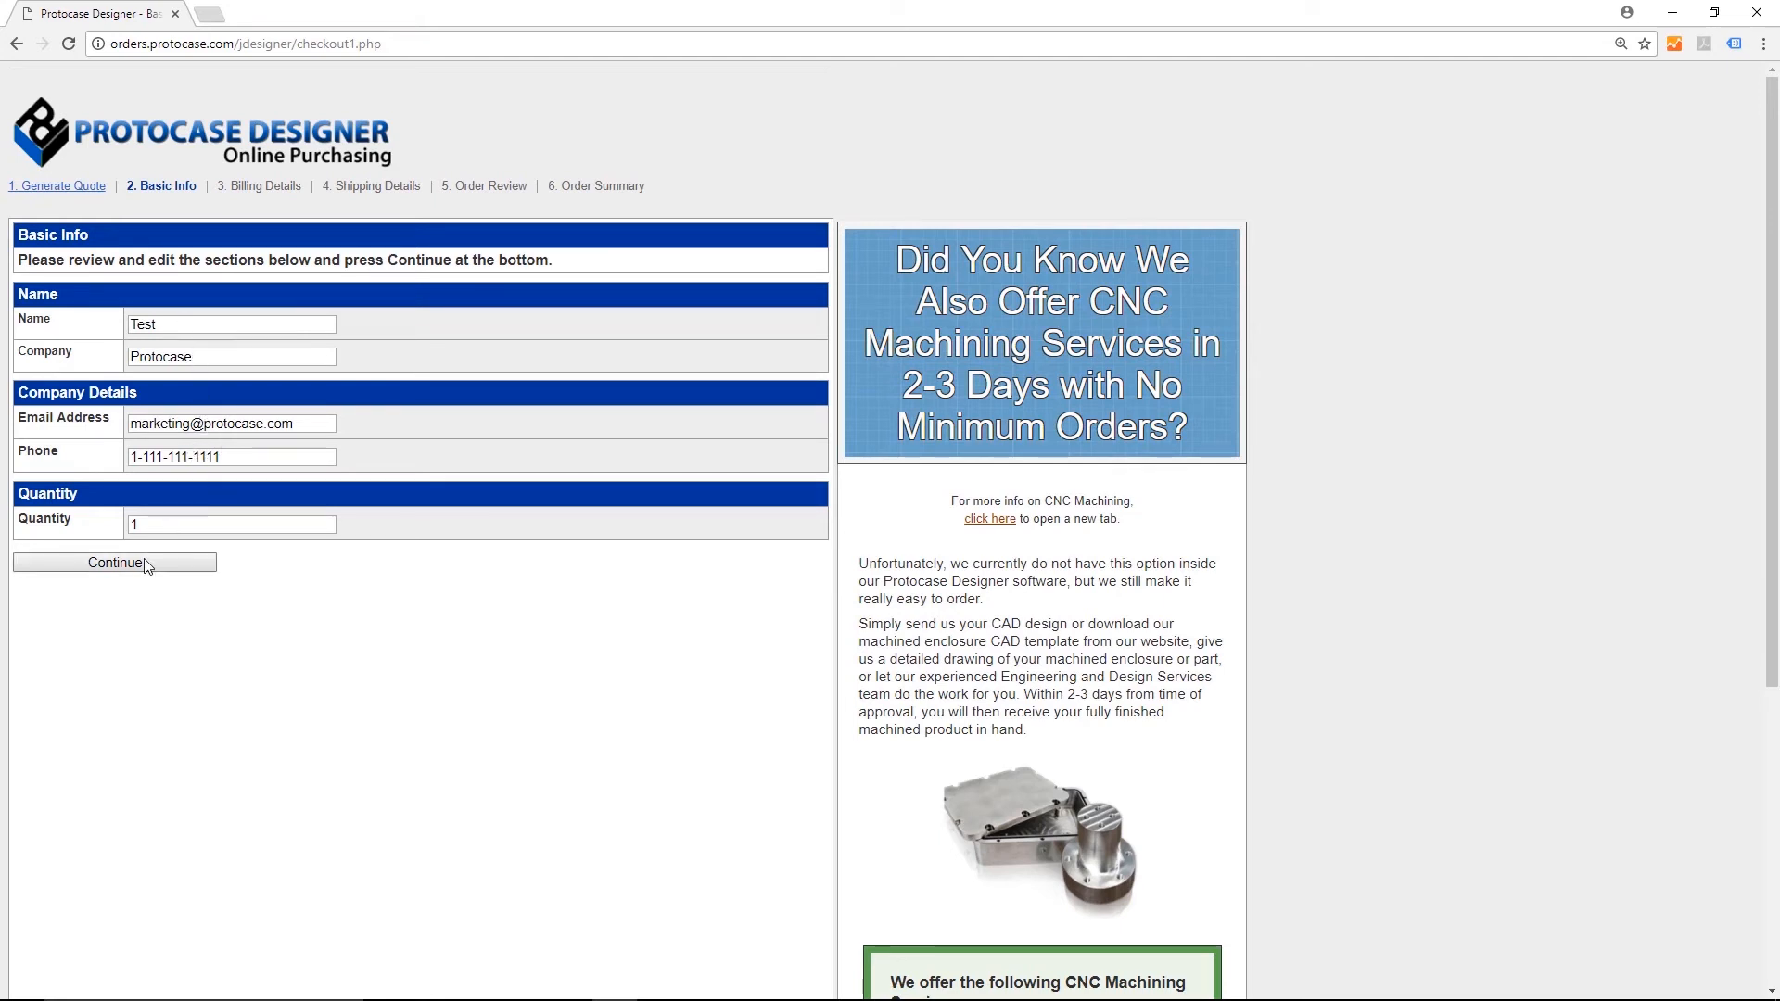
pyautogui.click(115, 564)
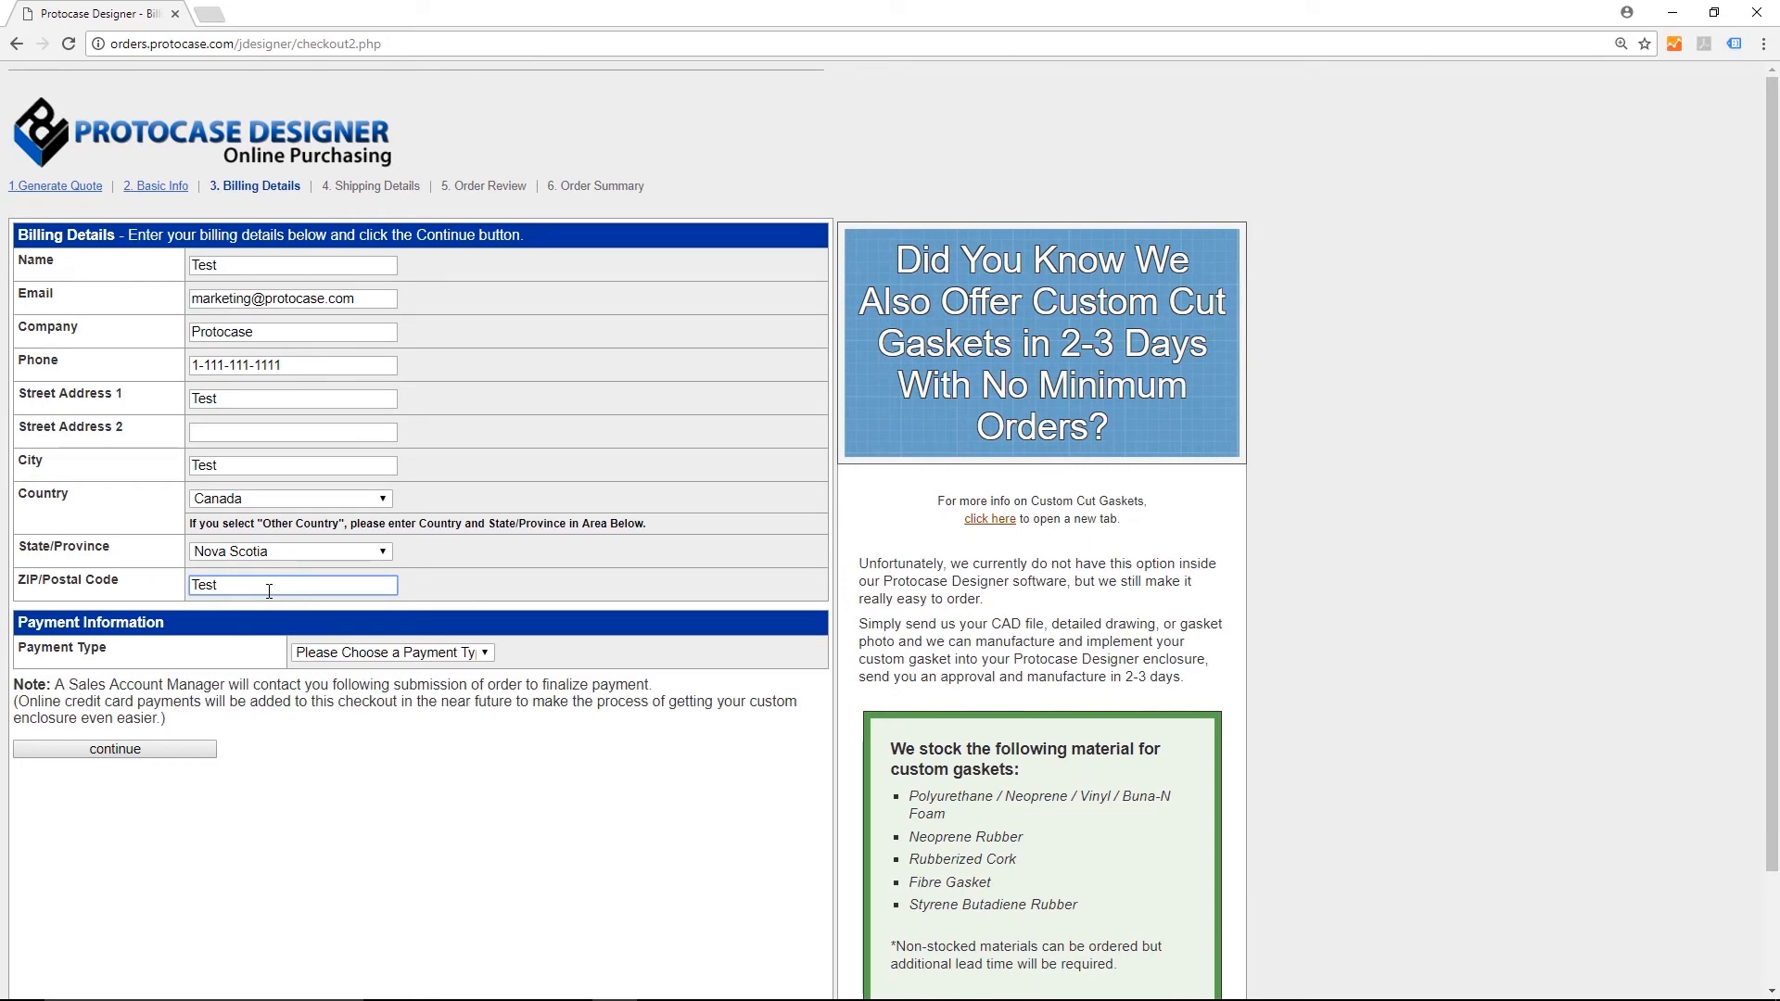
# Choose Existing Net 30 Account as payment type and submit billing details
pyautogui.click(393, 653)
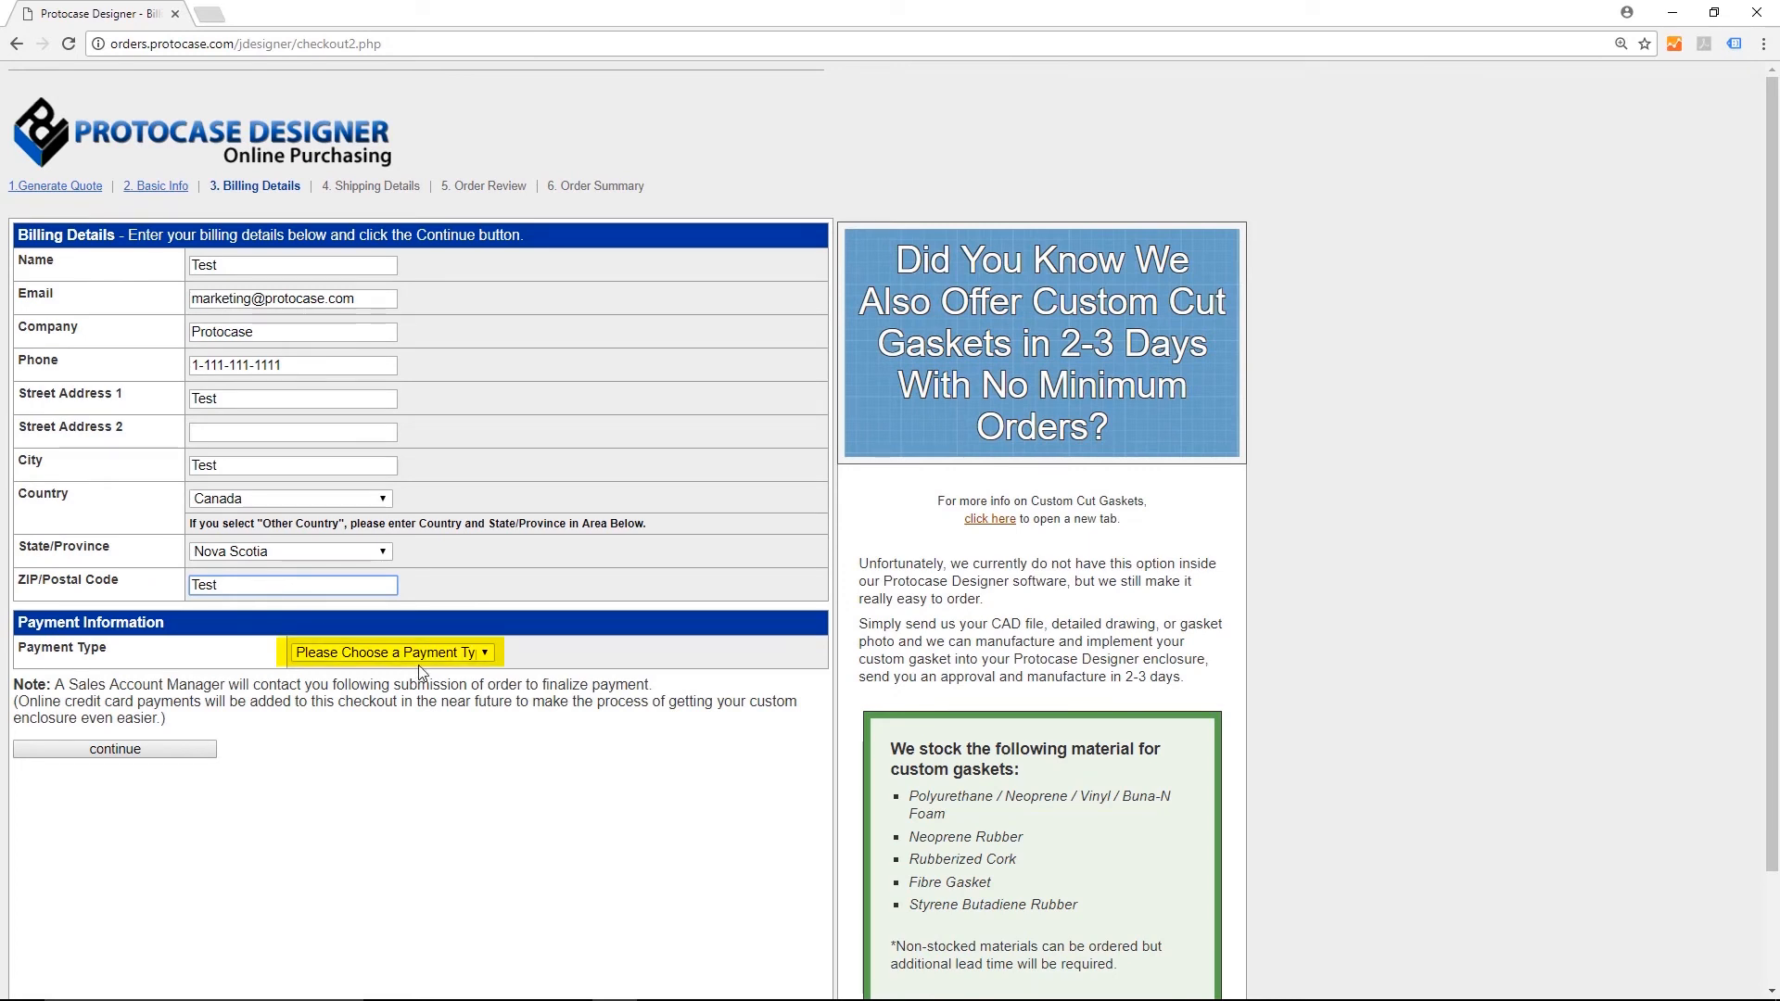
pyautogui.click(393, 653)
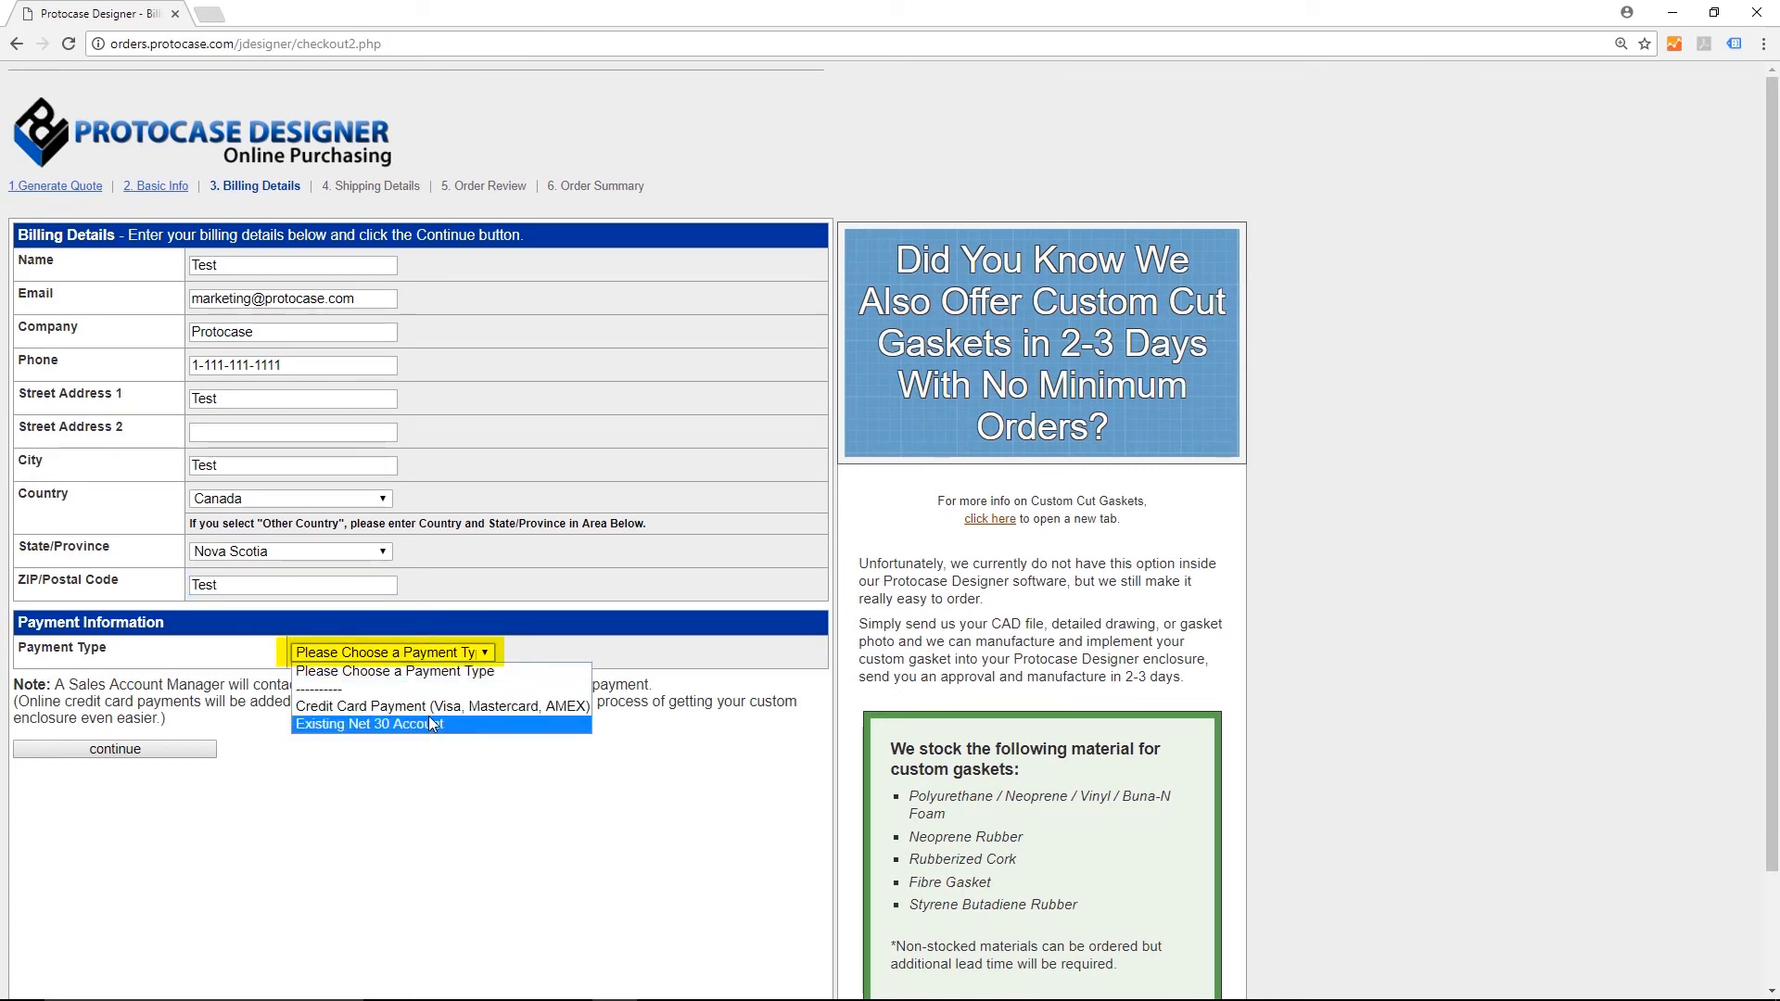
pyautogui.click(365, 723)
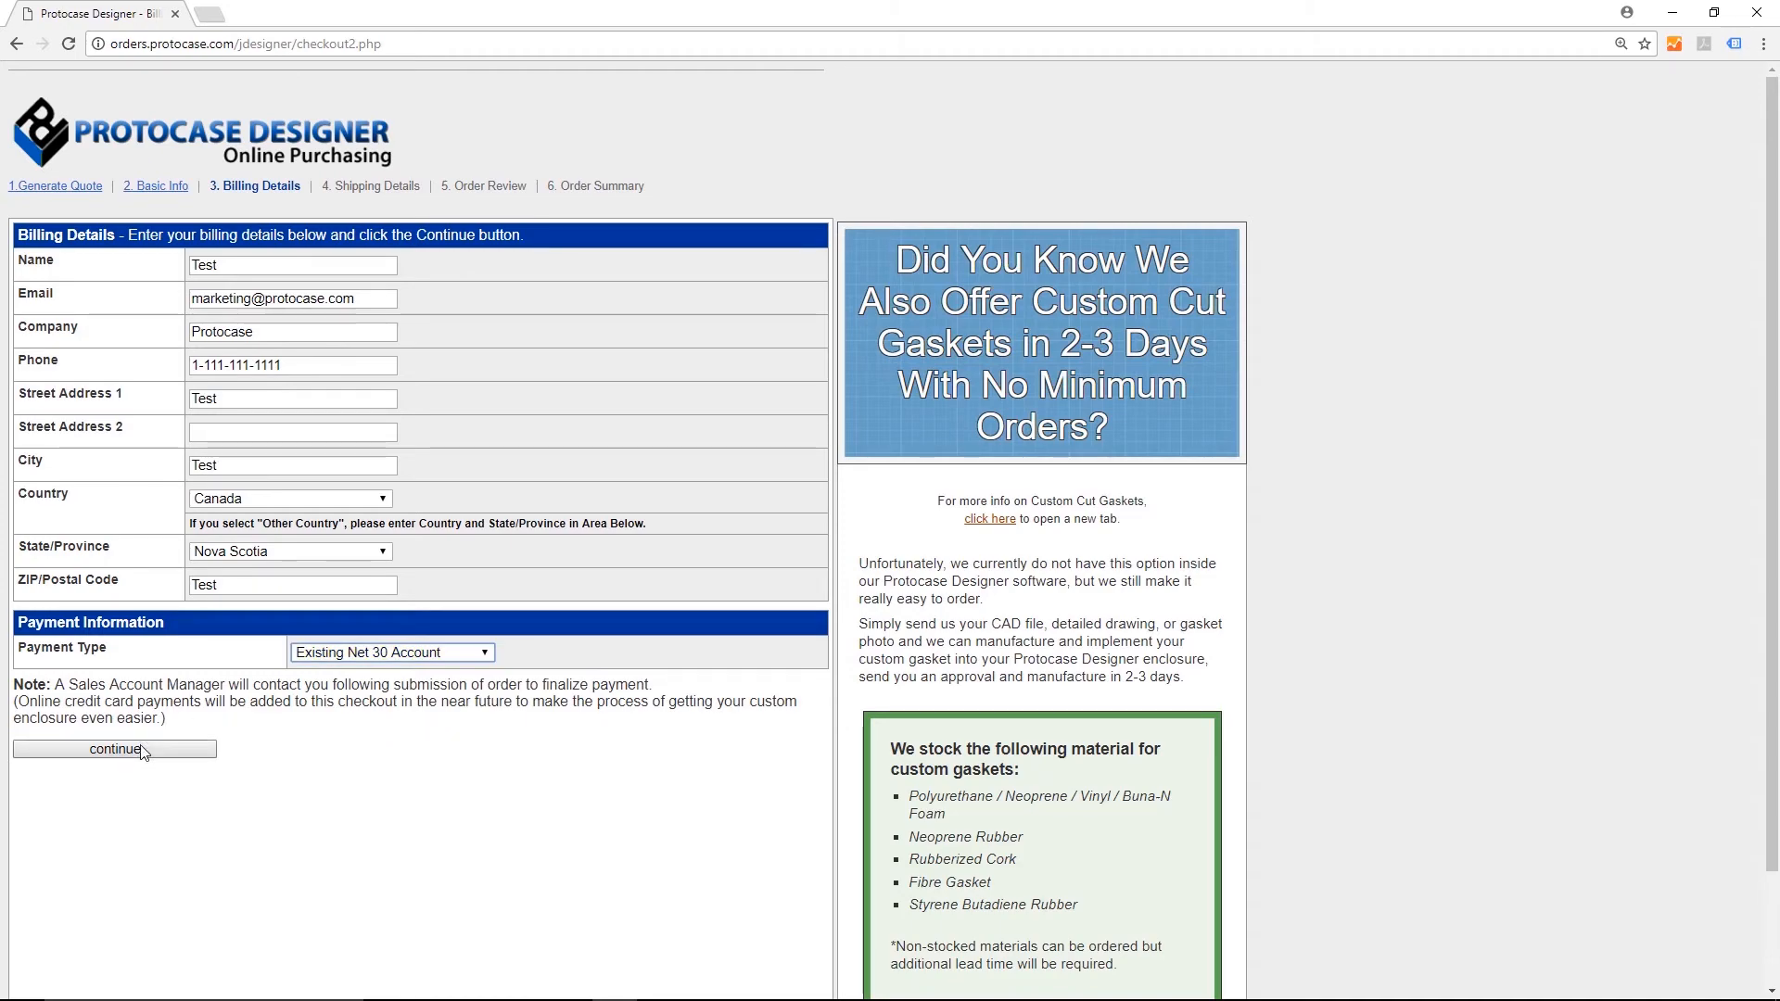
pyautogui.click(115, 750)
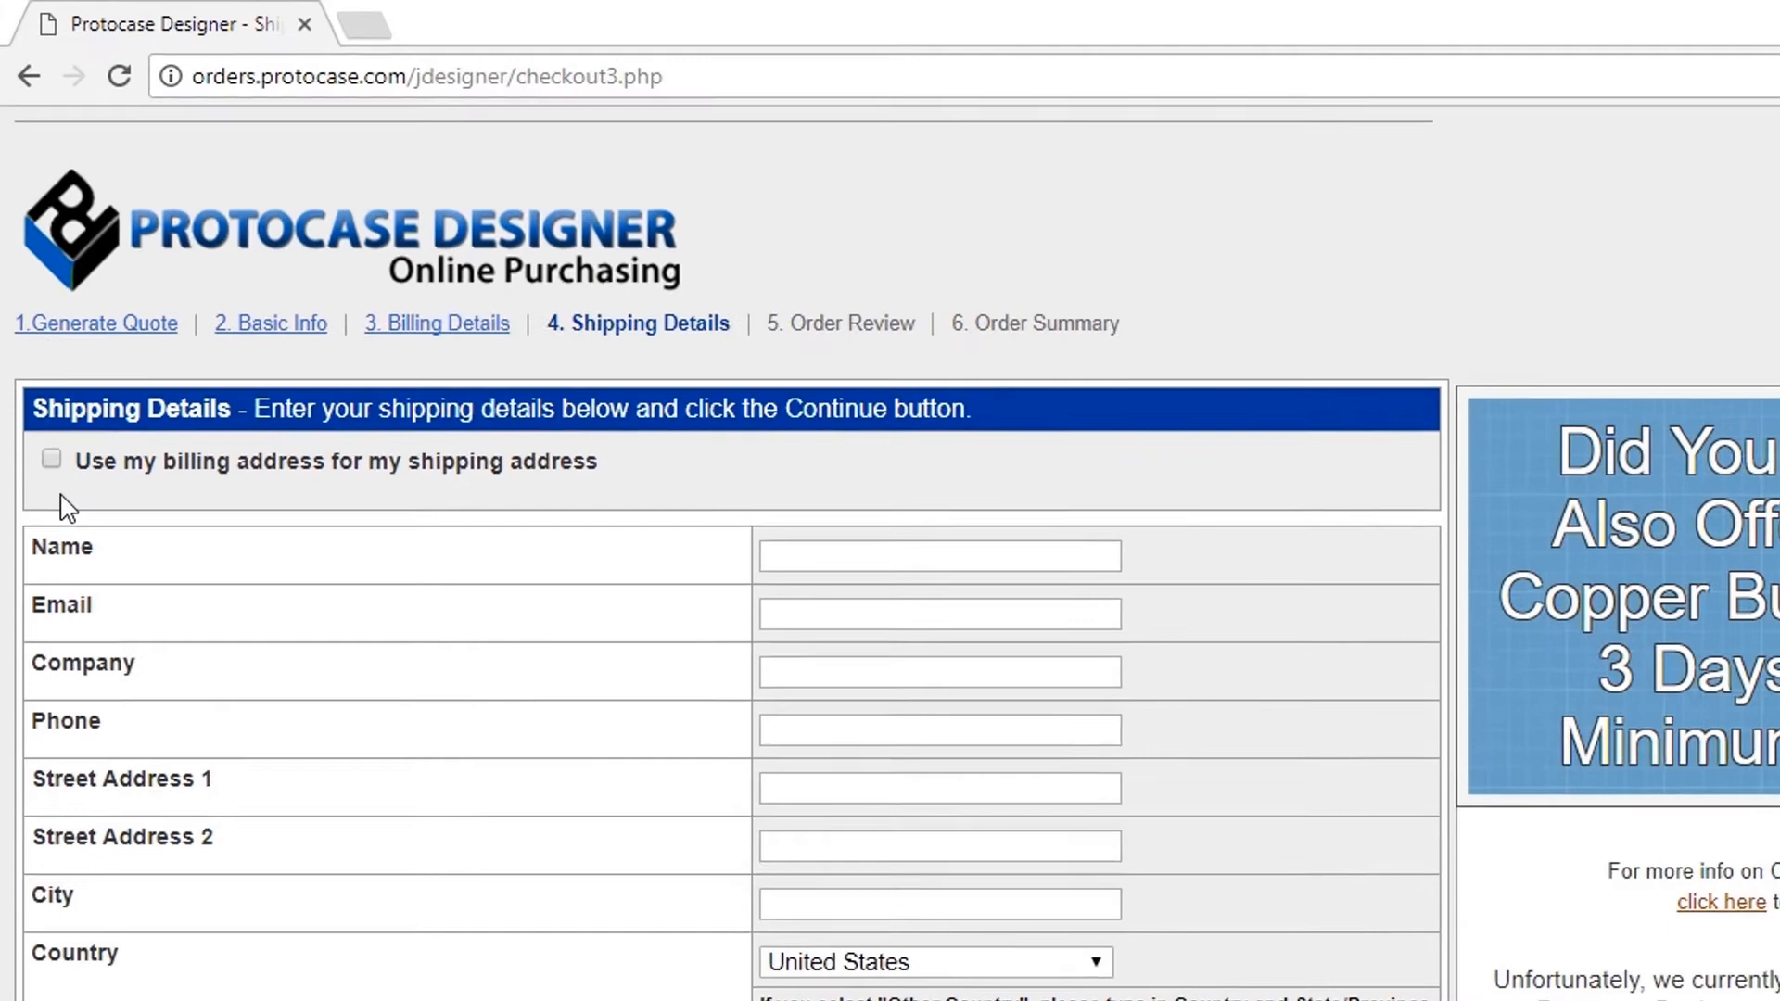
# Use the billing address as the shipping address and continue to Order Review
pyautogui.click(52, 460)
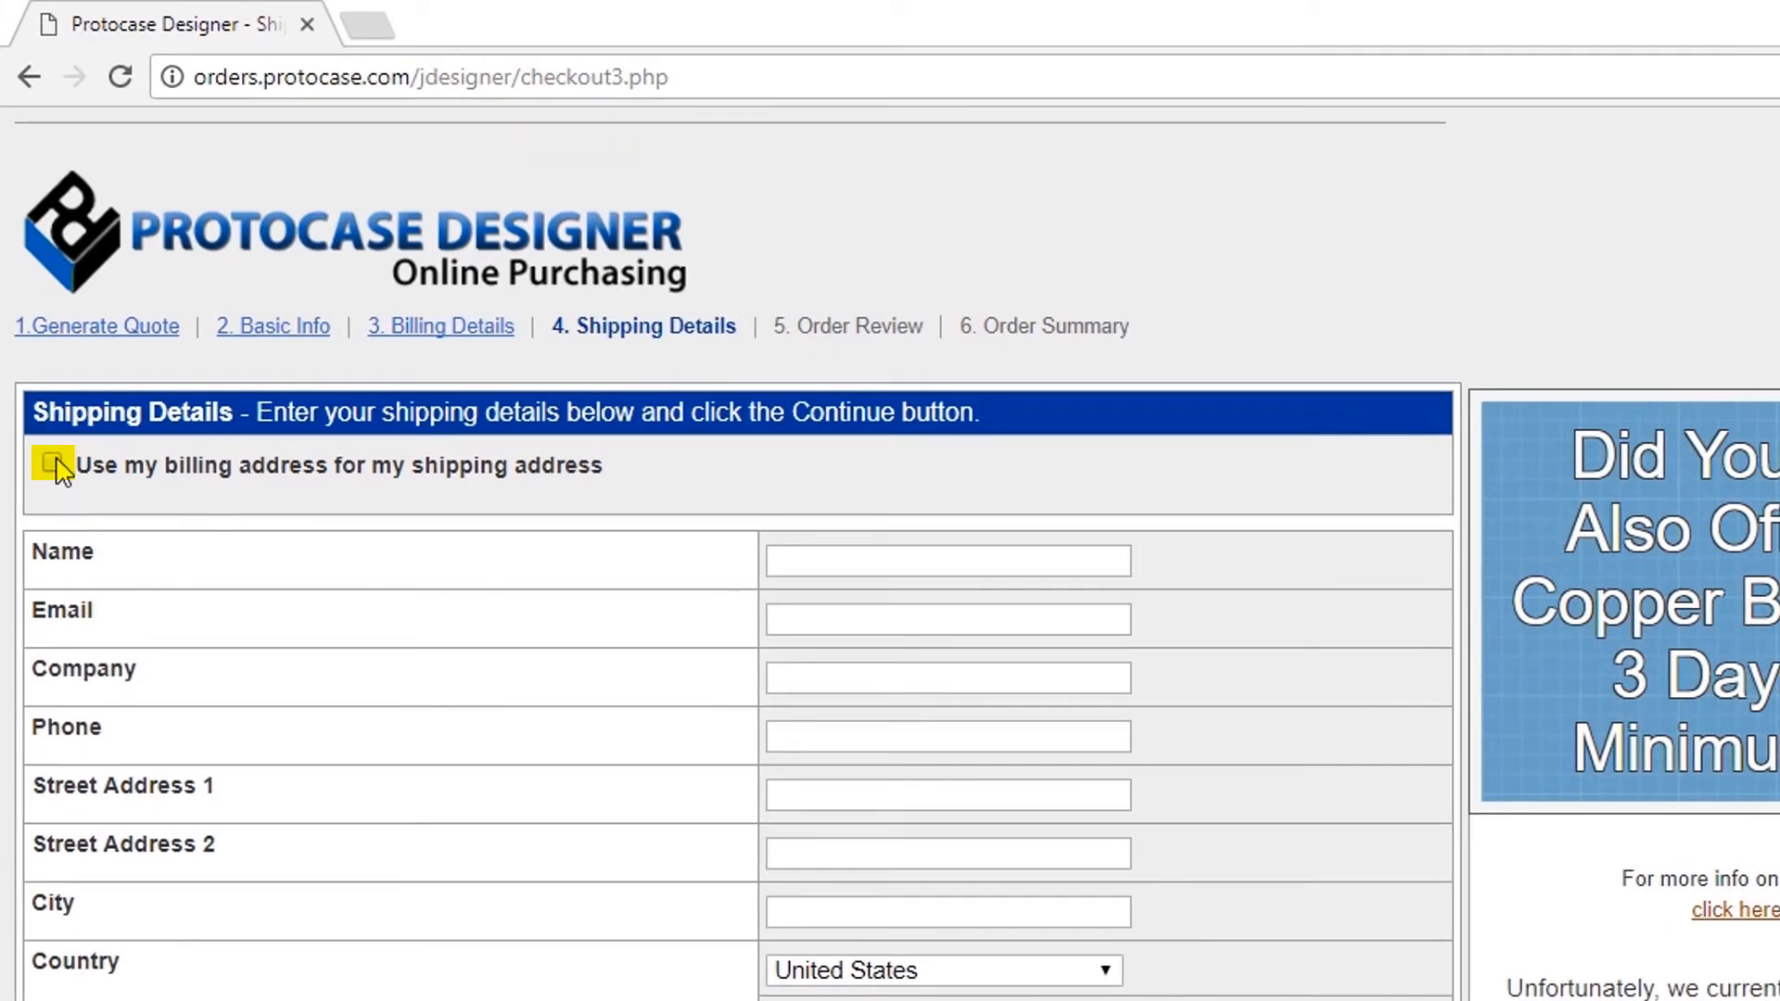
pyautogui.click(52, 462)
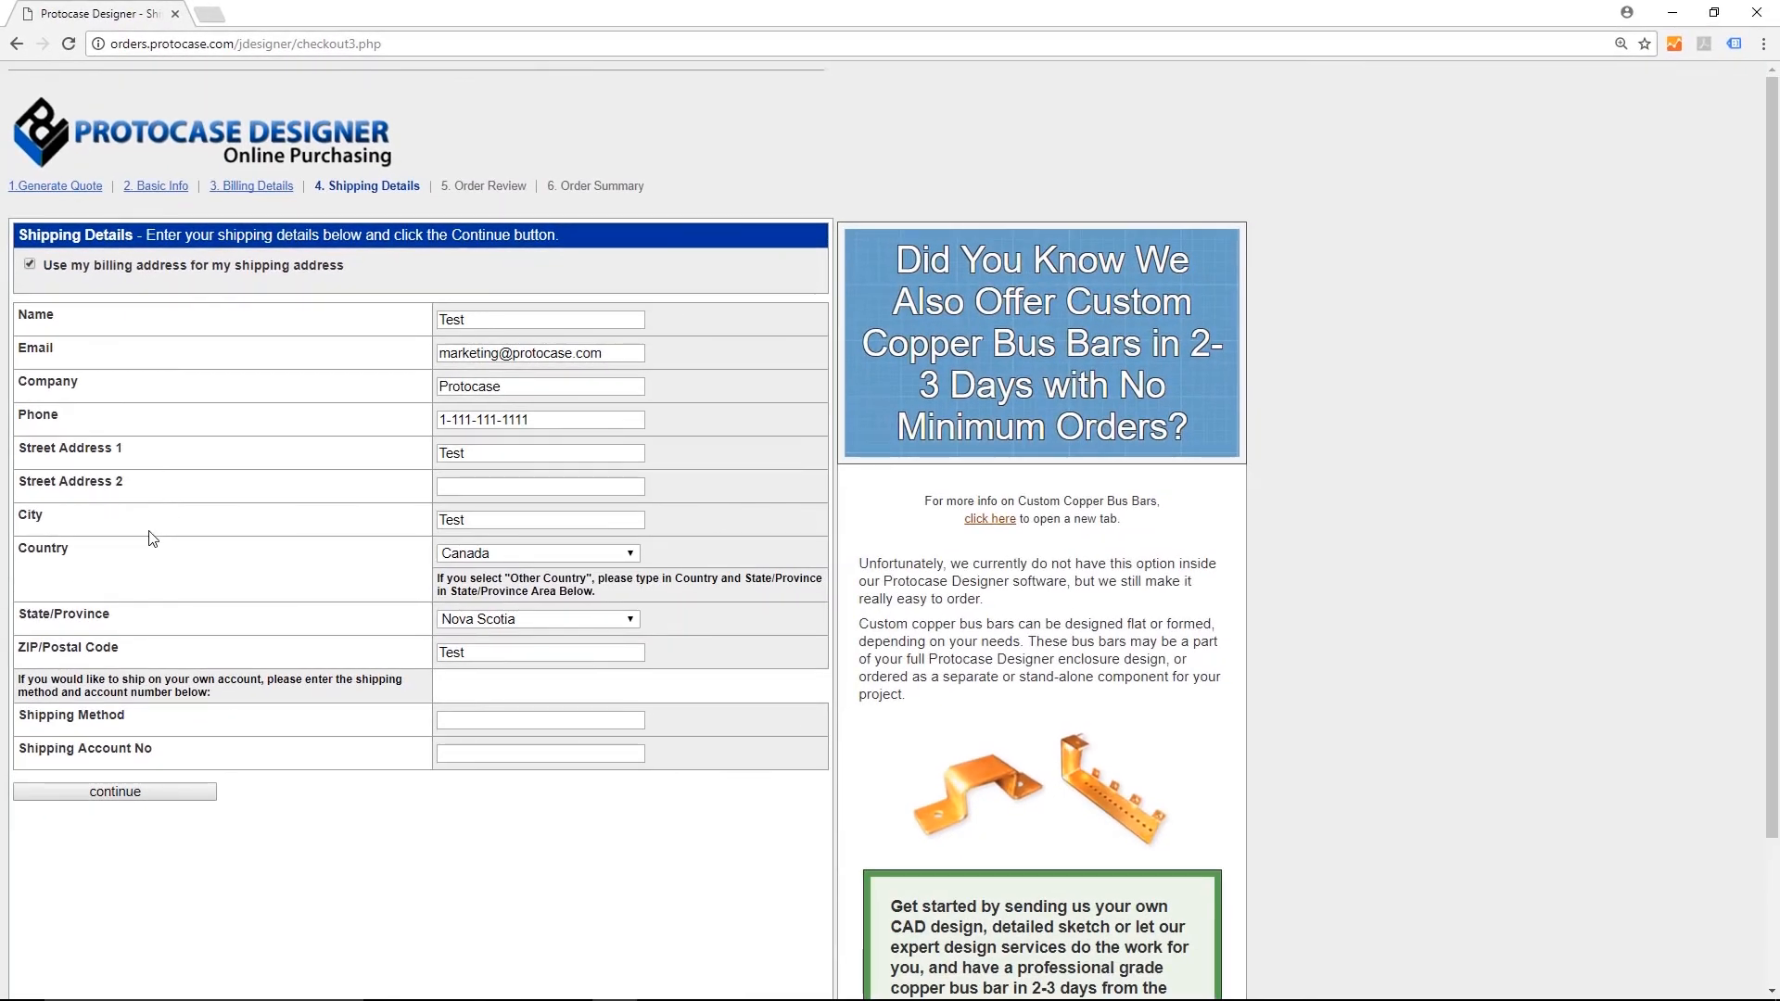
pyautogui.moveTo(115, 792)
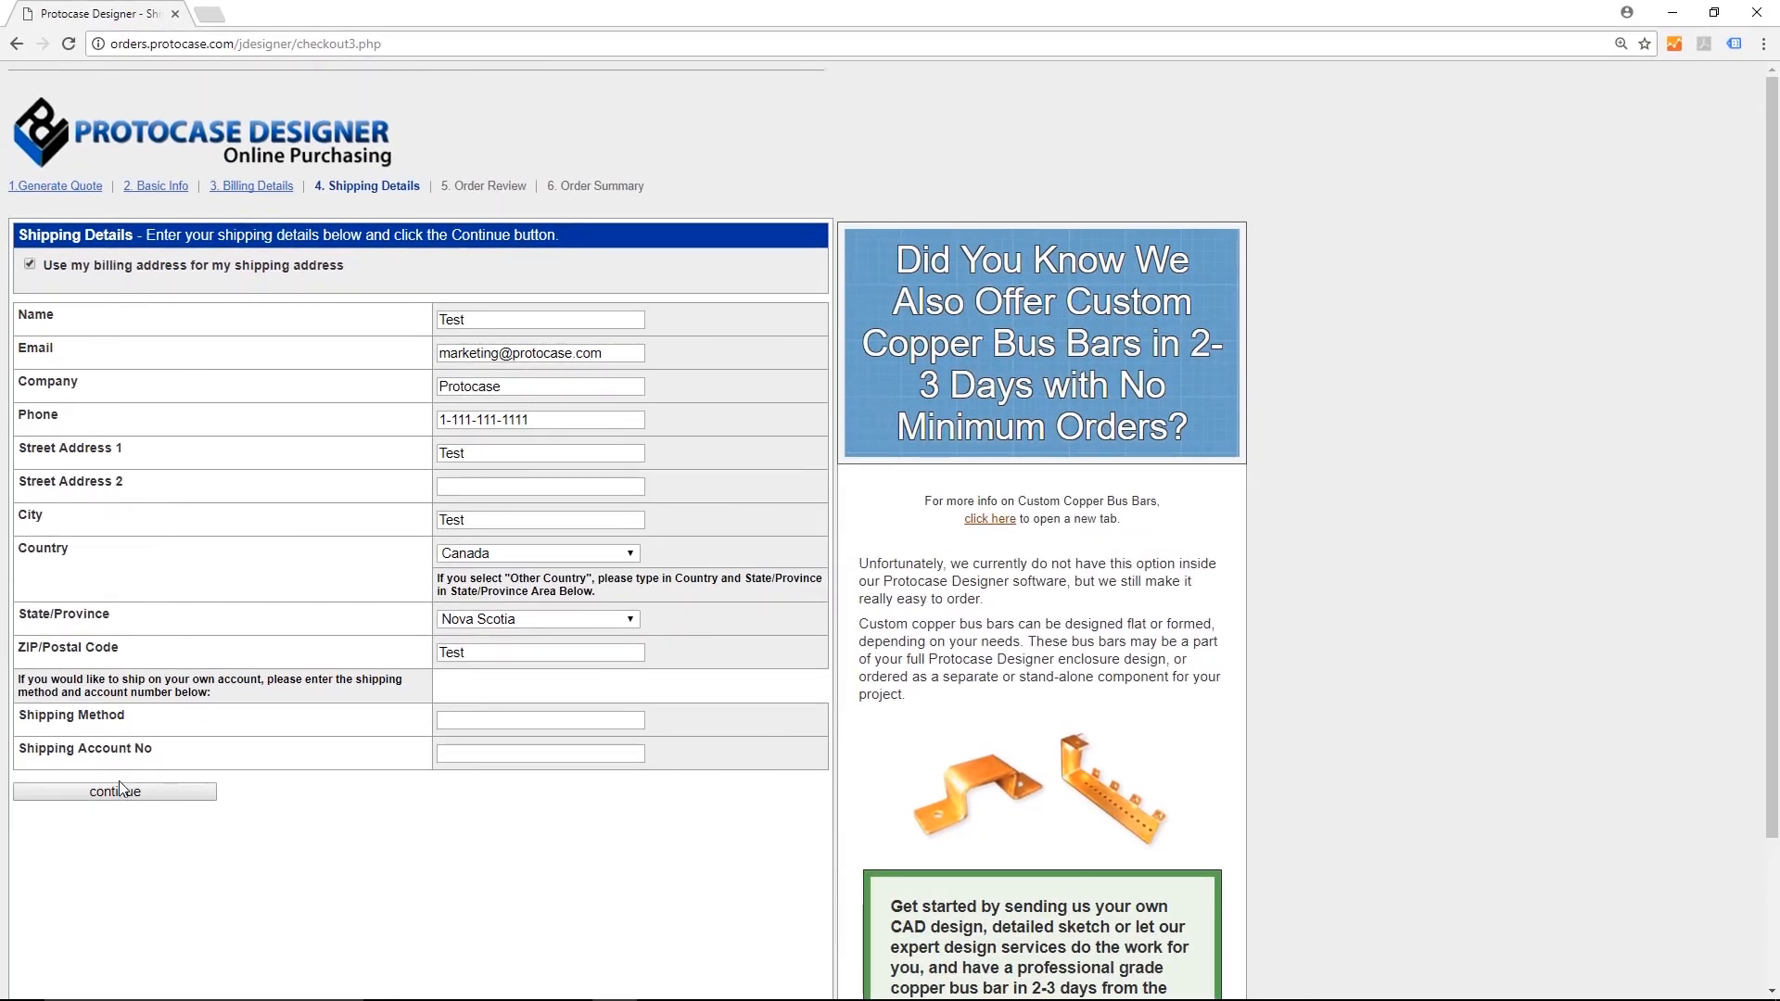
pyautogui.click(115, 792)
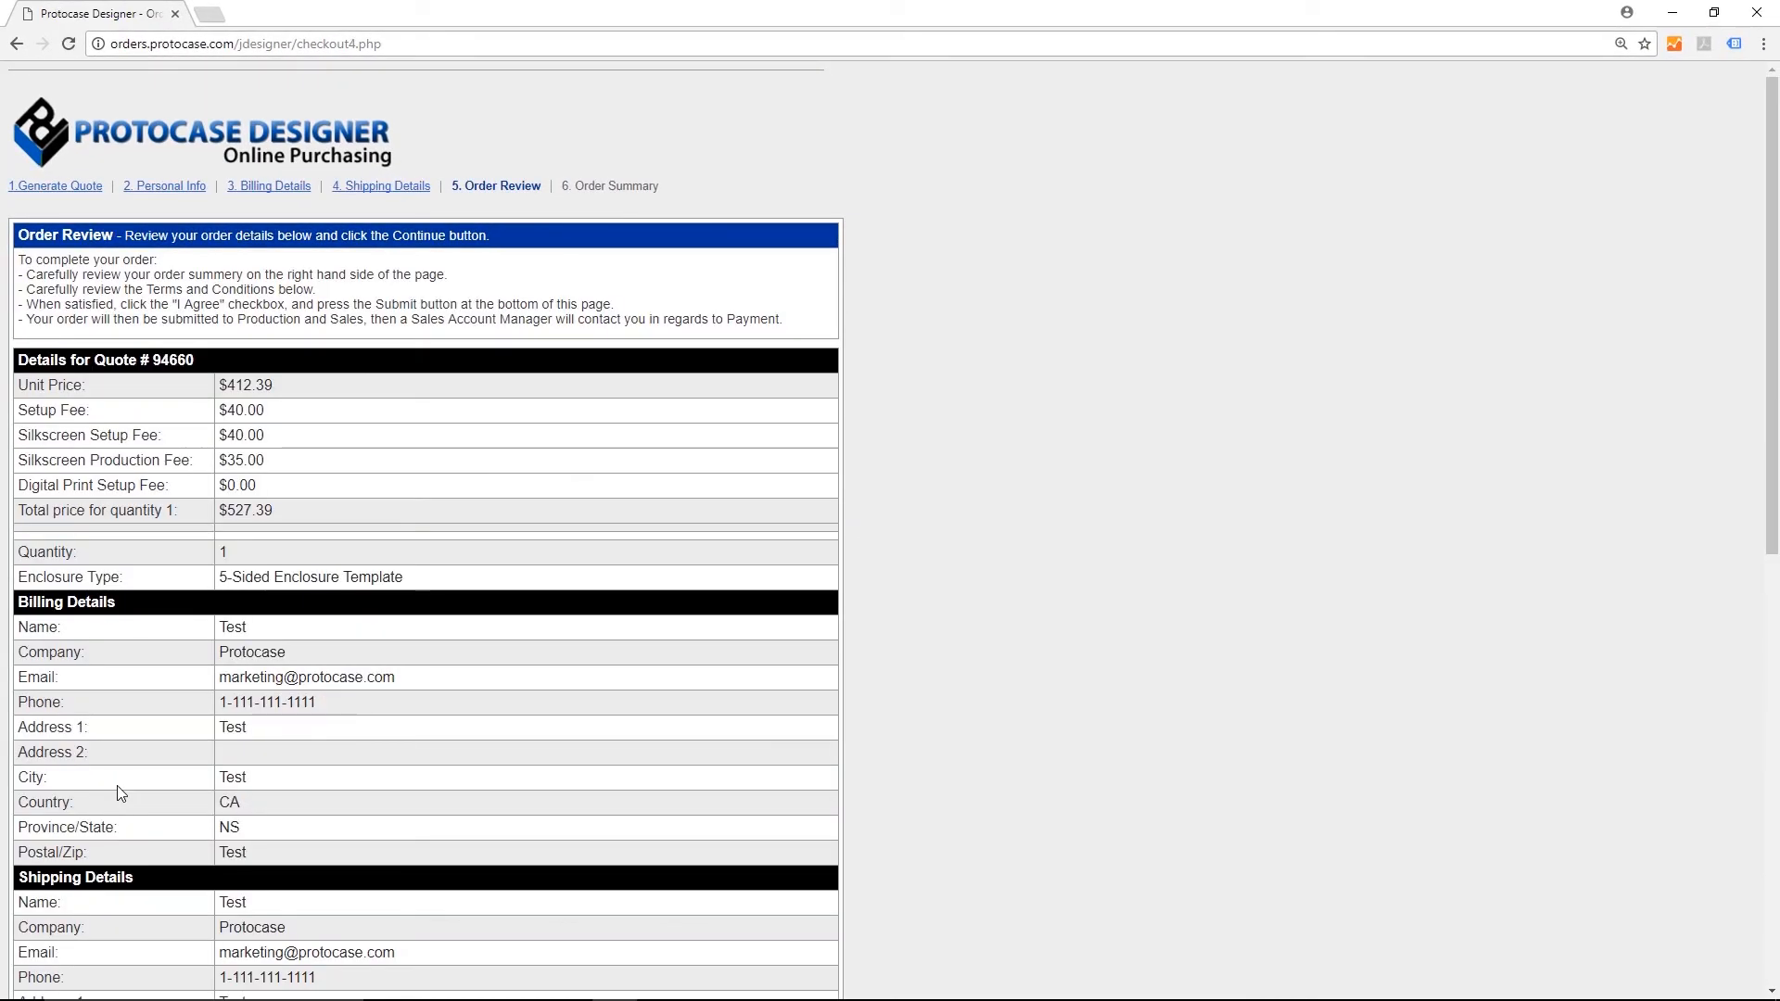
pyautogui.moveTo(1079, 415)
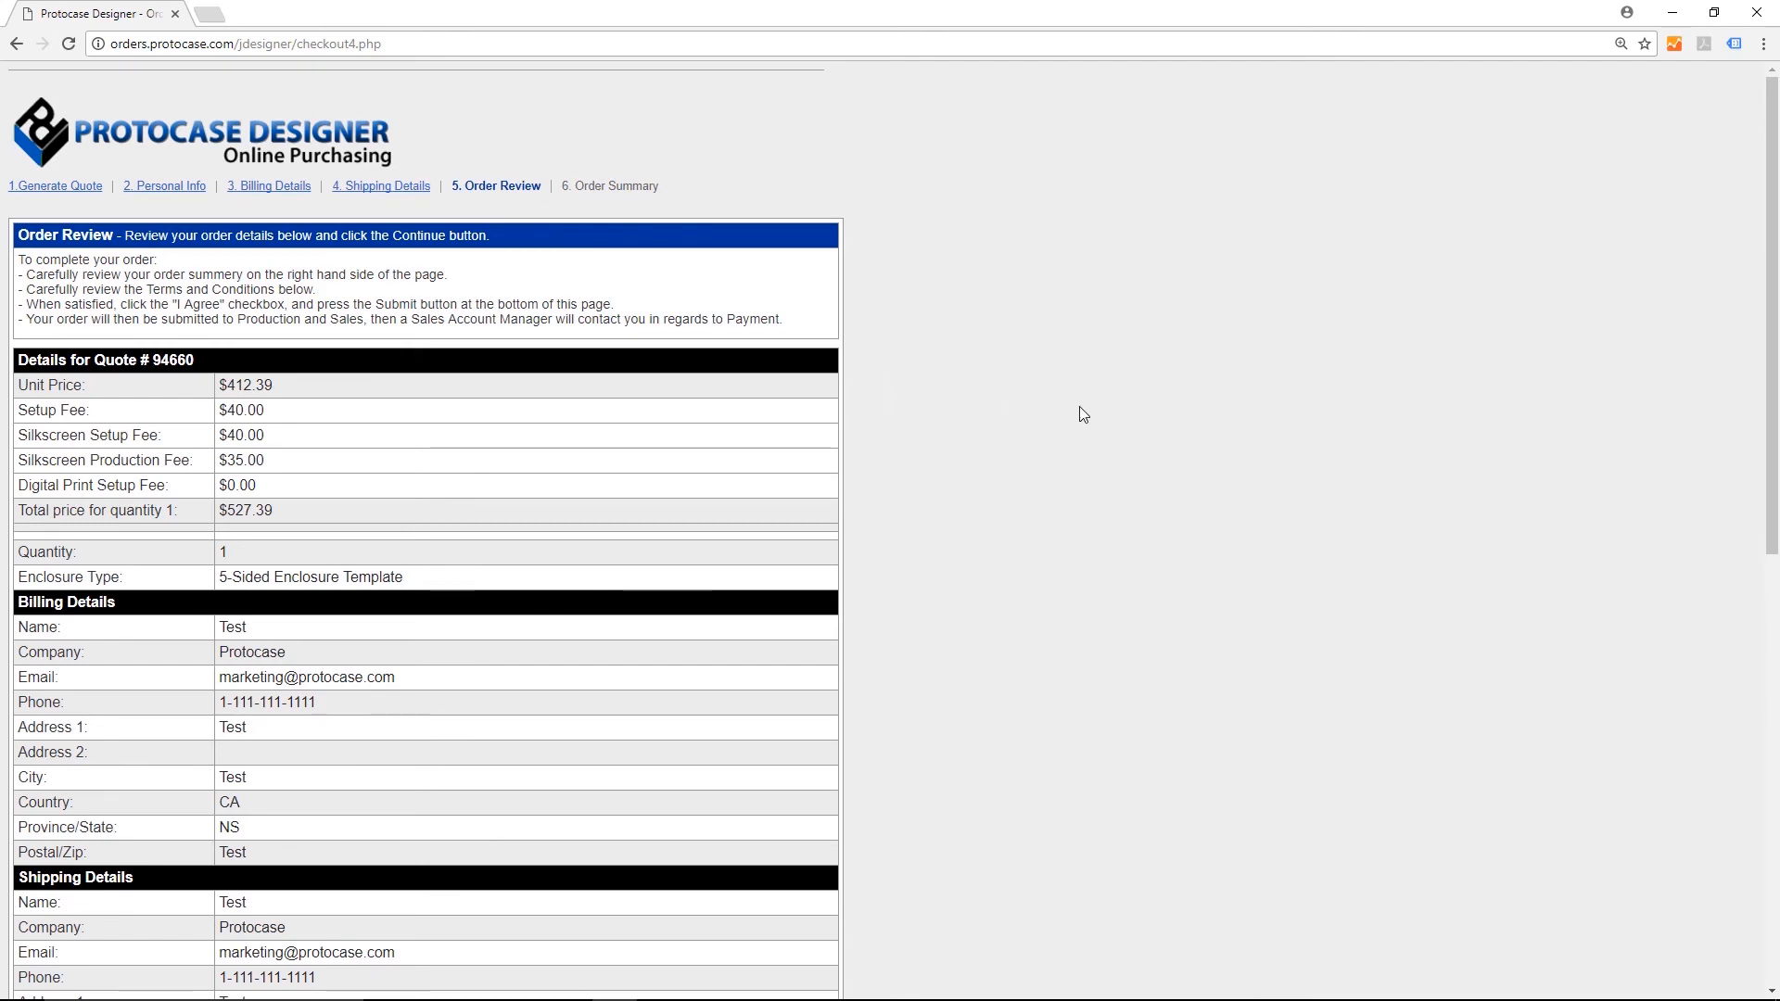
pyautogui.scroll(-3)
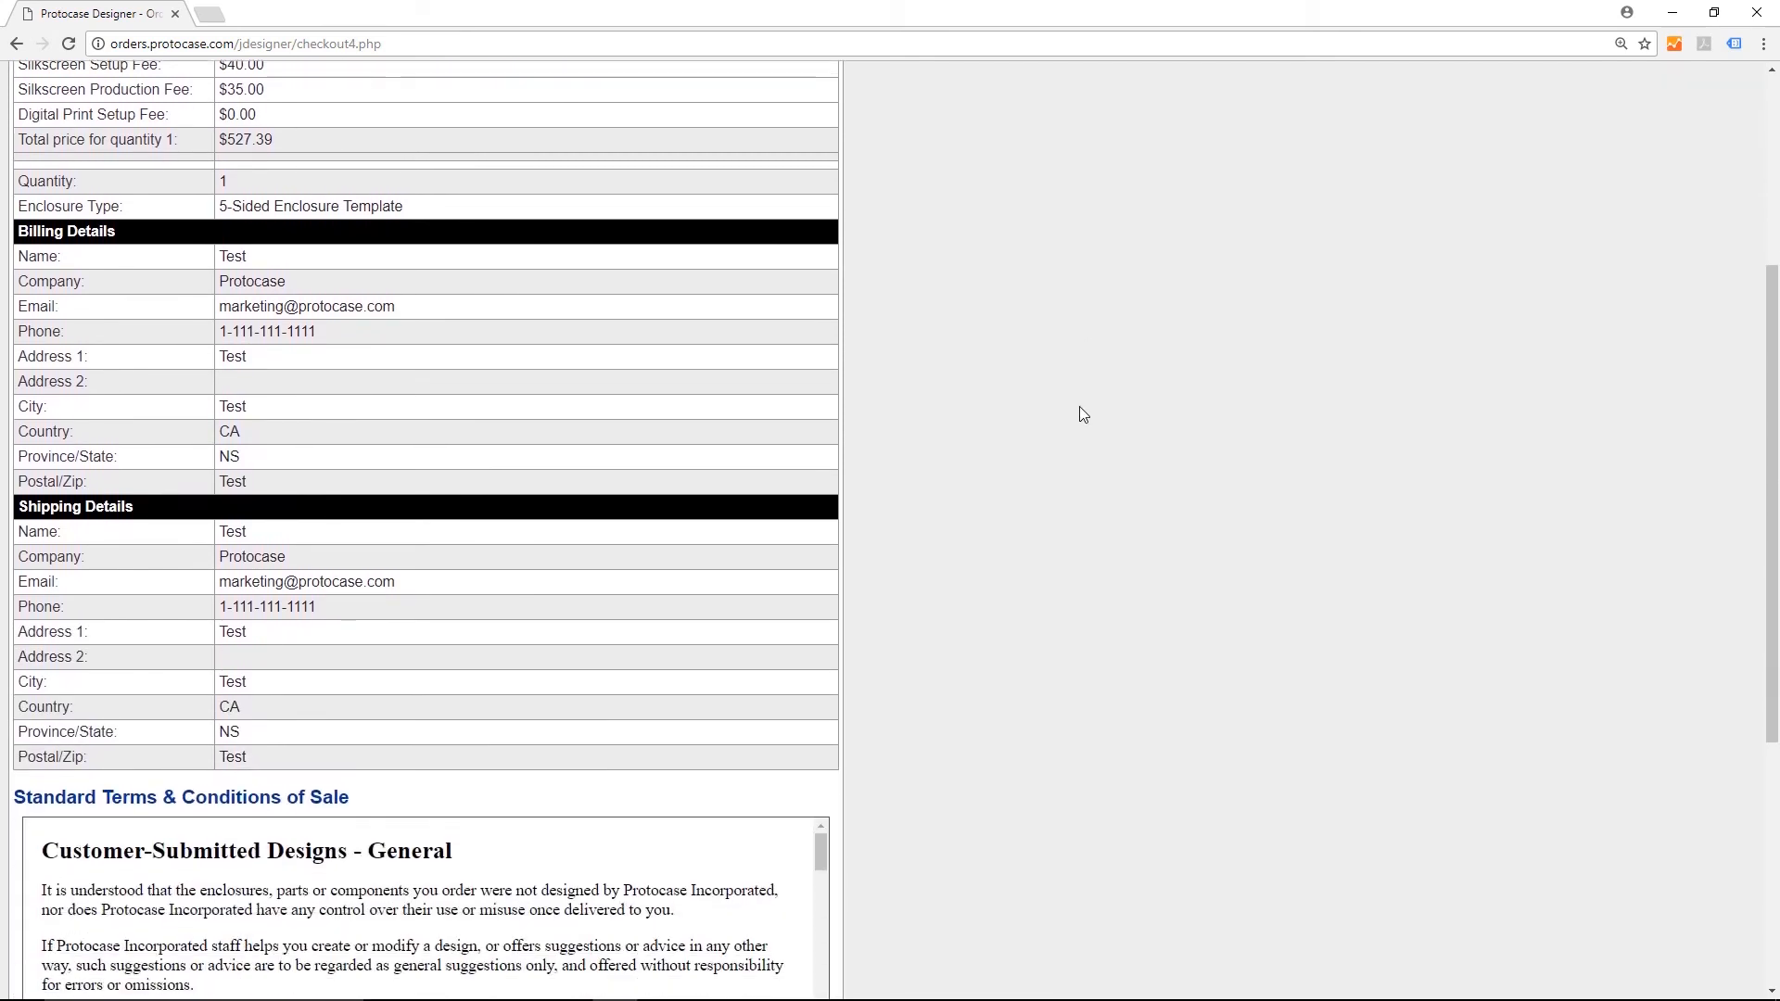
pyautogui.scroll(-3)
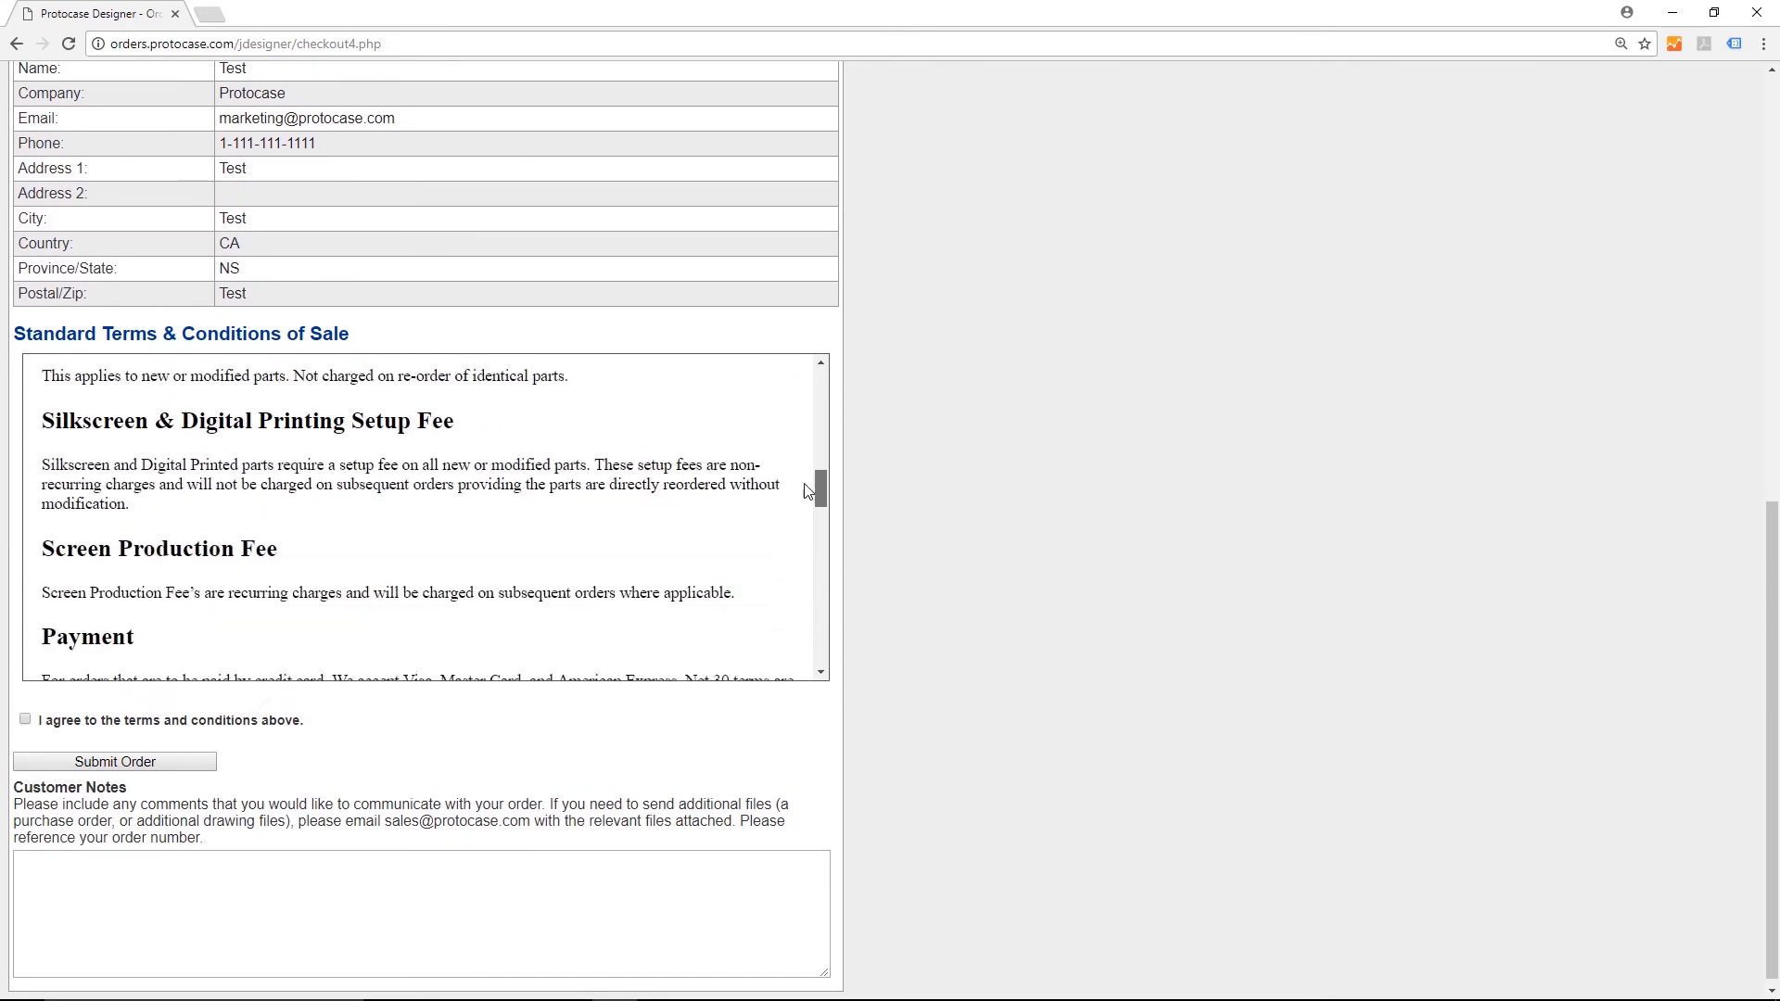
pyautogui.scroll(-3)
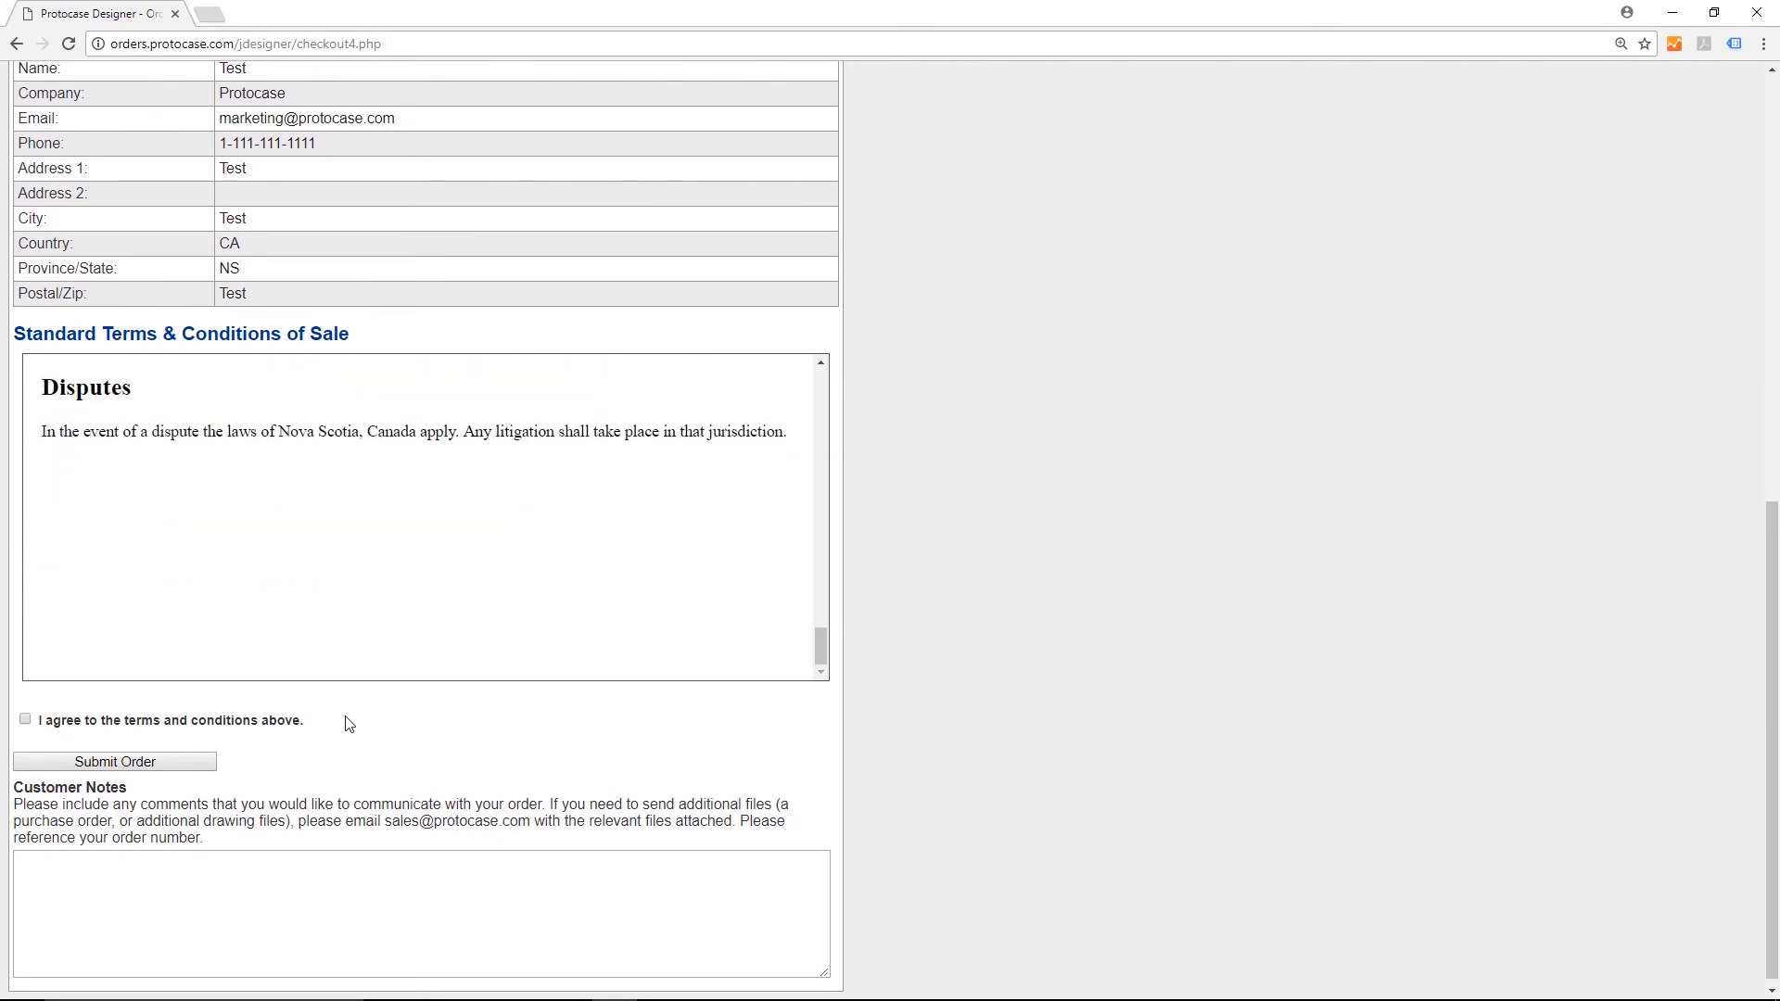
pyautogui.click(29, 719)
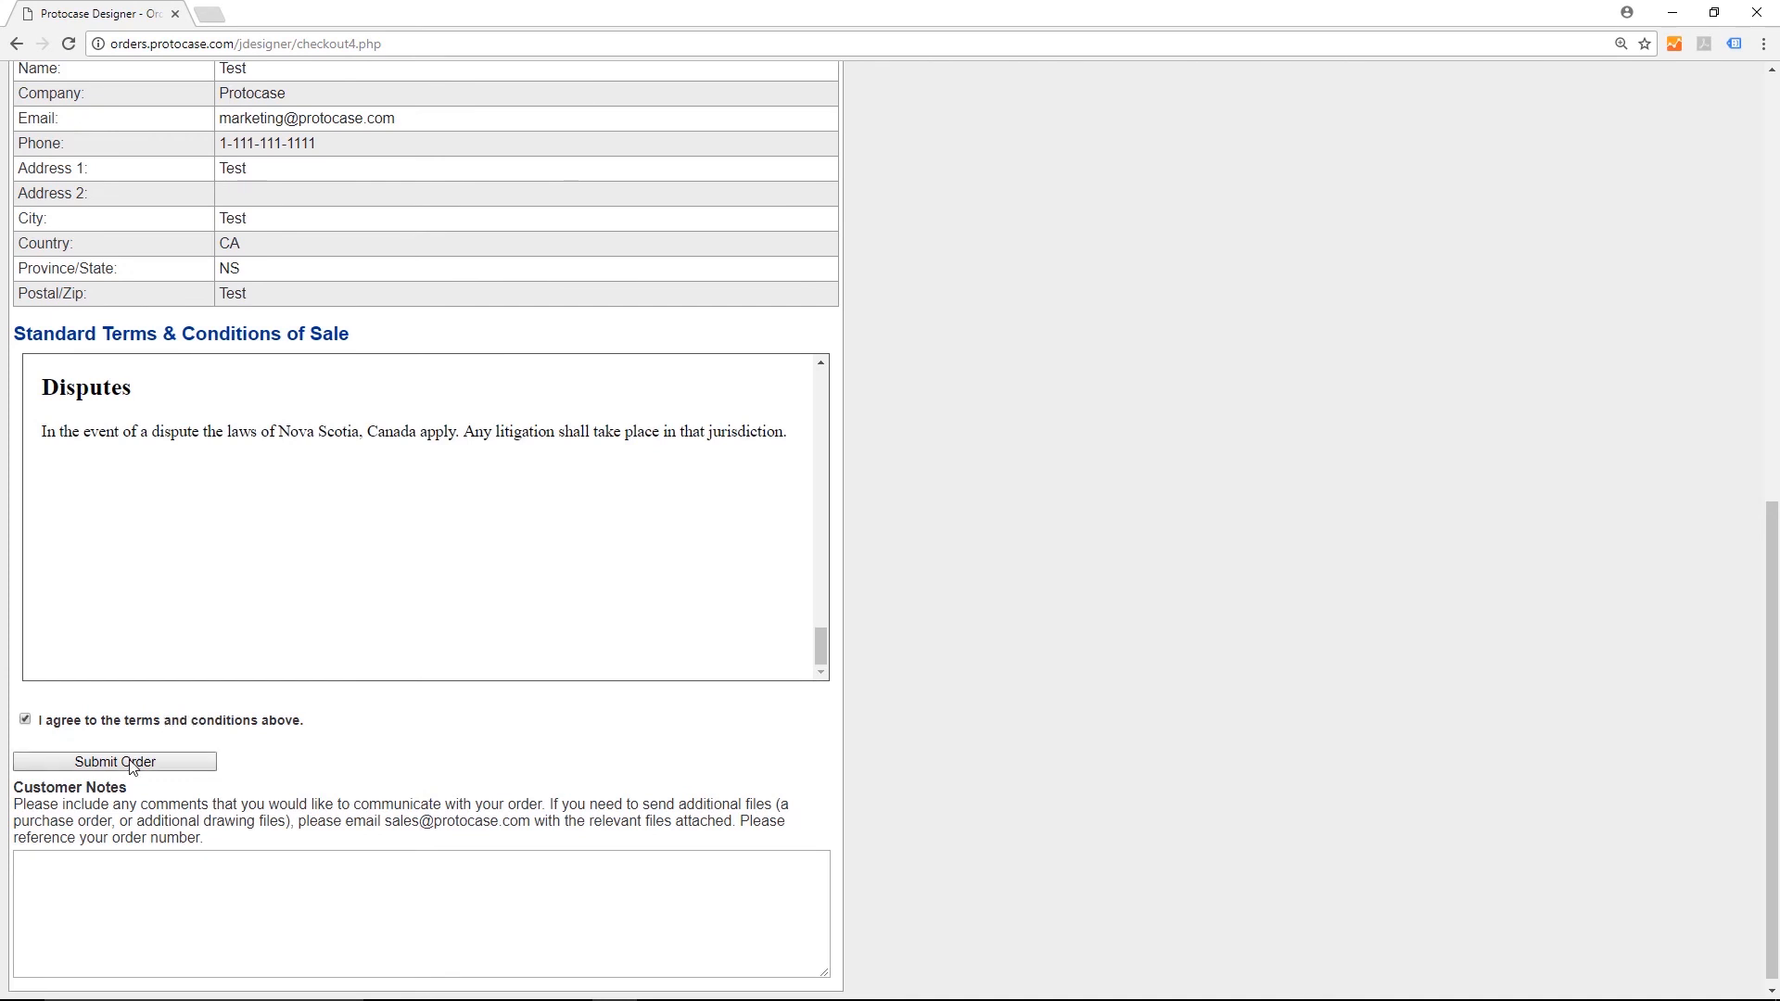
pyautogui.click(119, 762)
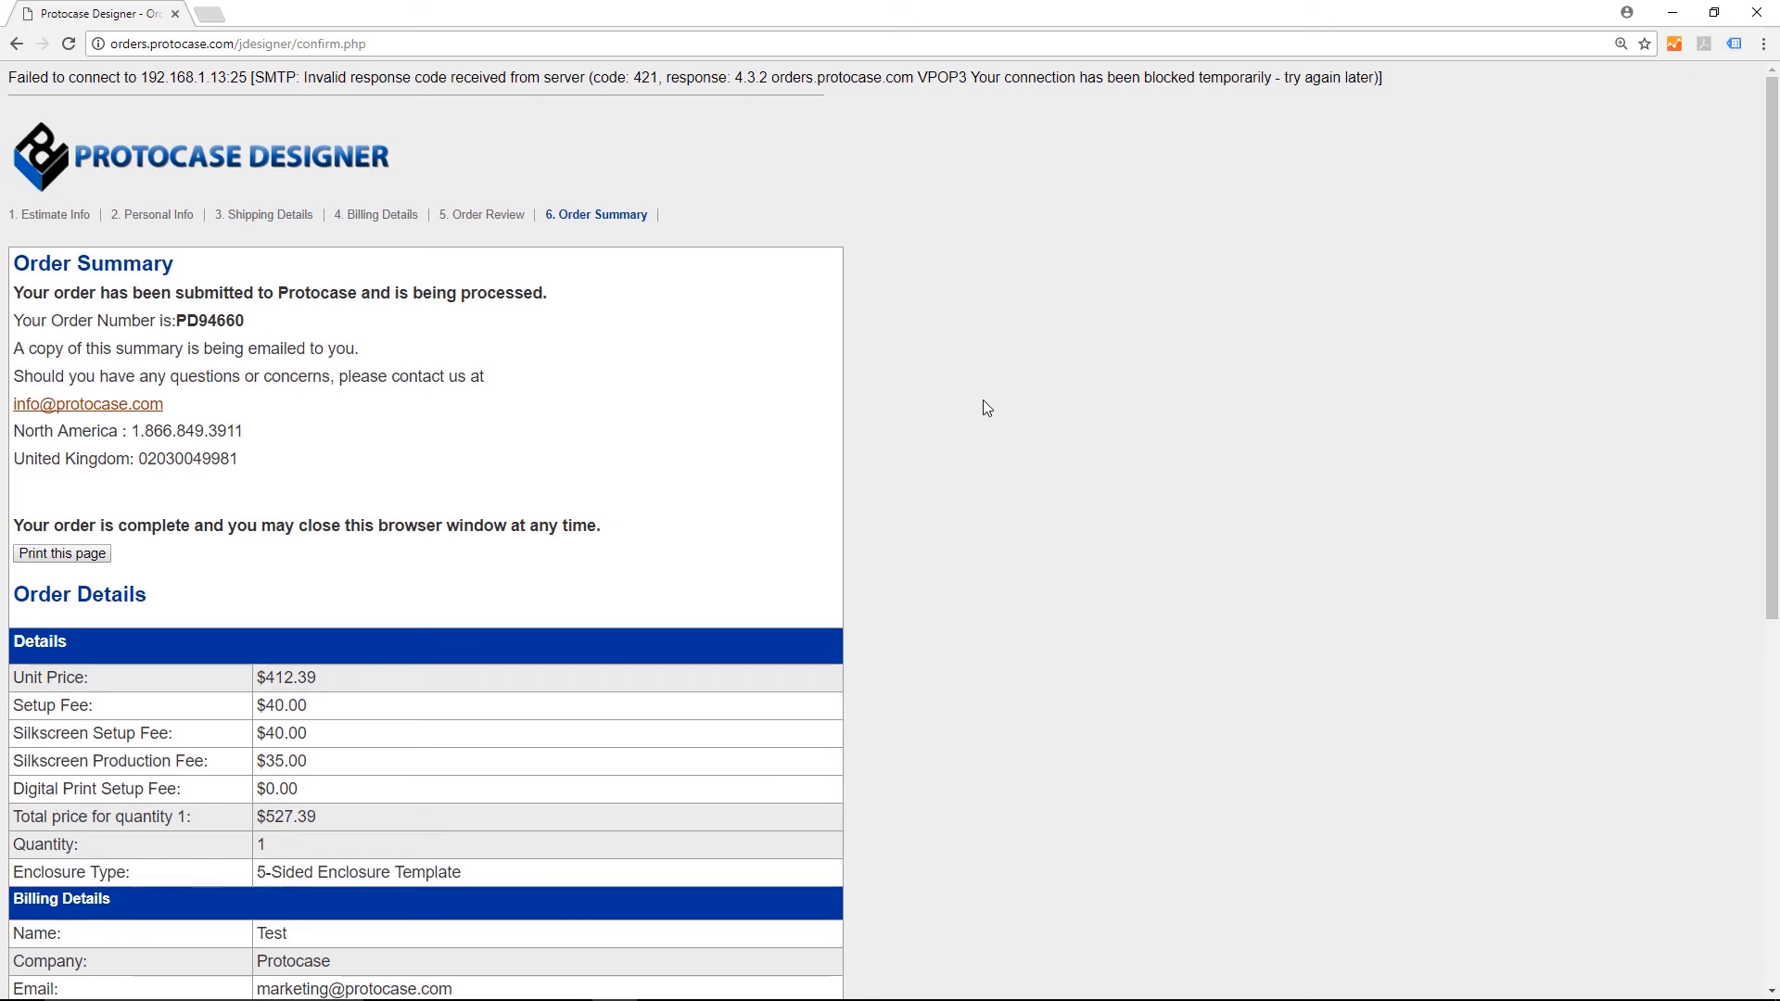
pyautogui.scroll(-3)
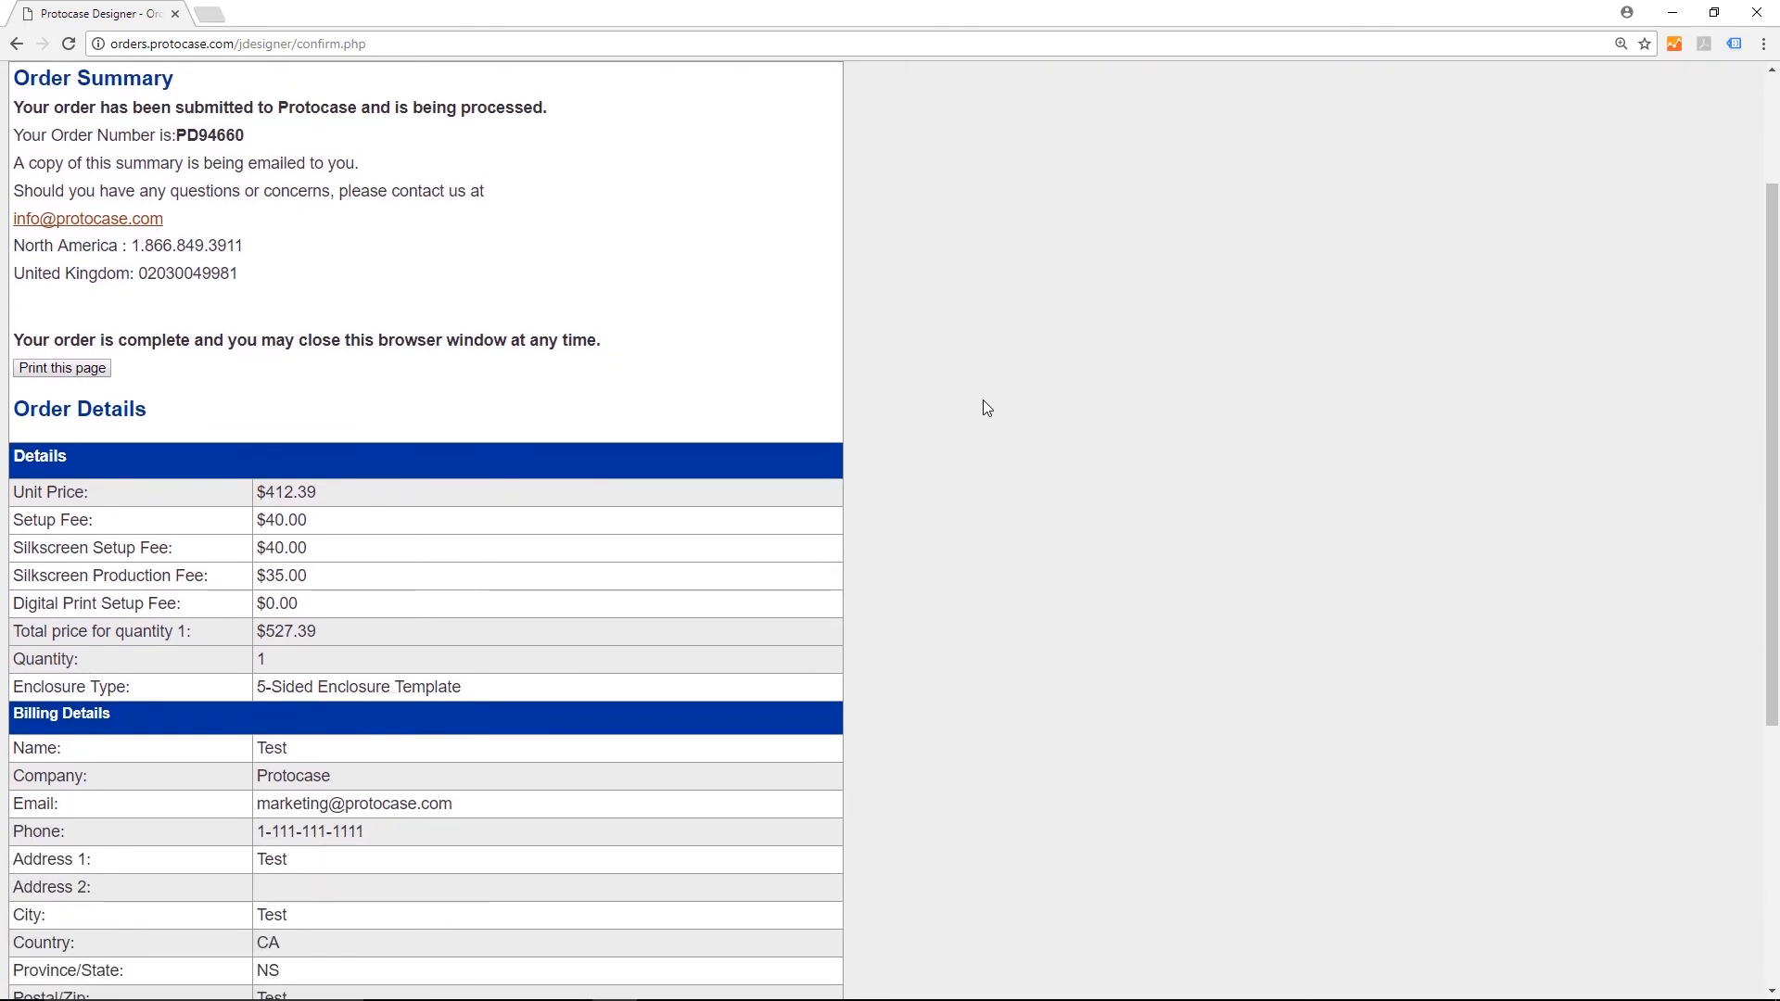
pyautogui.scroll(-3)
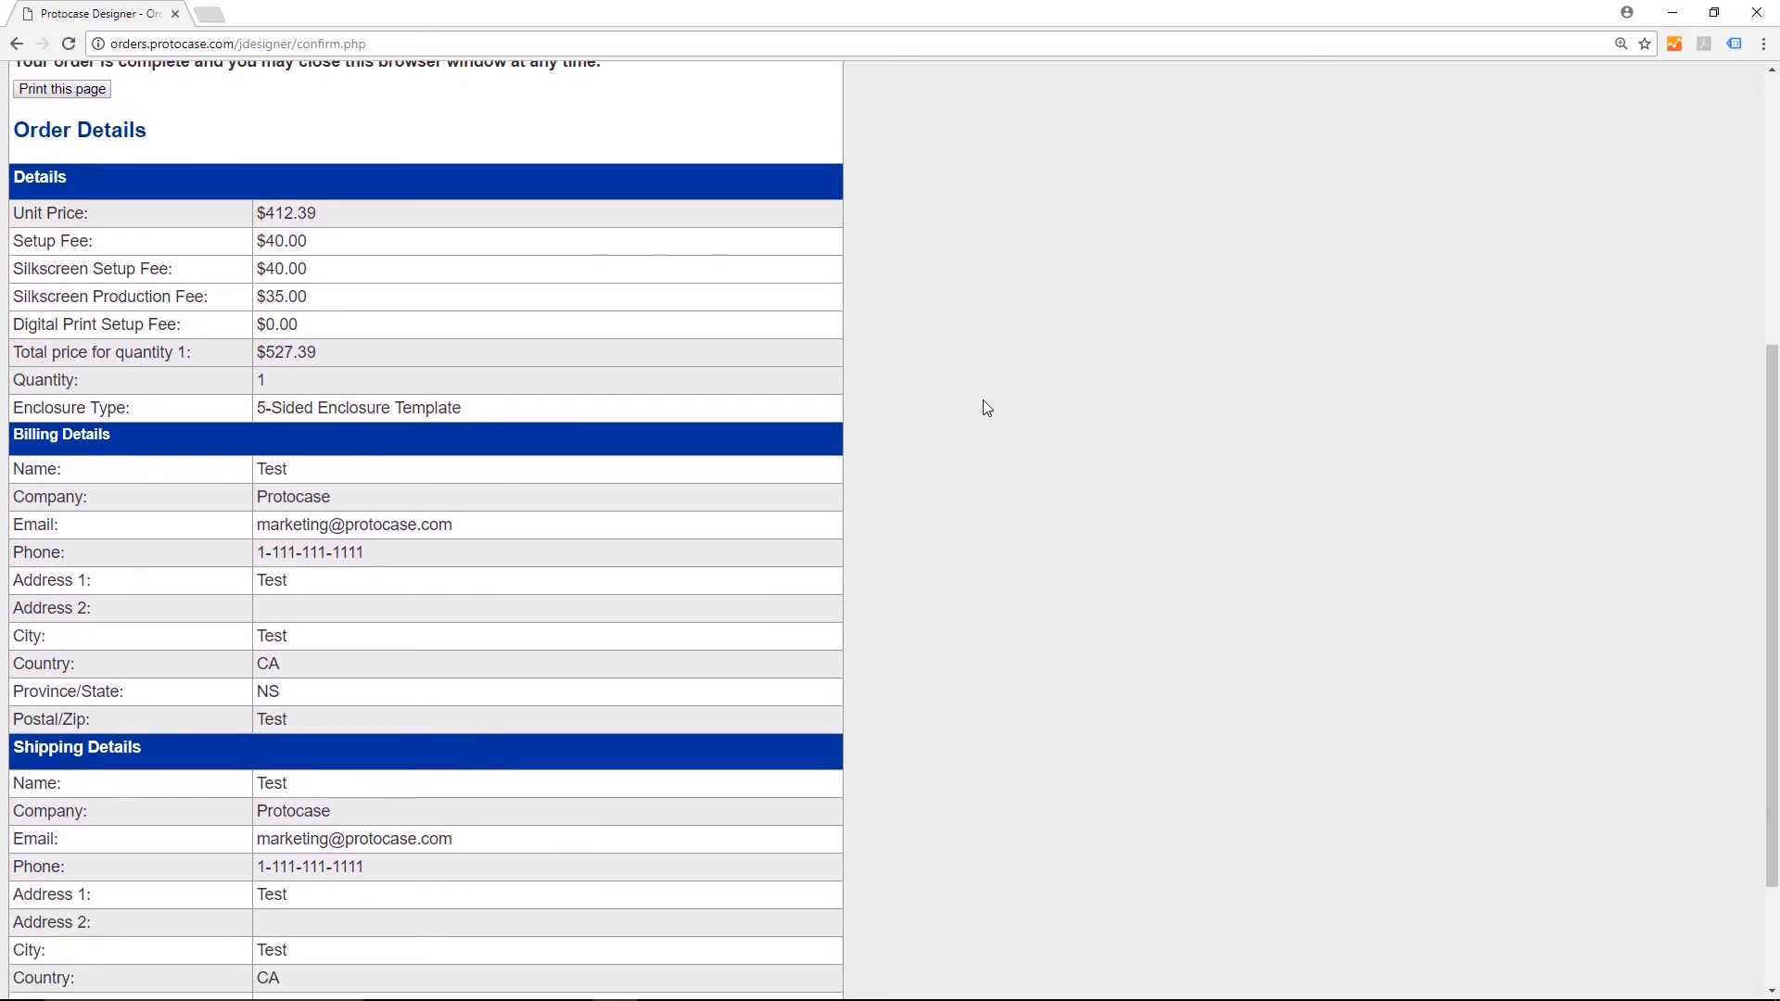
pyautogui.scroll(-3)
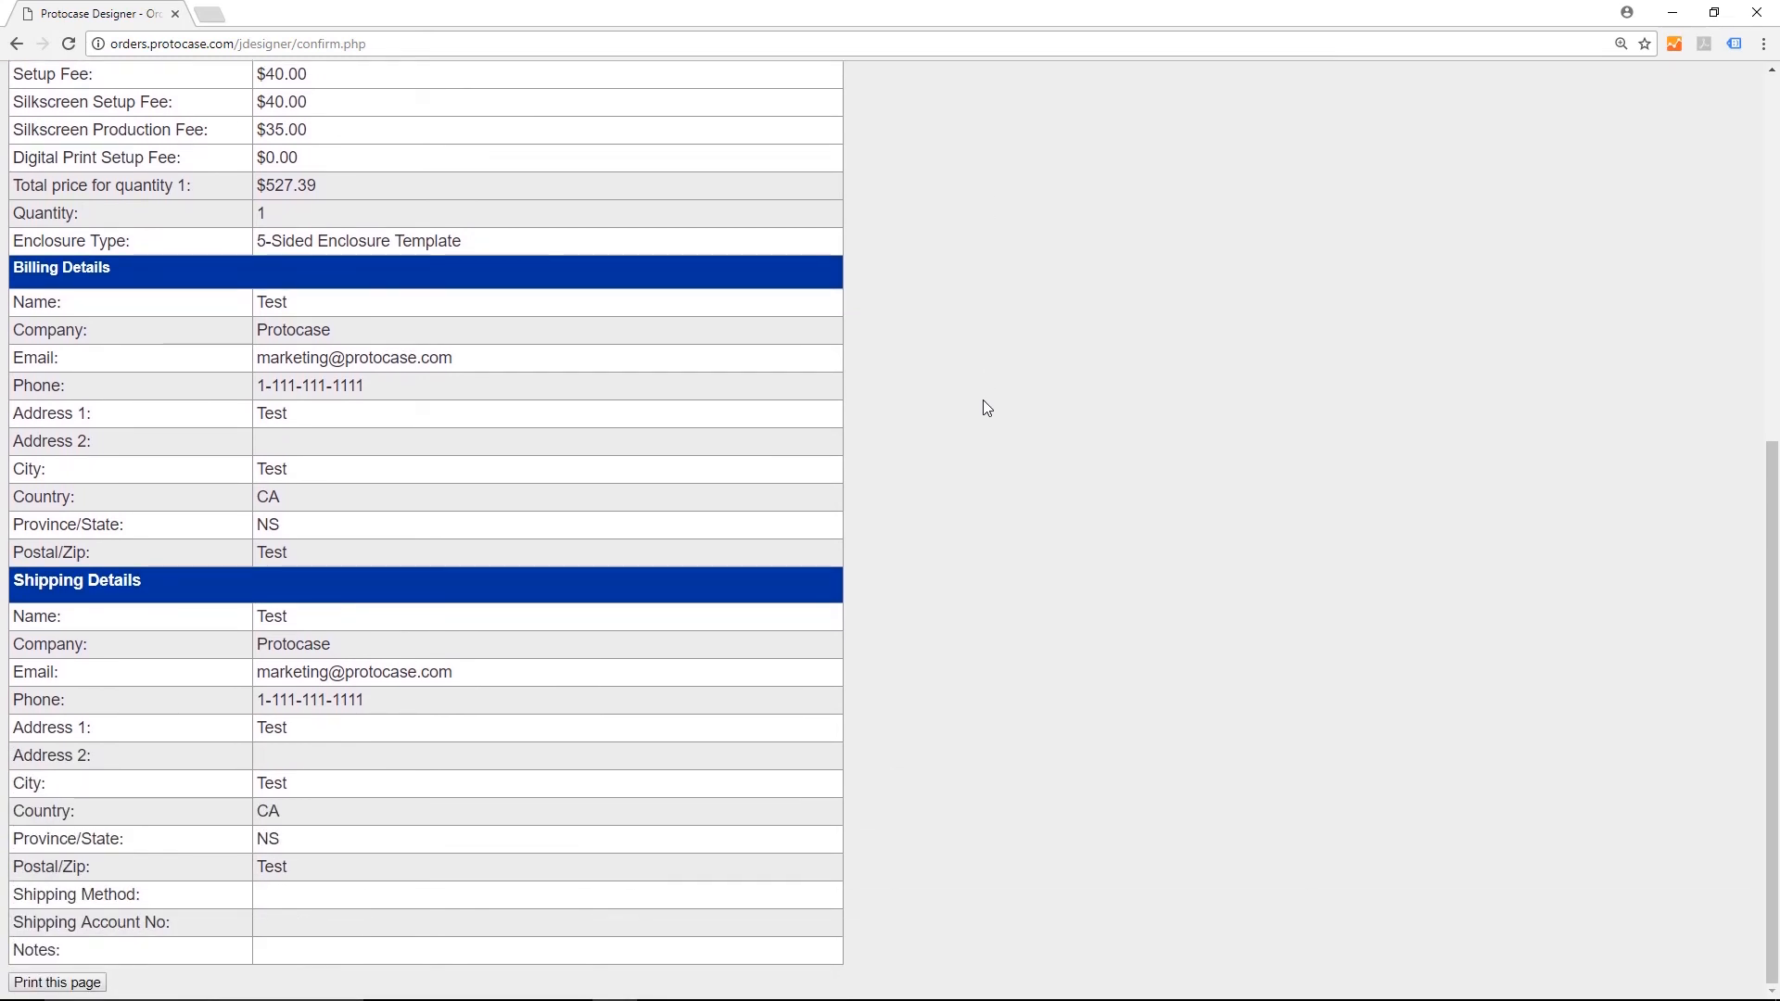